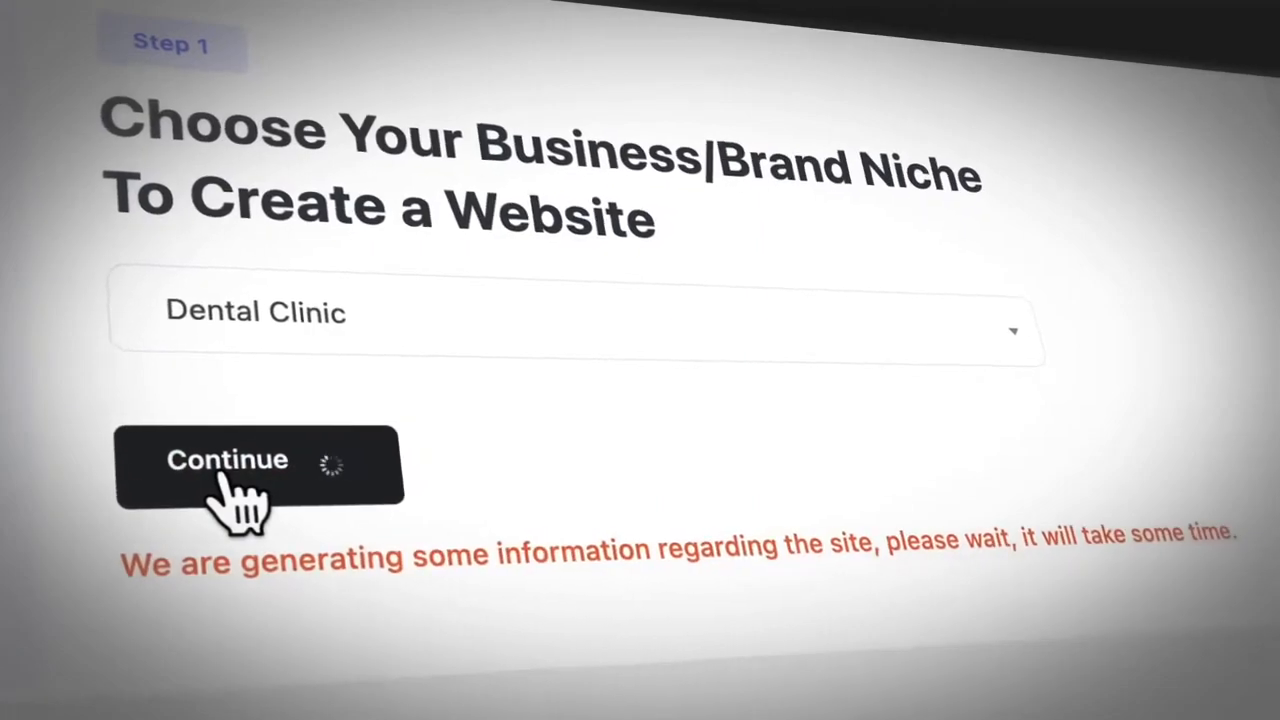
# Step: Tour the promo of niche website generation (Dental Clinic, Florist) and hot-lead capture
pyautogui.click(228, 458)
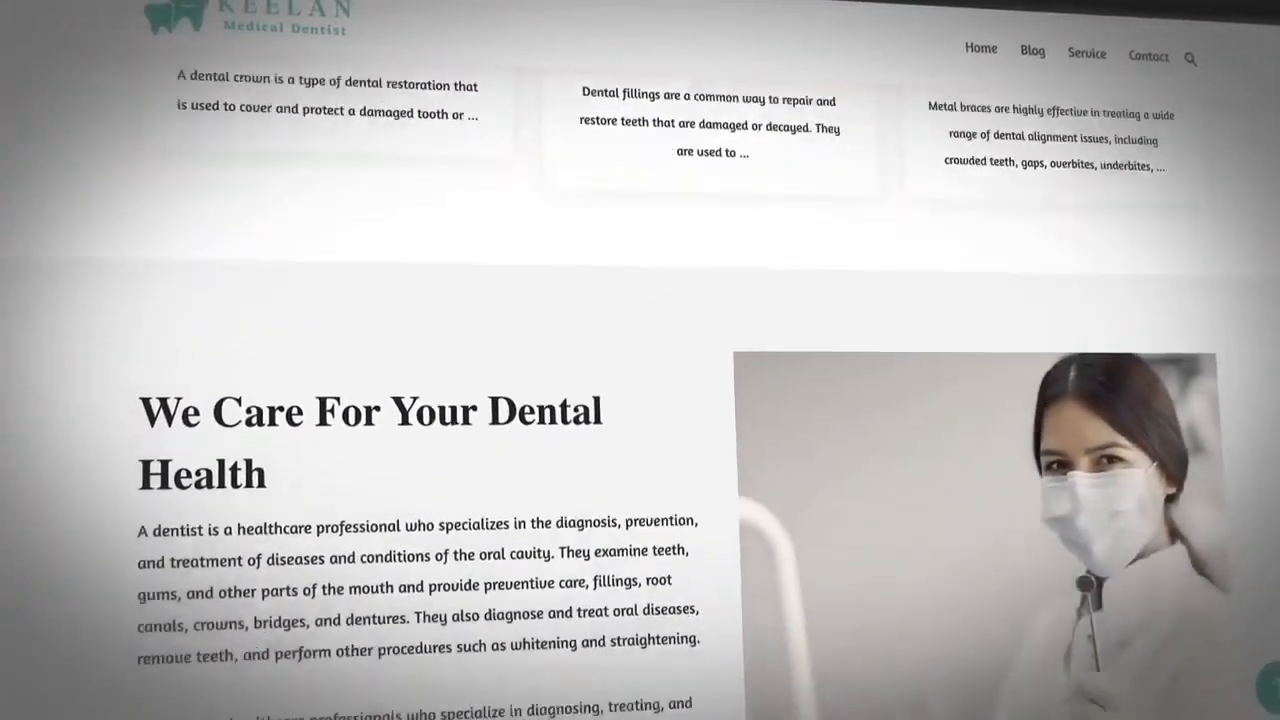
pyautogui.scroll(-3)
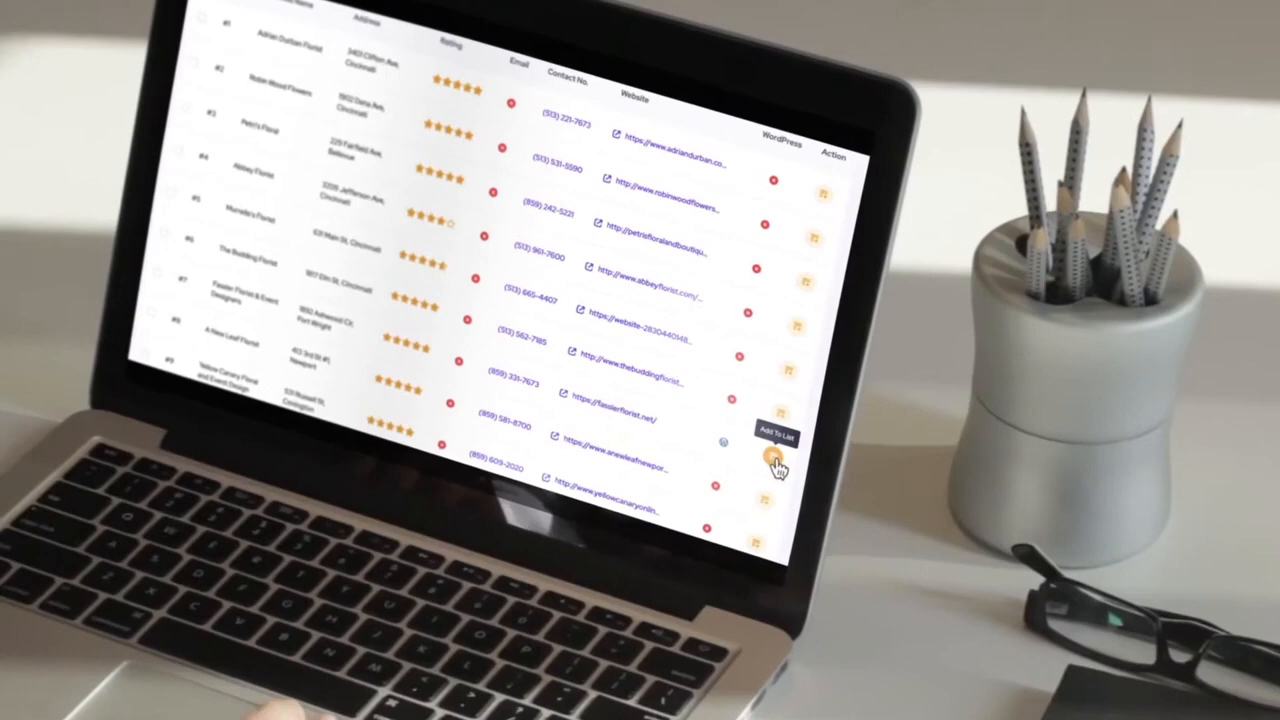
pyautogui.click(772, 468)
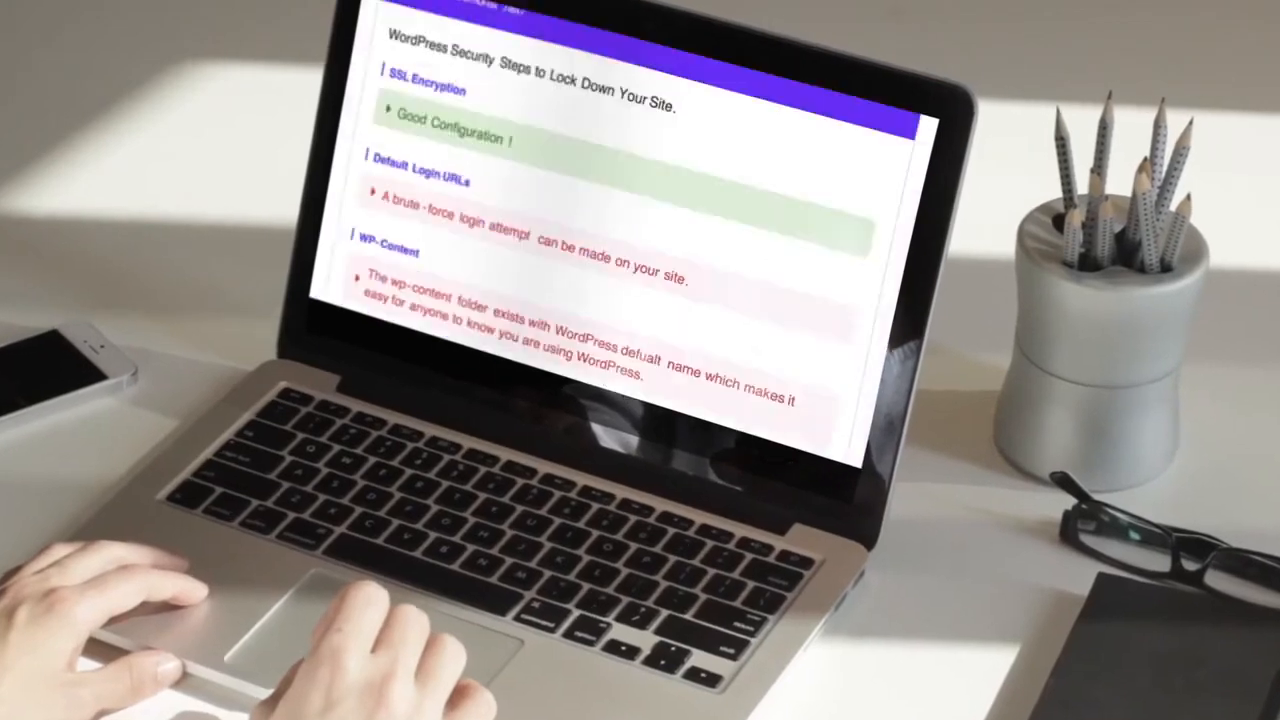
pyautogui.scroll(-3)
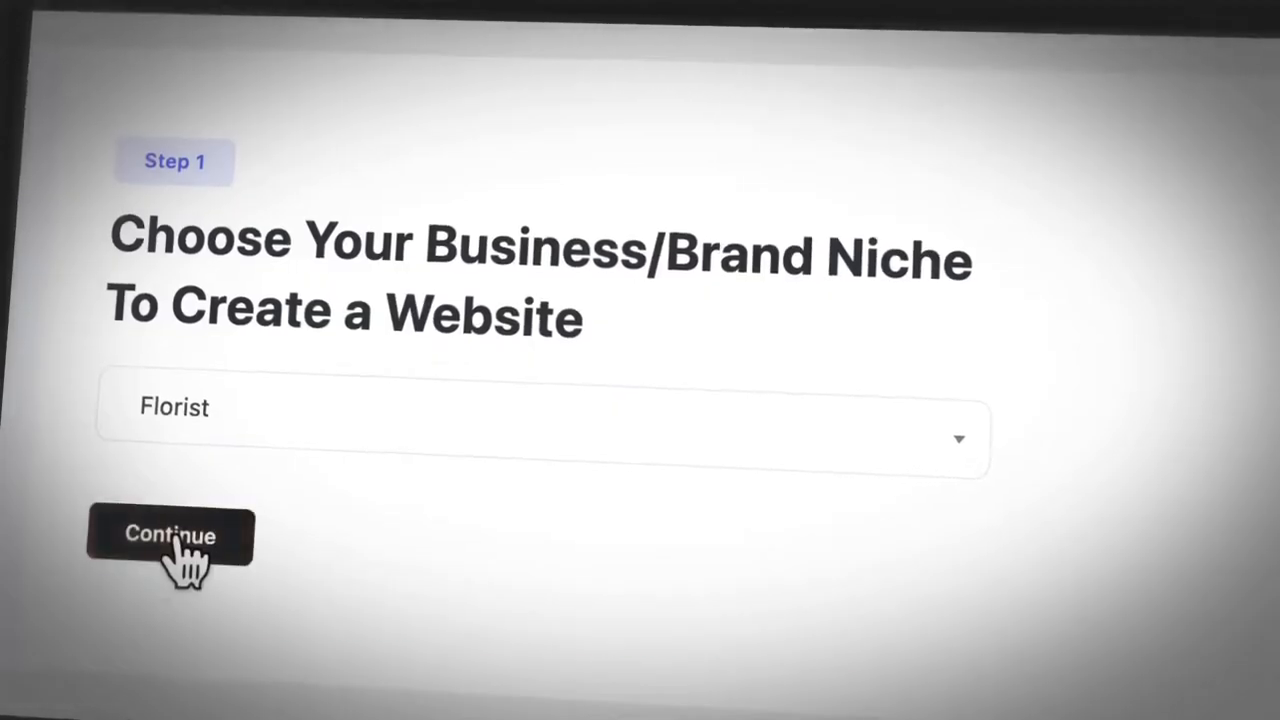
pyautogui.click(170, 532)
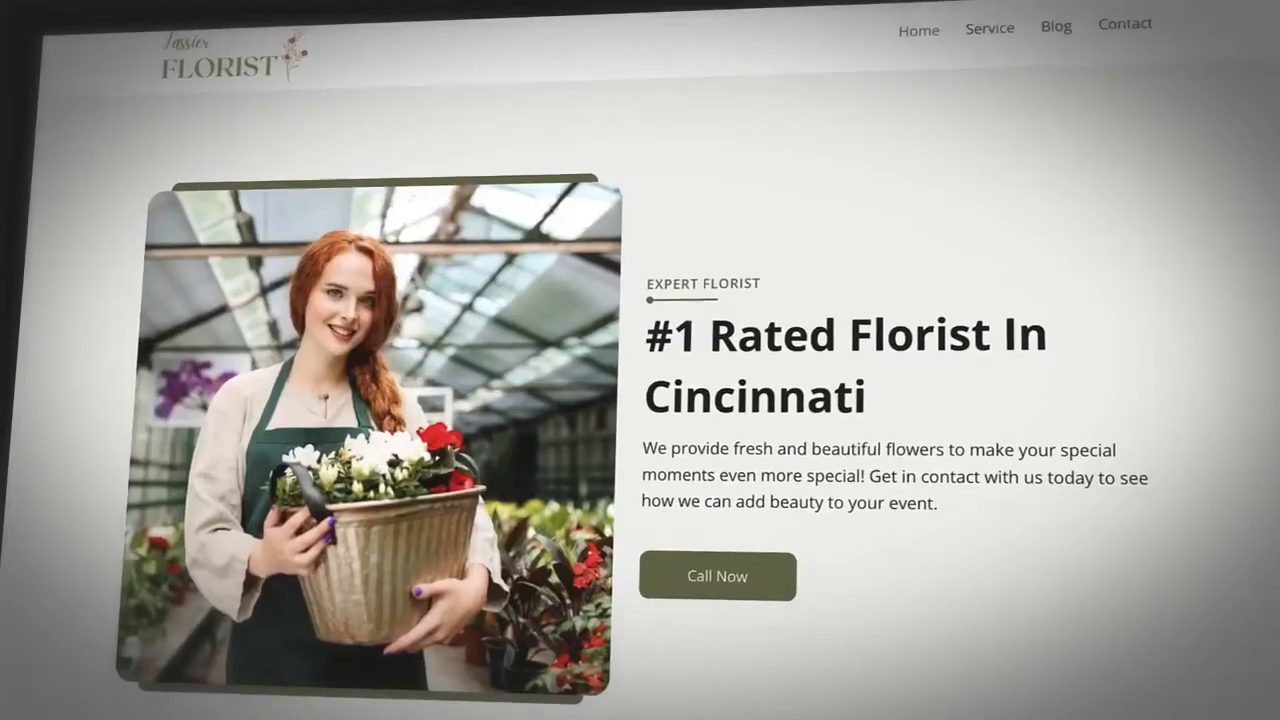
pyautogui.scroll(-3)
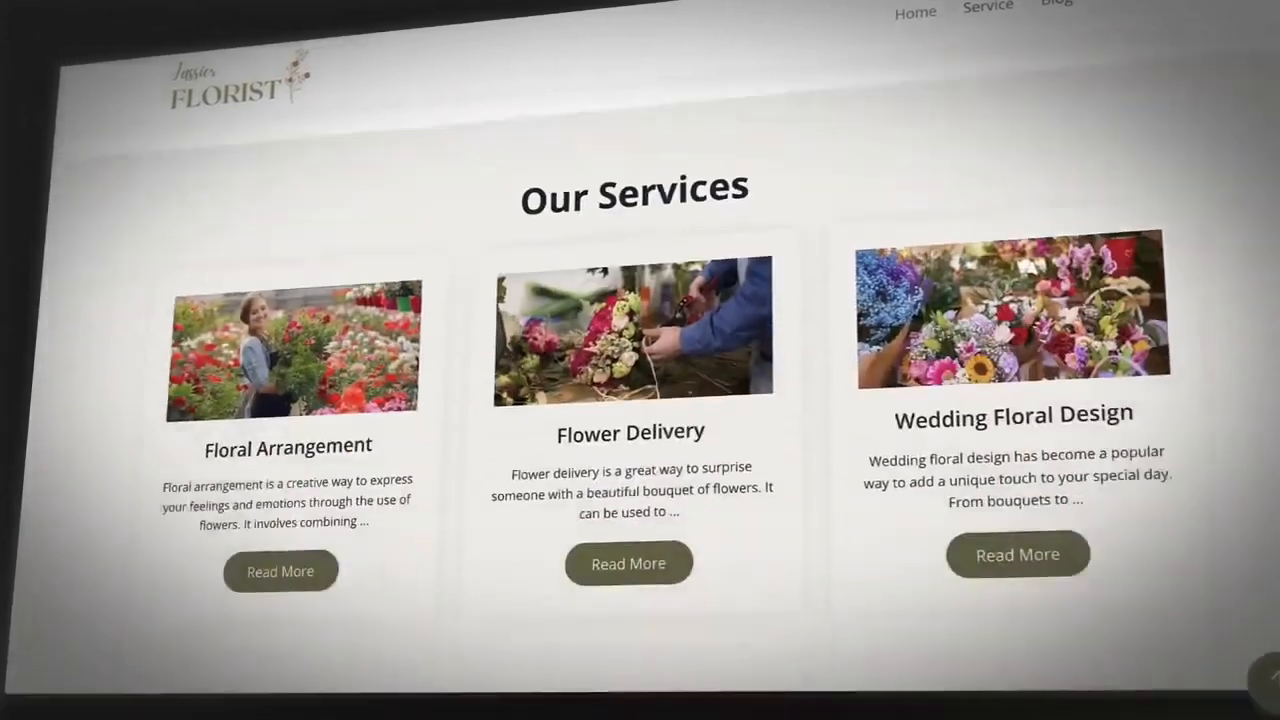
pyautogui.scroll(-3)
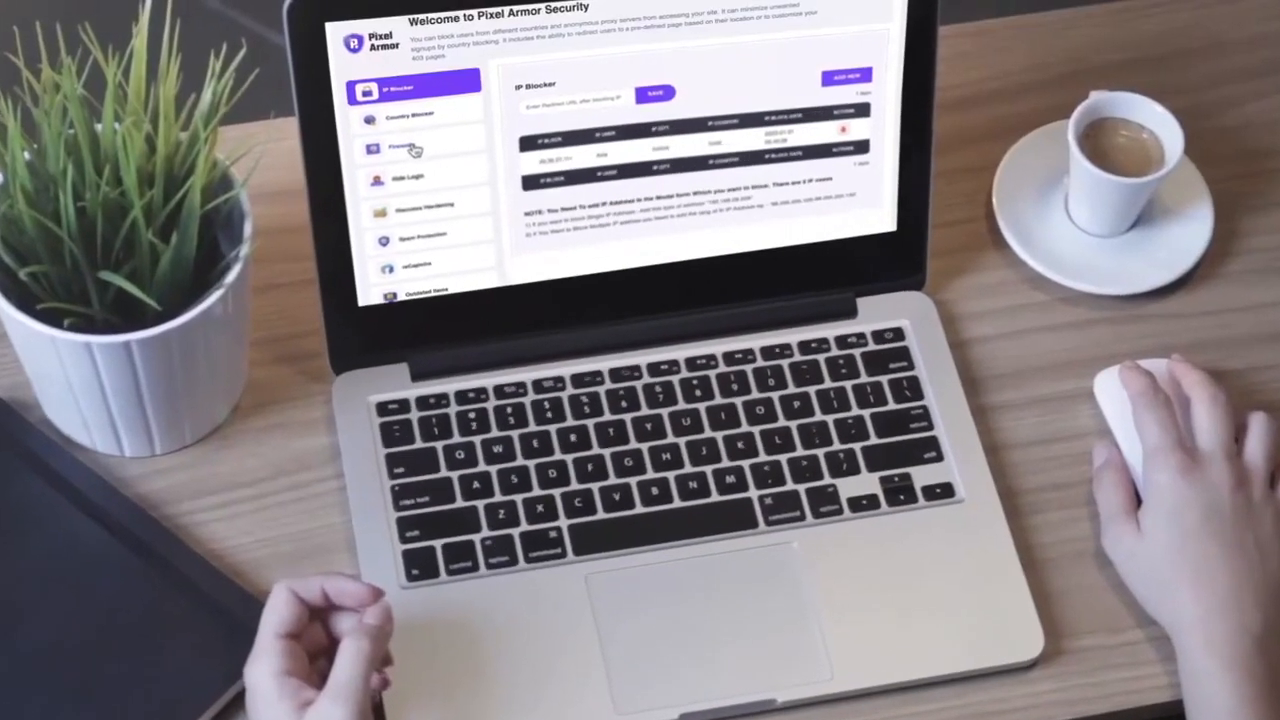
# Step: Review the WordPress hardening and blog-post generation promos, reaching the Find Leads page
pyautogui.click(420, 204)
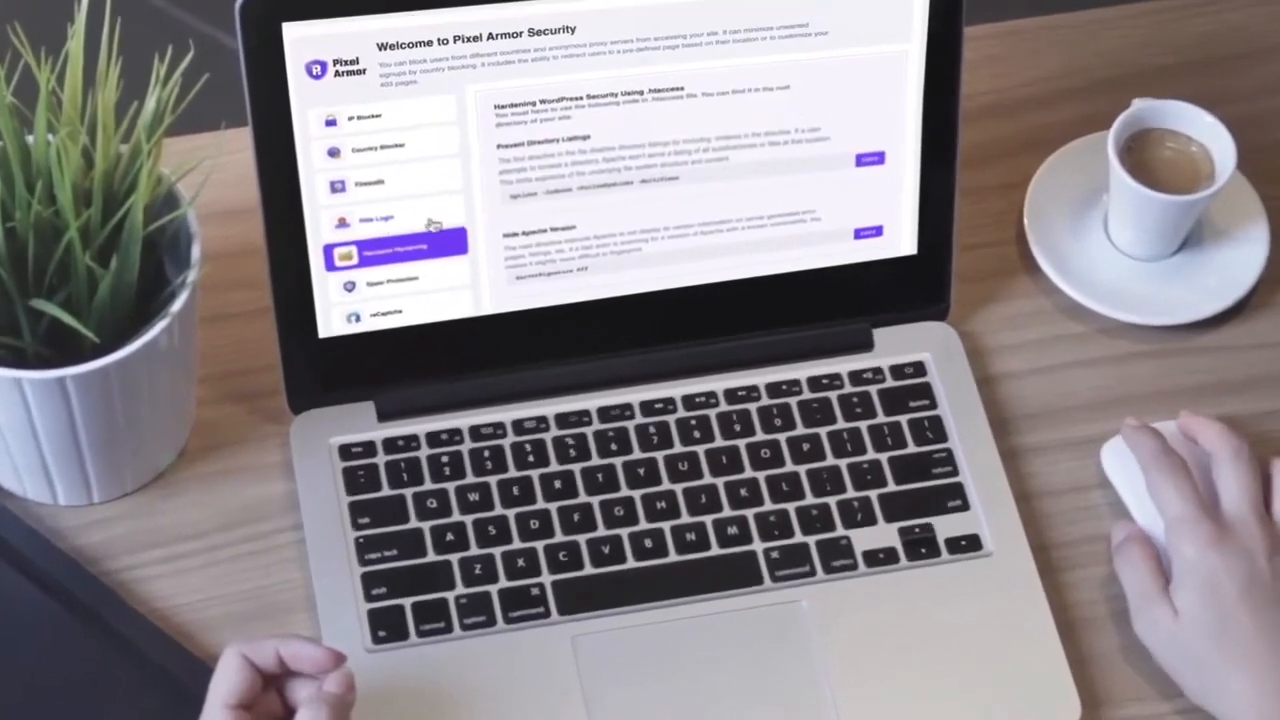
pyautogui.scroll(-3)
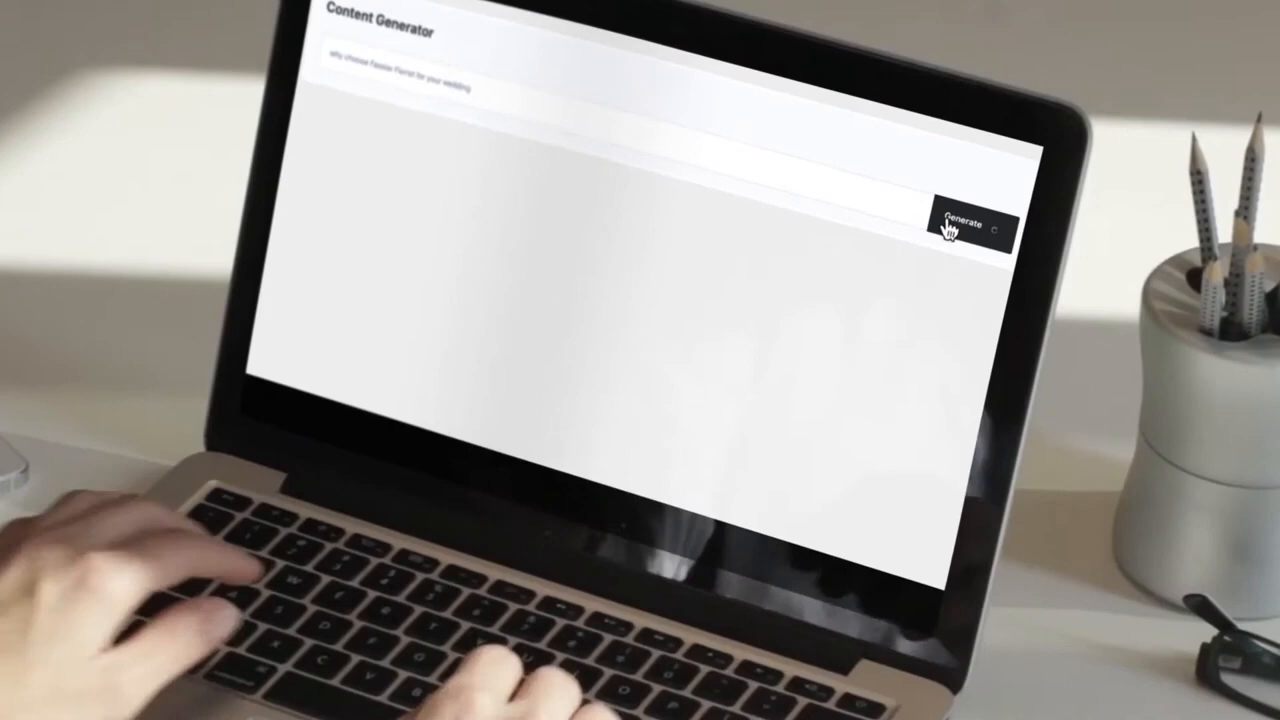
pyautogui.click(968, 228)
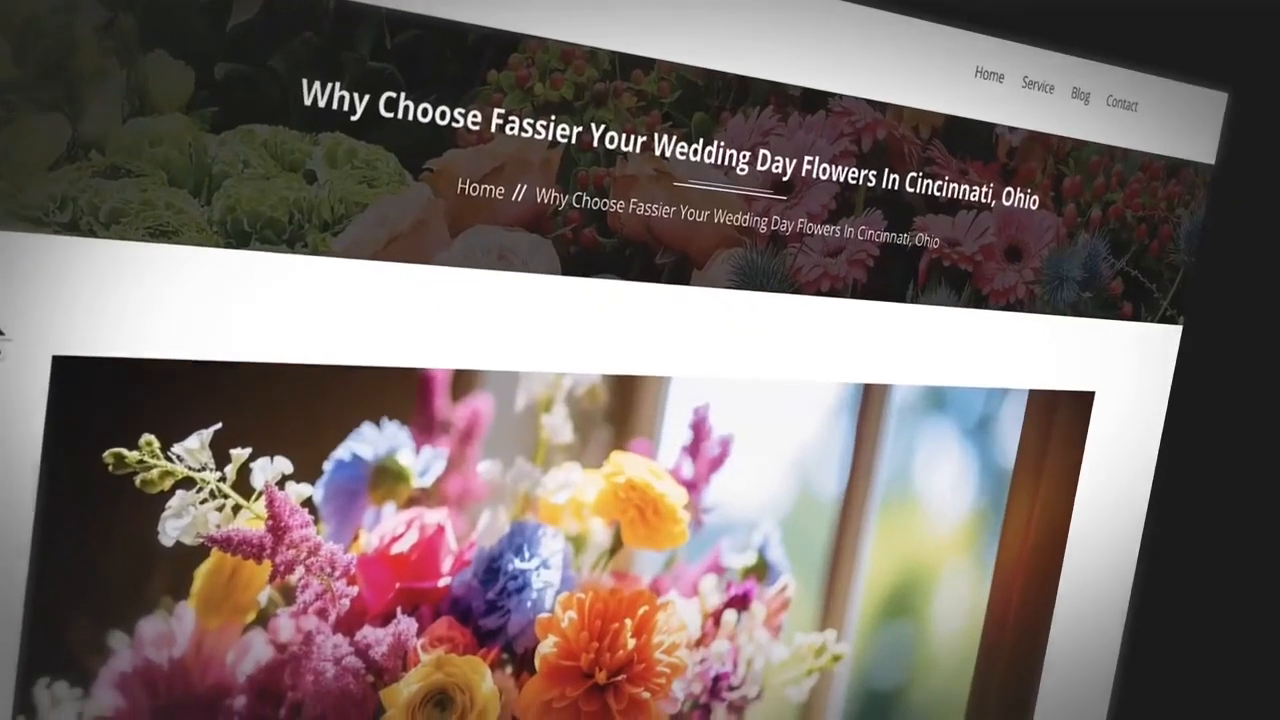
pyautogui.scroll(-3)
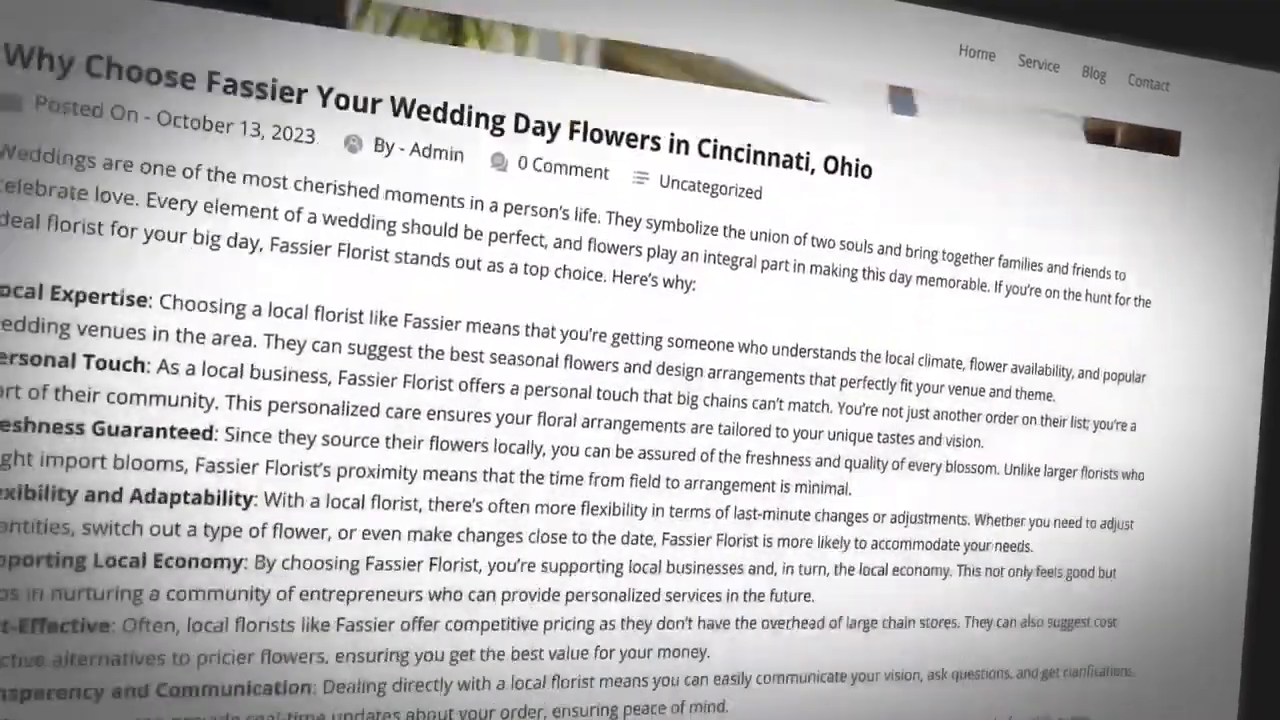
pyautogui.scroll(-3)
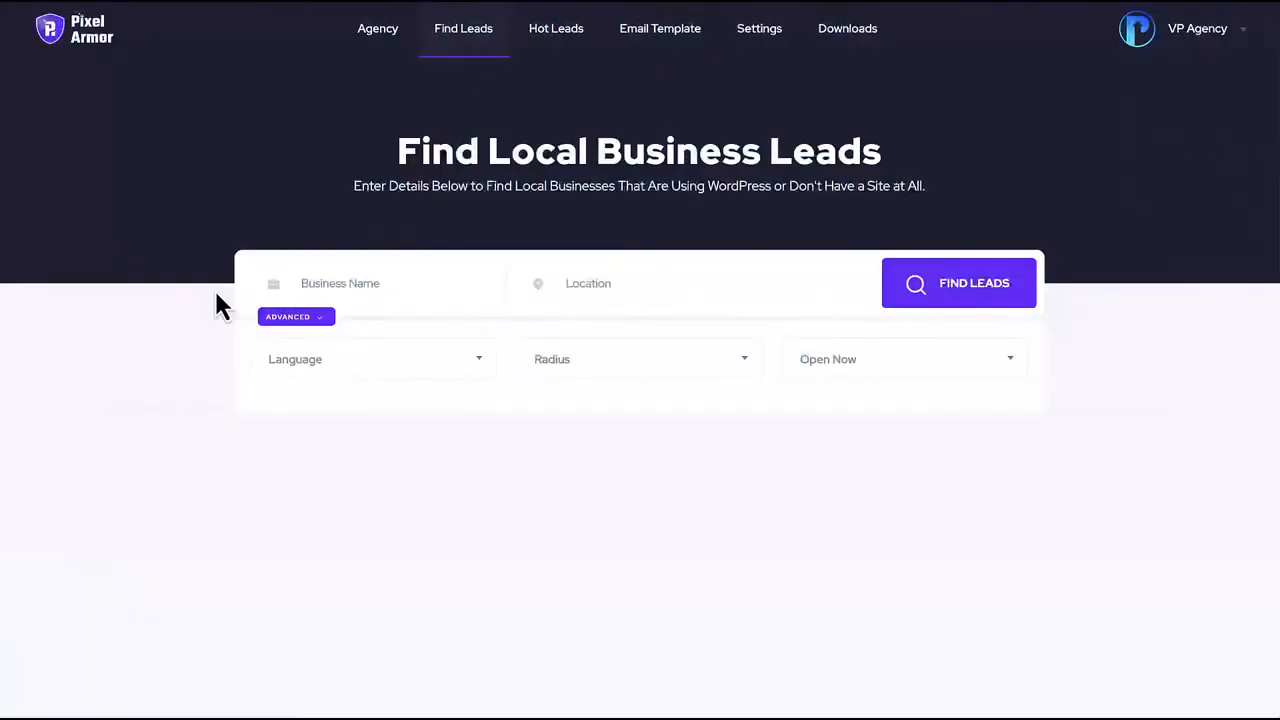
# Step: Search dentist leads in Butler, PA and browse the 20 results with ratings, websites and WordPress status
pyautogui.write('dentist')
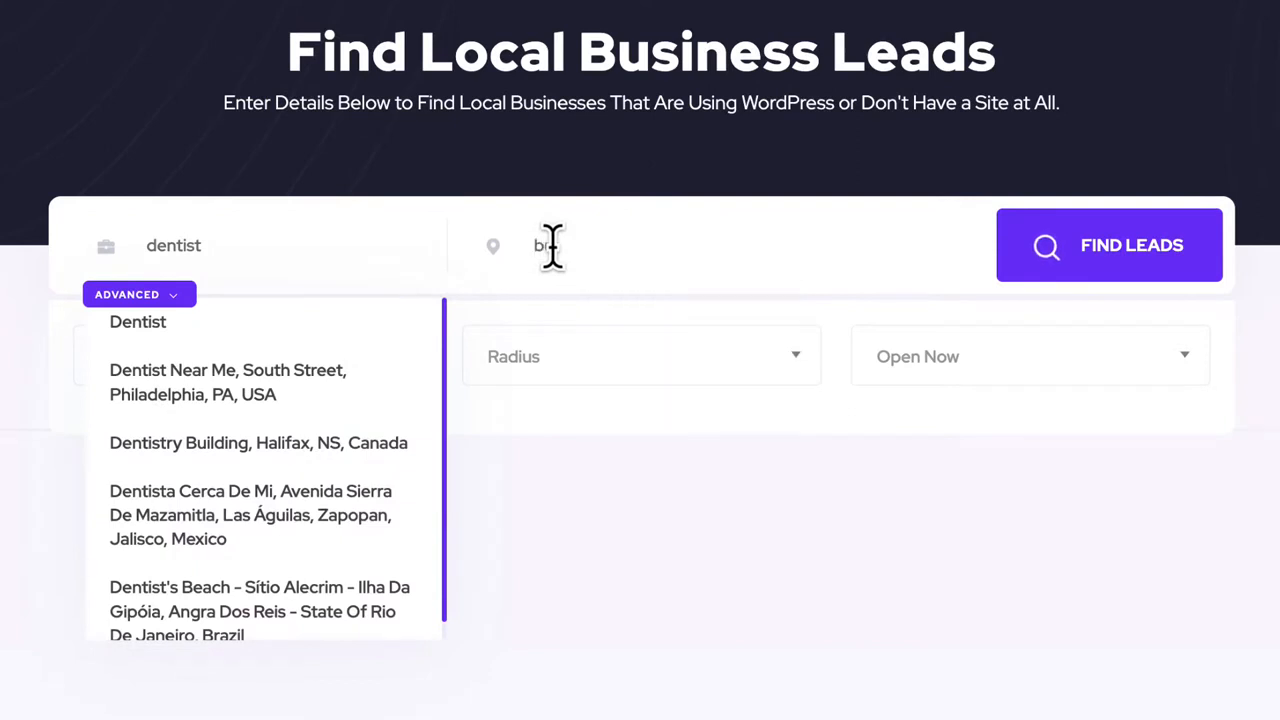
pyautogui.write('butler, pa')
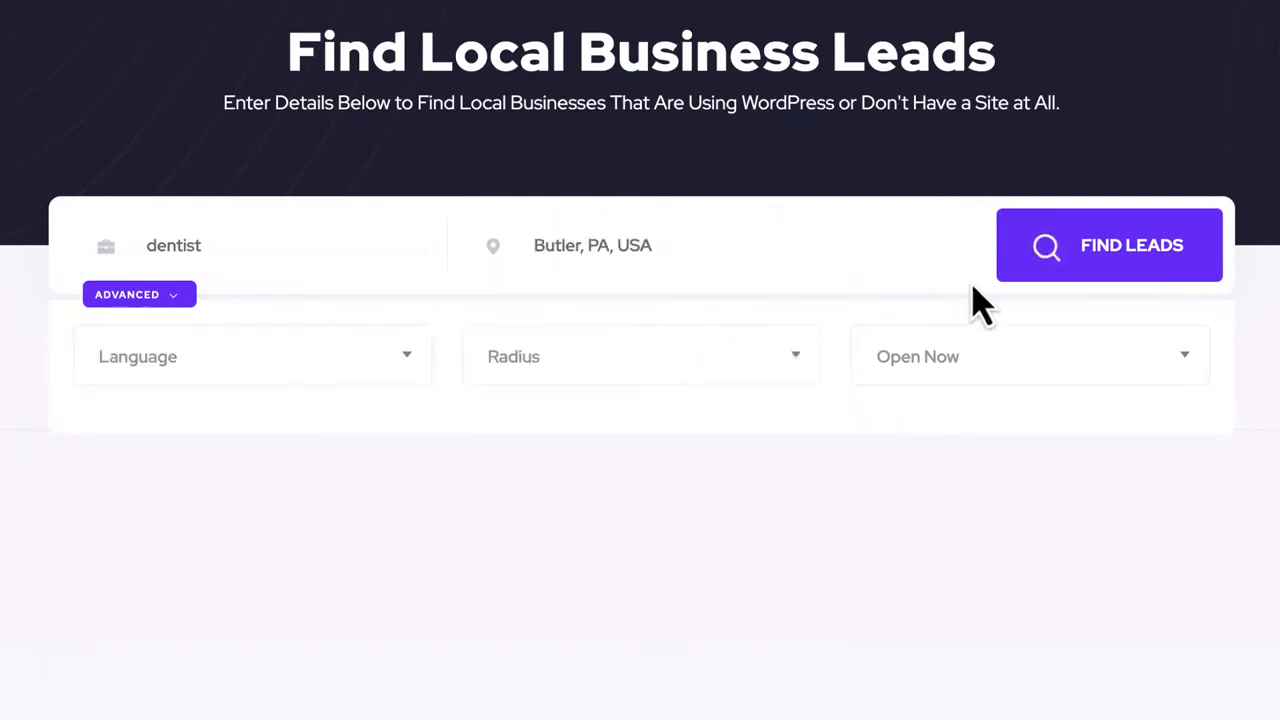
pyautogui.click(1108, 244)
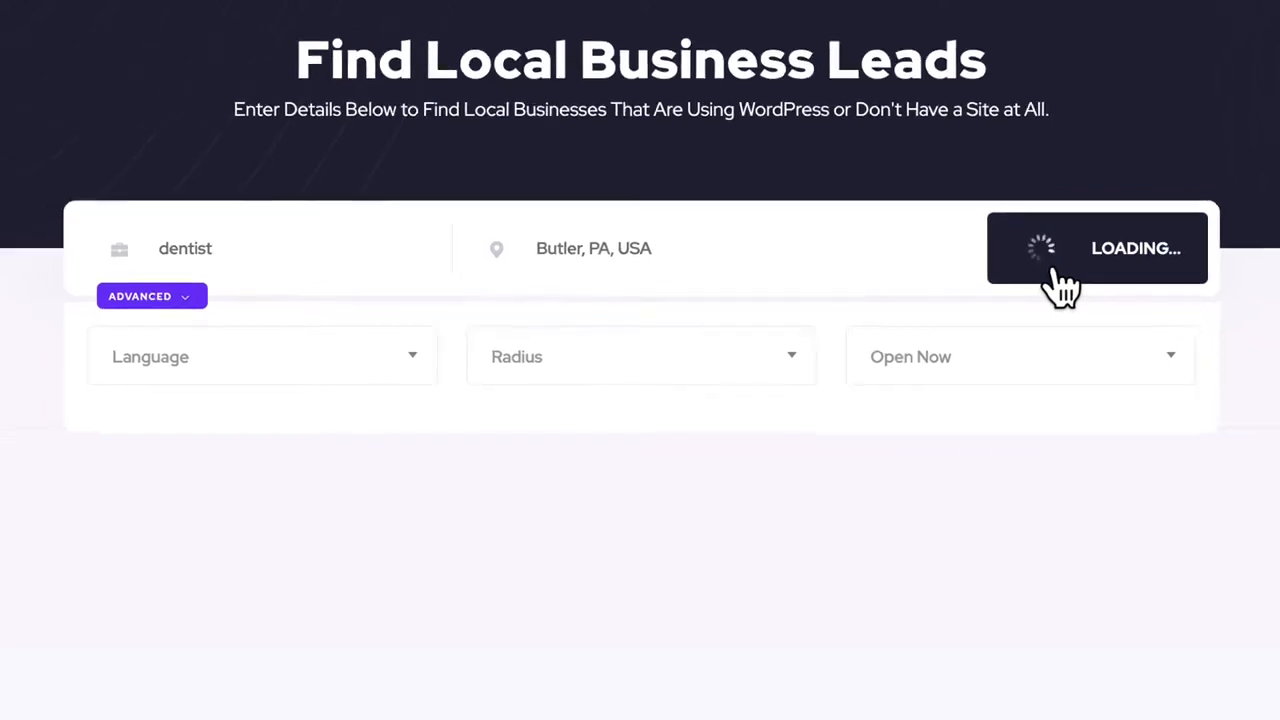
pyautogui.click(1096, 248)
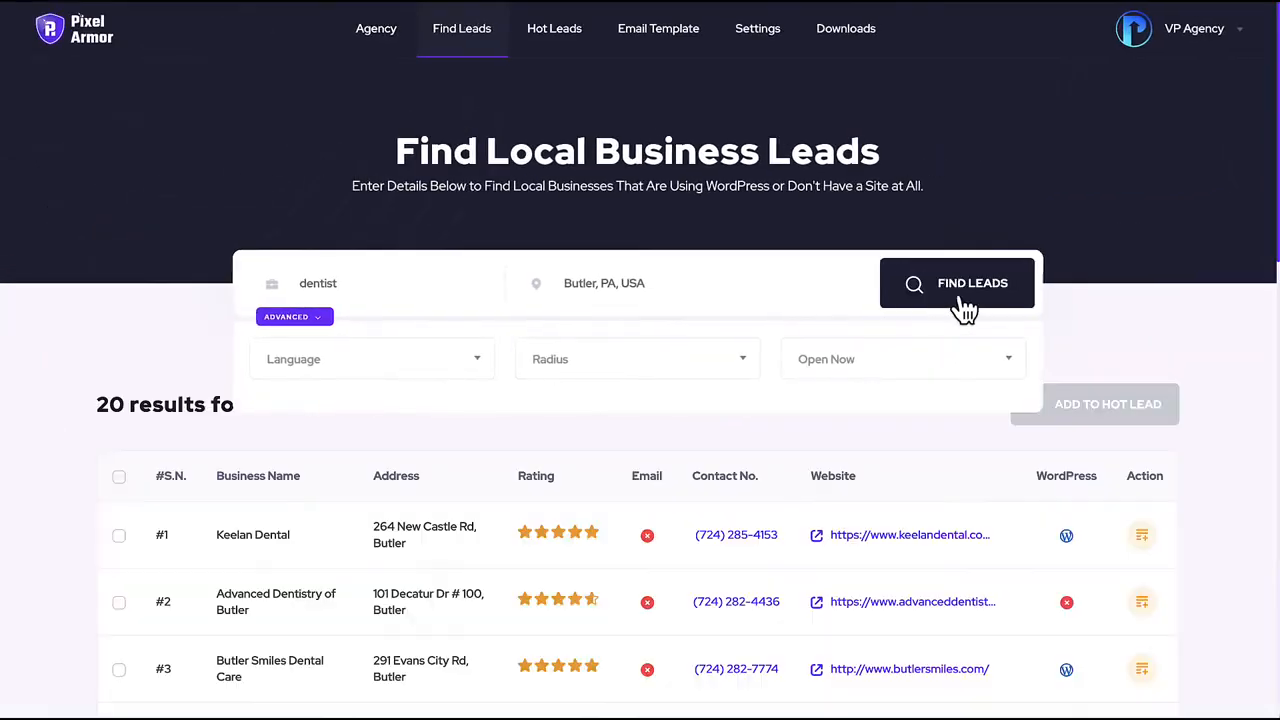
pyautogui.scroll(-3)
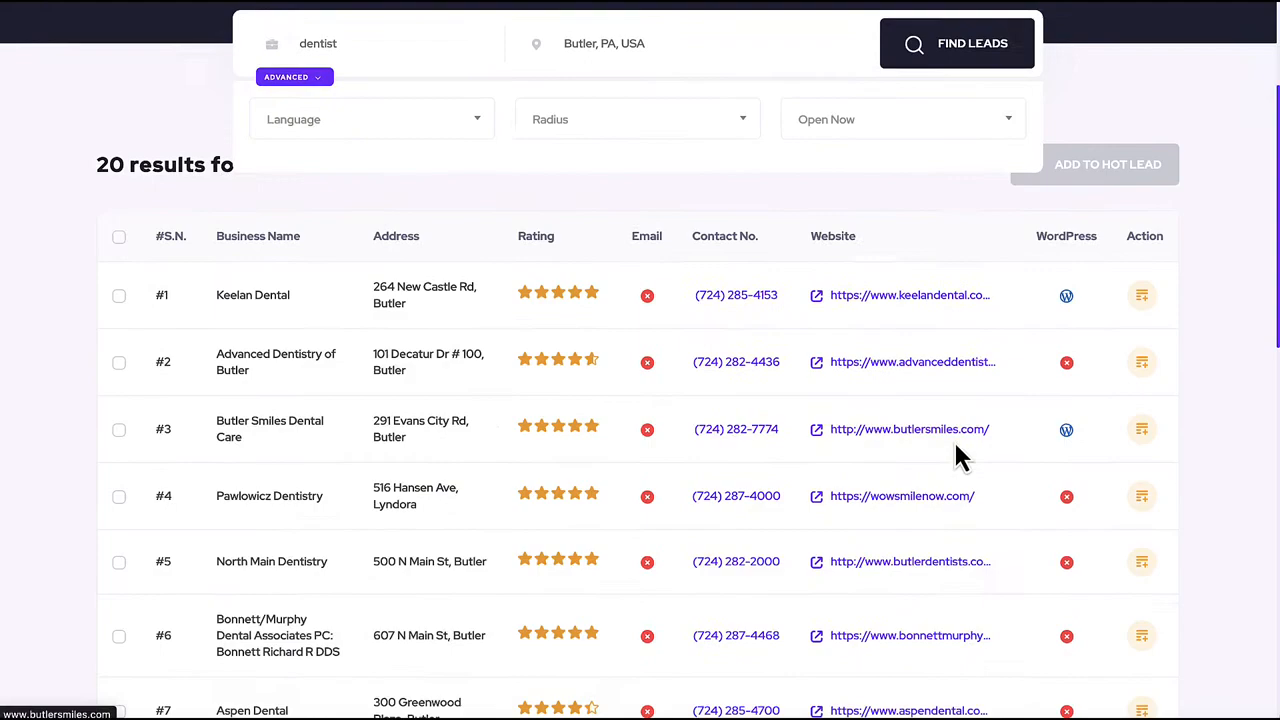
pyautogui.scroll(-3)
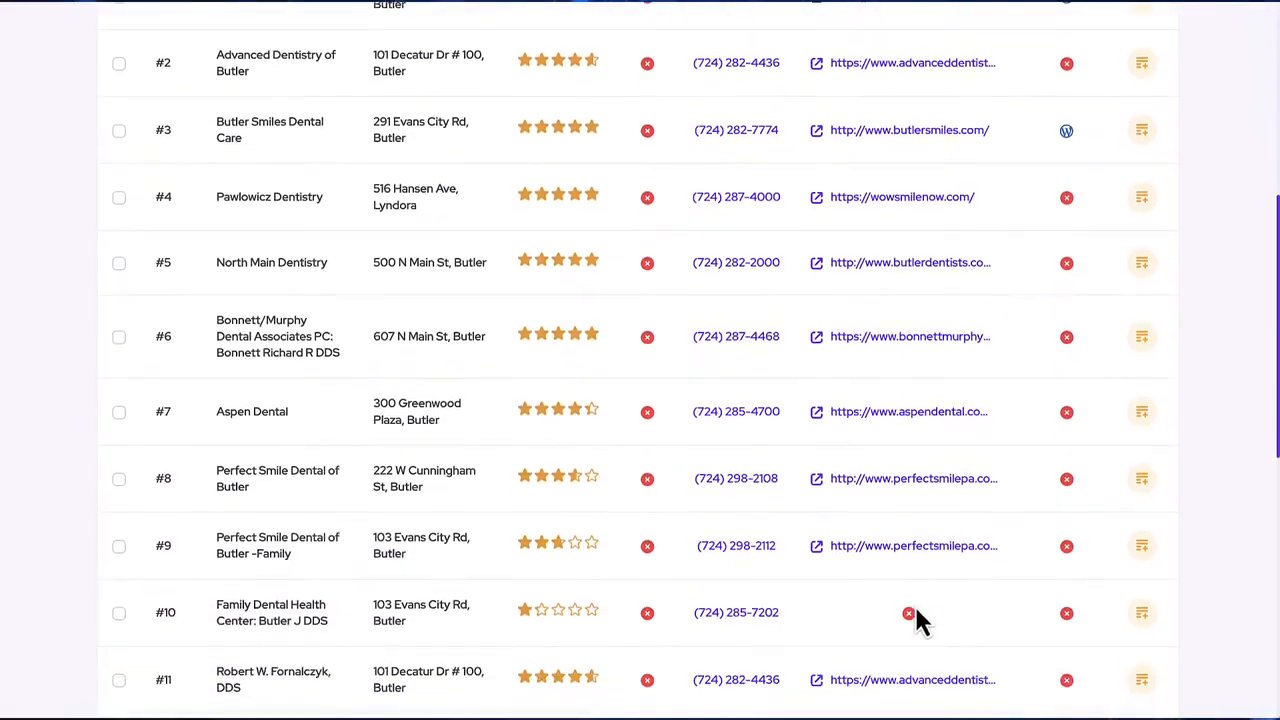
pyautogui.scroll(3)
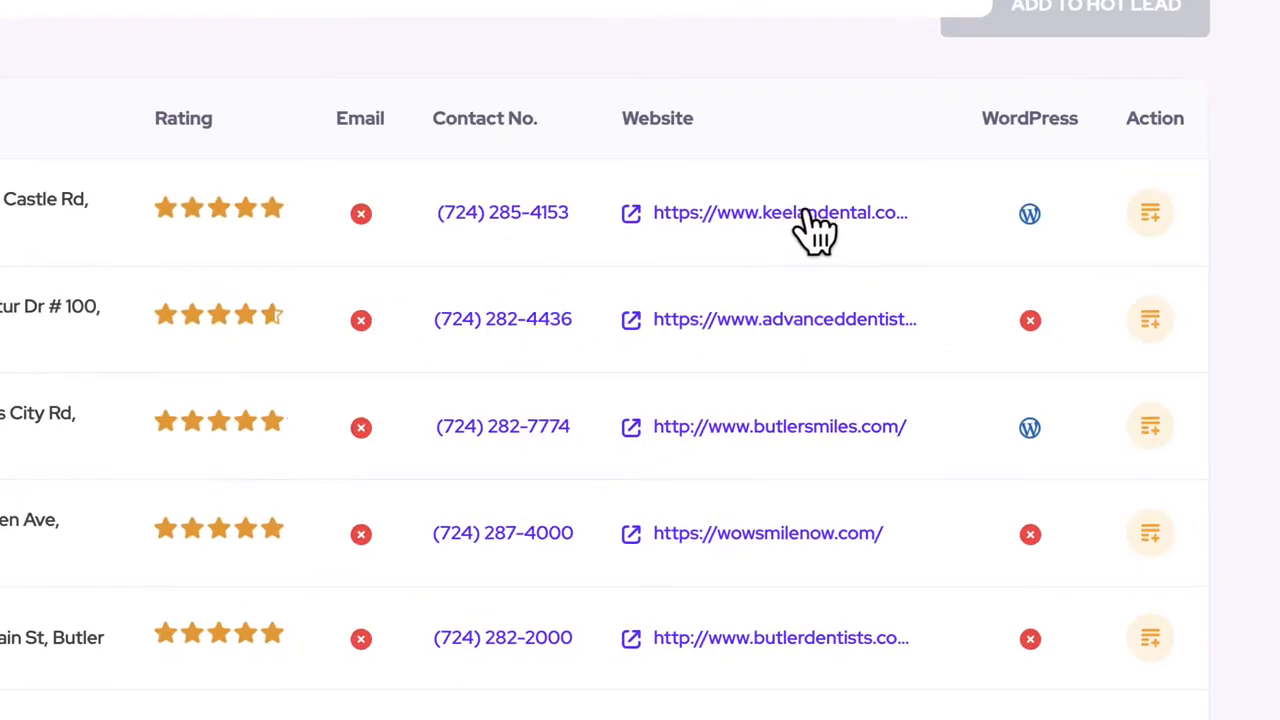
pyautogui.moveTo(1048, 240)
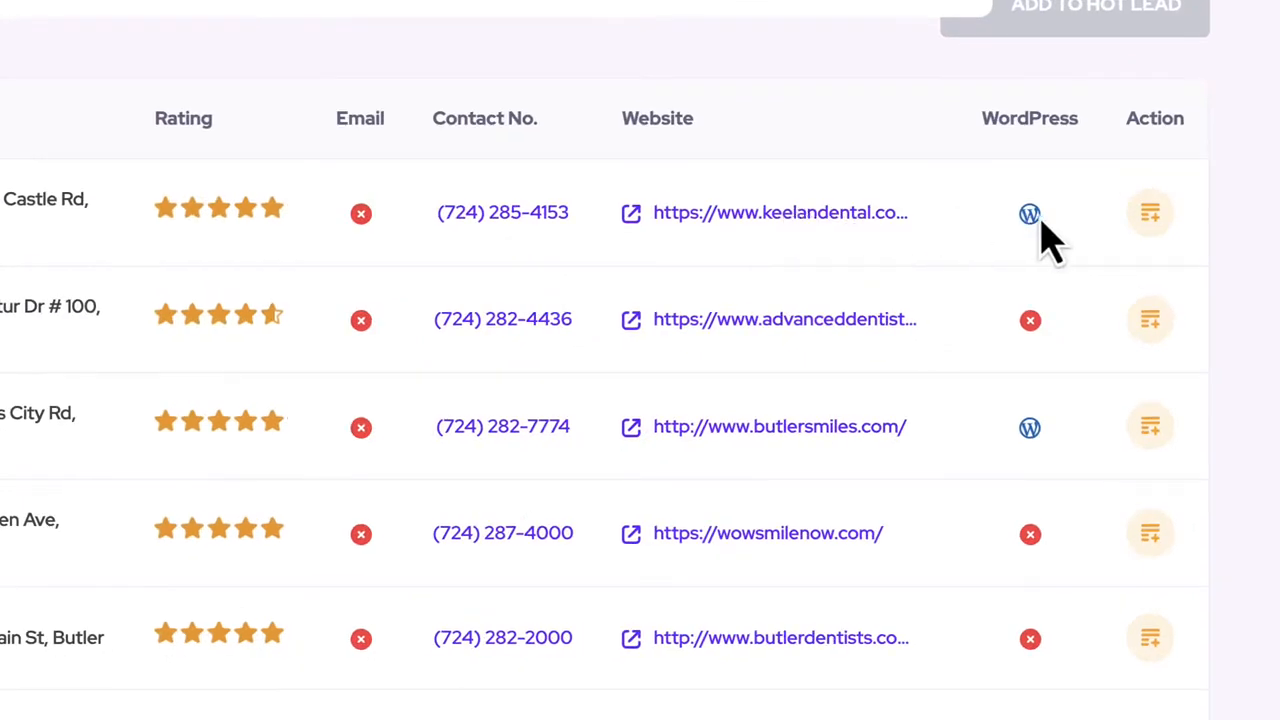
pyautogui.moveTo(1080, 240)
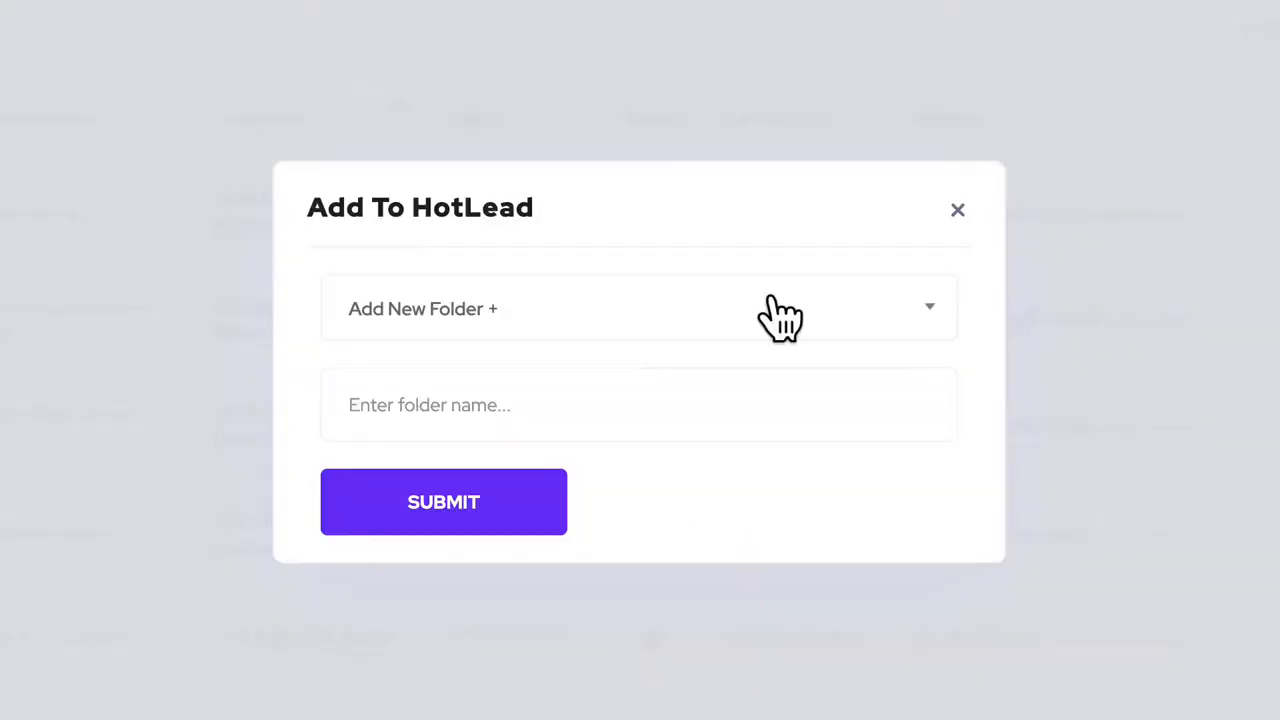
# Step: Submit the lead into the Dentists hot-lead folder and confirm the success message
pyautogui.click(640, 308)
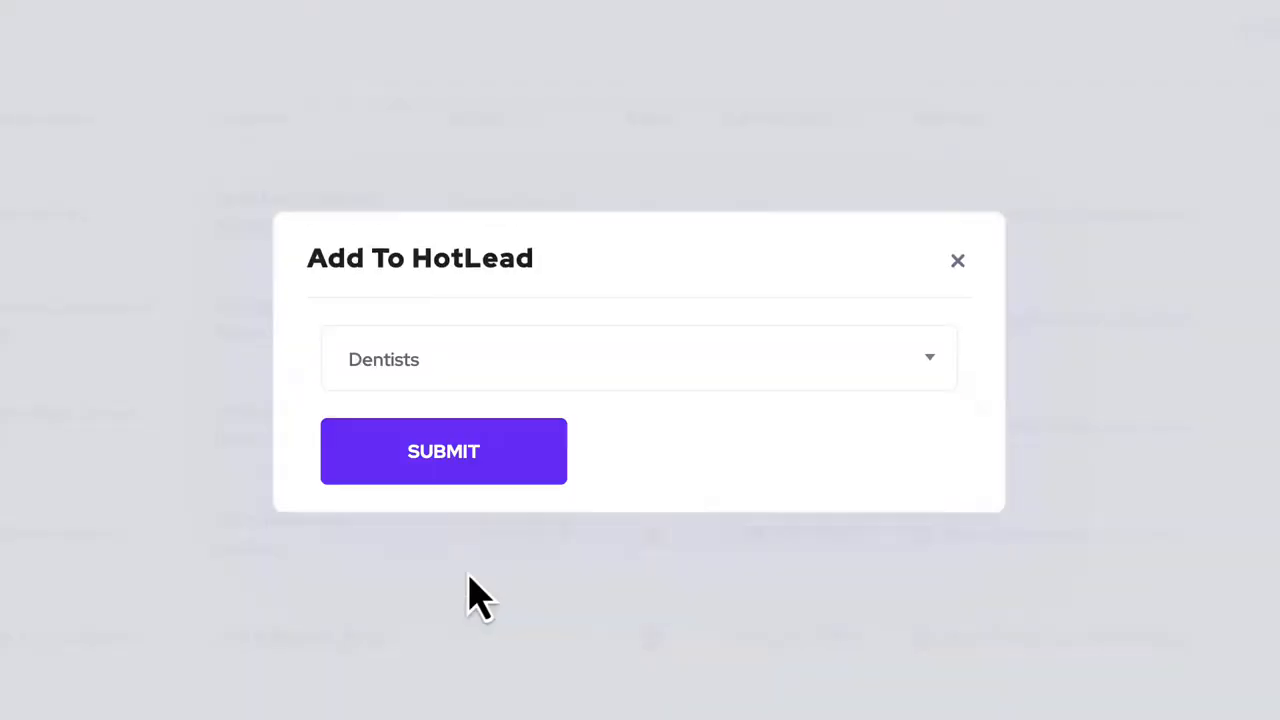
pyautogui.click(444, 452)
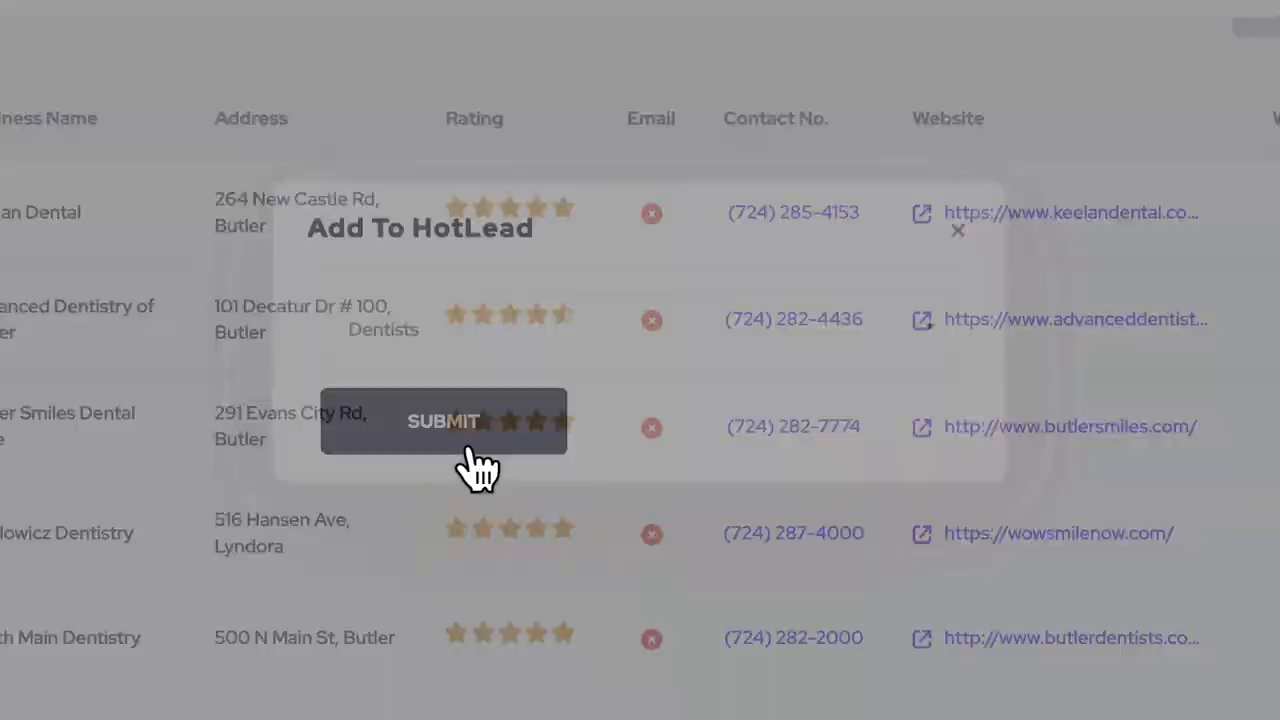
pyautogui.click(444, 420)
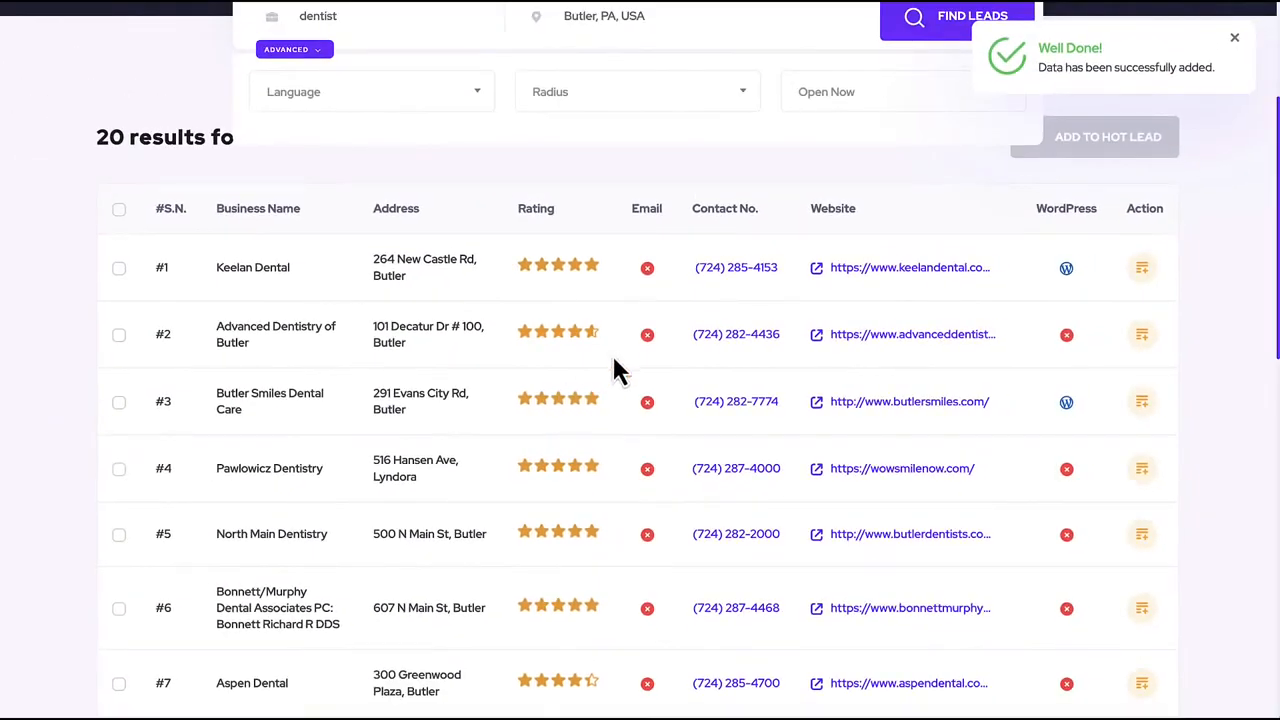
pyautogui.scroll(3)
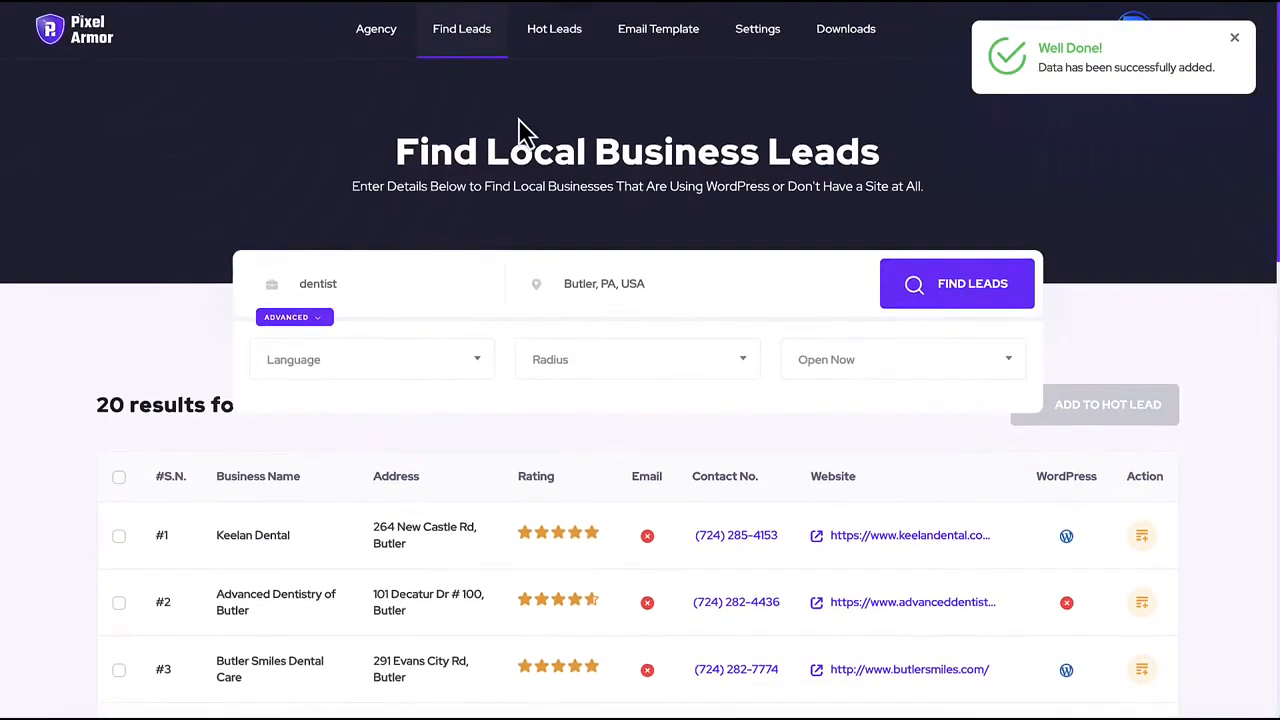
pyautogui.click(554, 28)
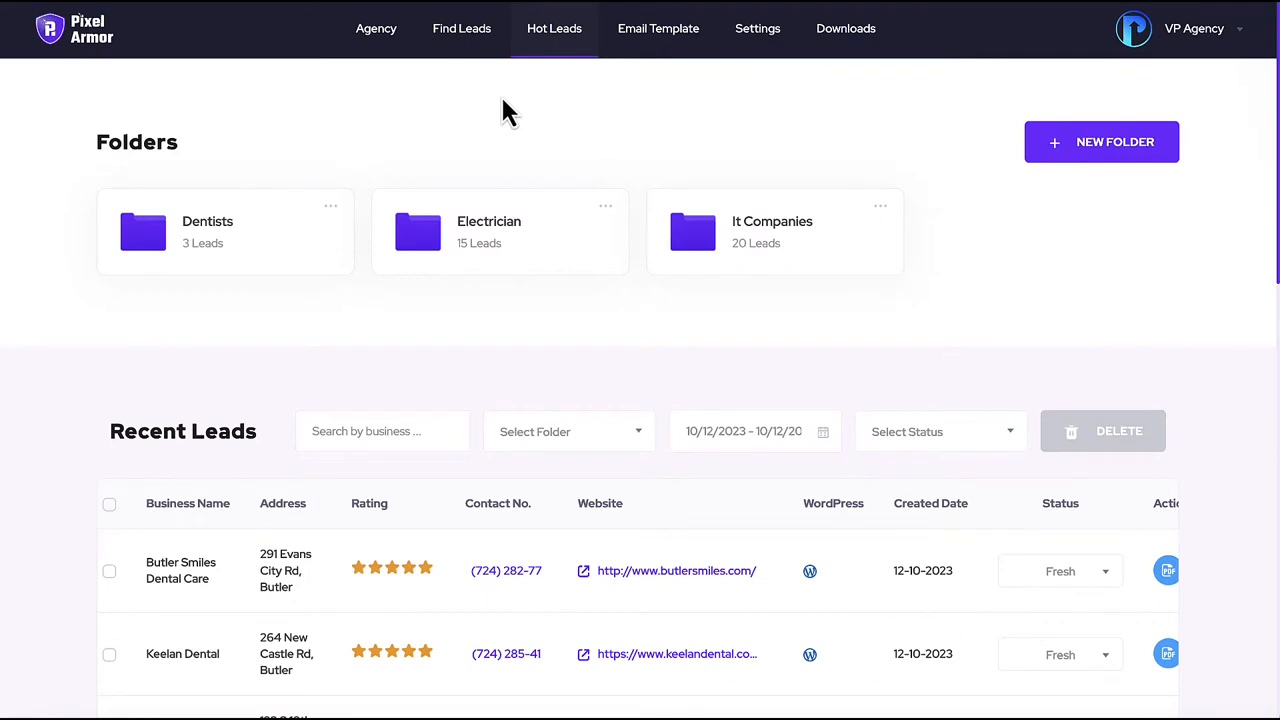
pyautogui.scroll(-3)
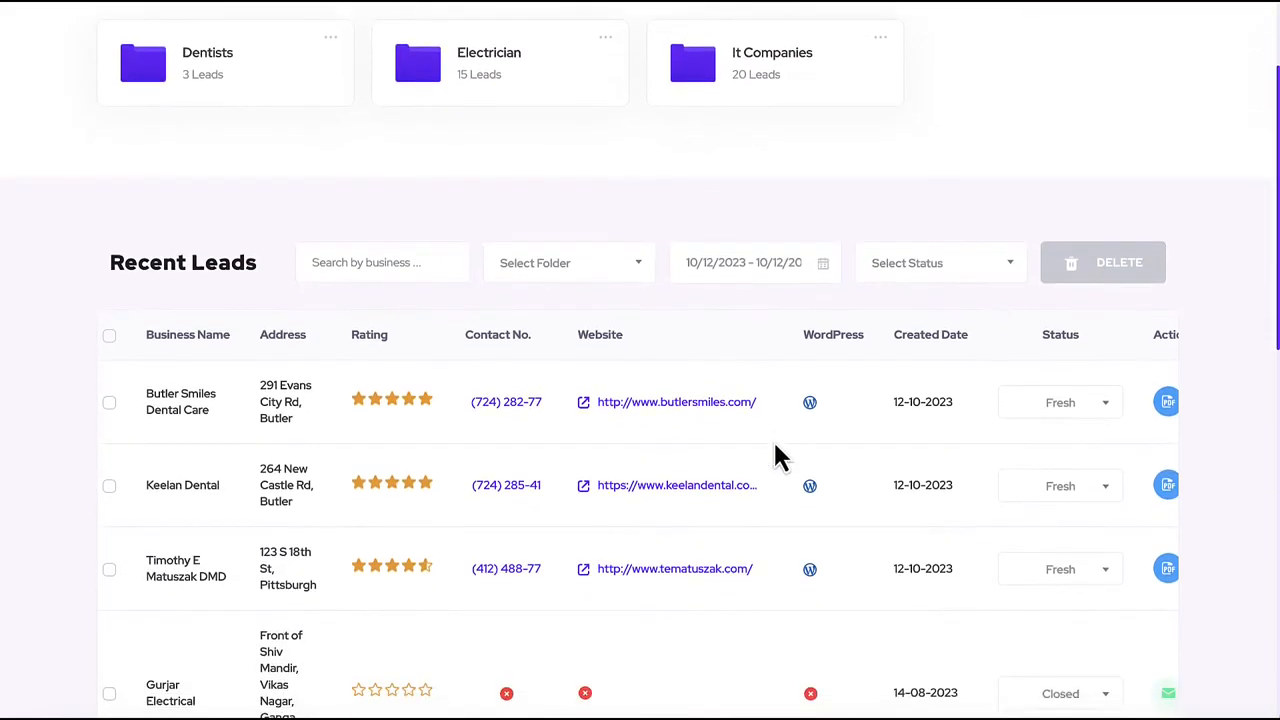
pyautogui.hscroll(3)
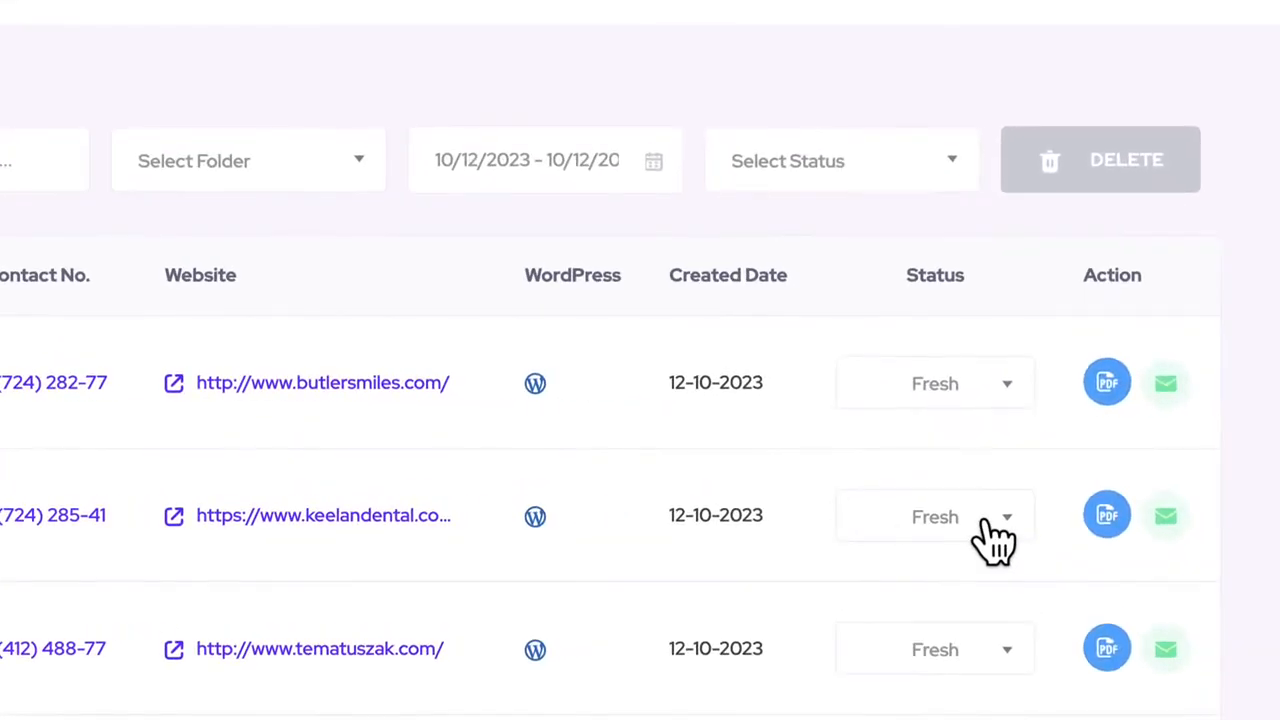
pyautogui.moveTo(1108, 516)
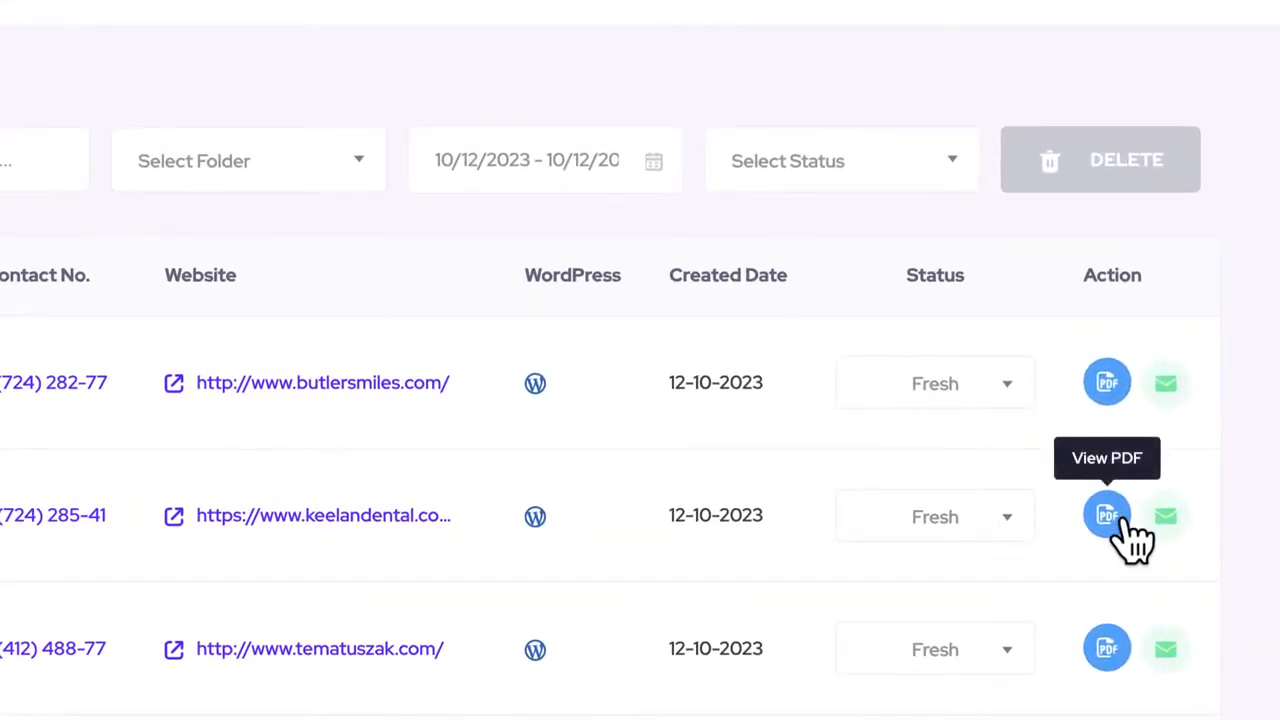
pyautogui.click(1106, 516)
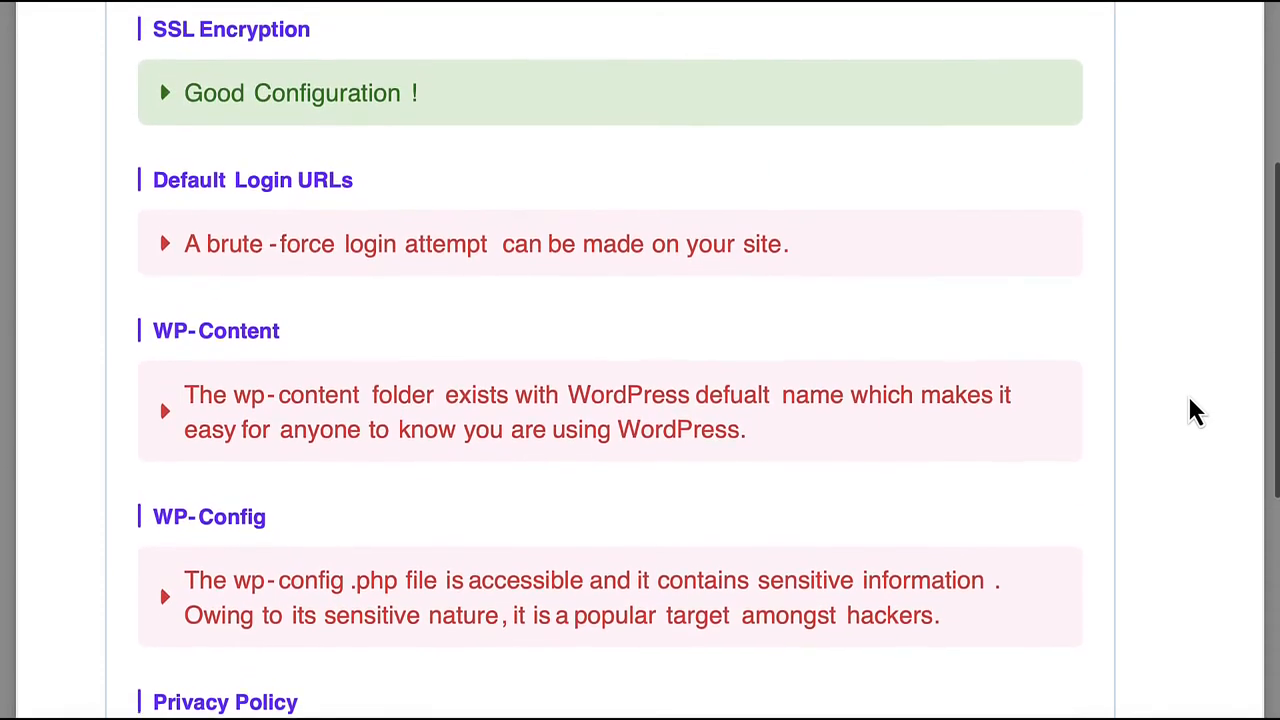
pyautogui.scroll(3)
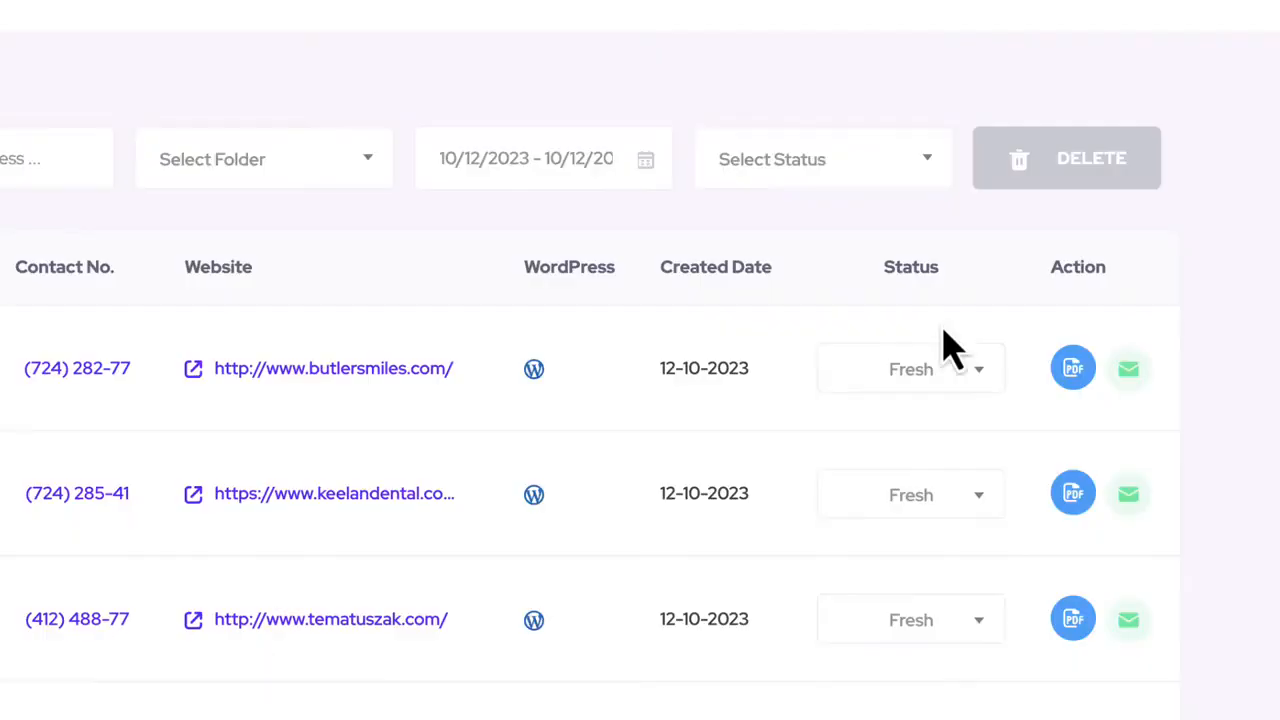
pyautogui.moveTo(1128, 494)
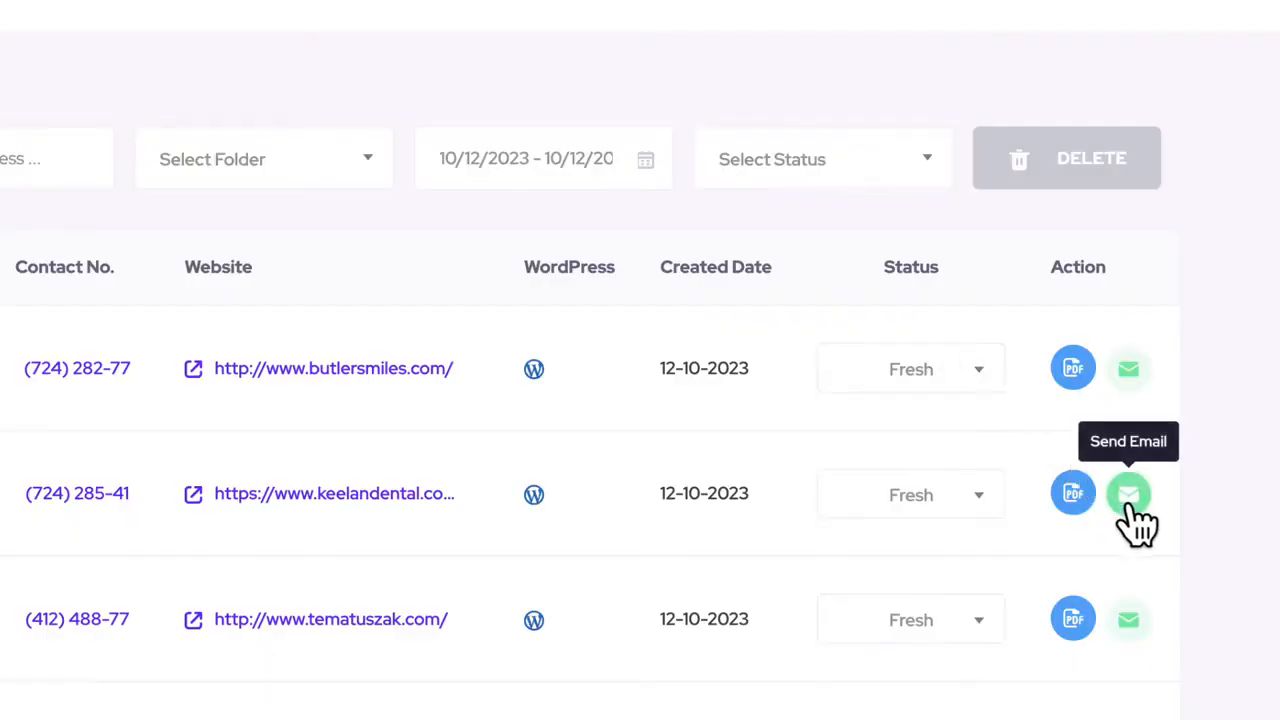
# Step: Start the Keelan Dental outreach email and complete the consultation offer with 'free of charge!'
pyautogui.click(1128, 492)
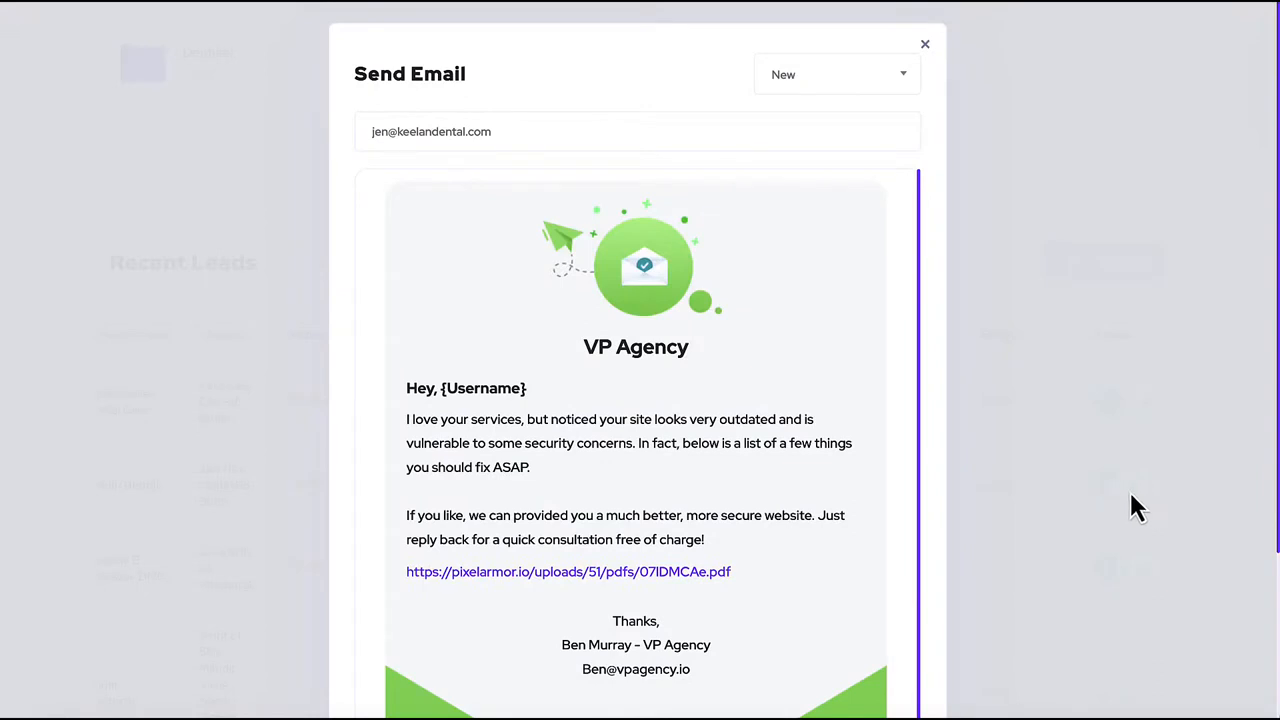
pyautogui.moveTo(710, 538)
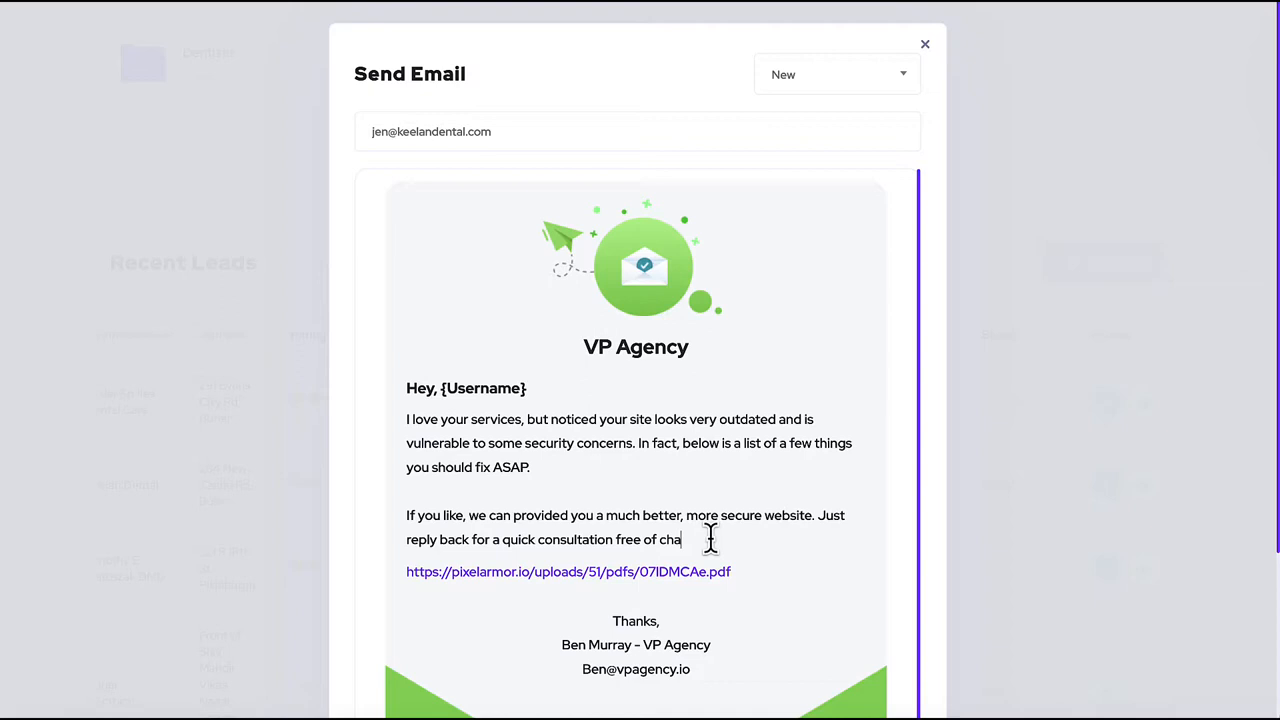
pyautogui.write('rge!')
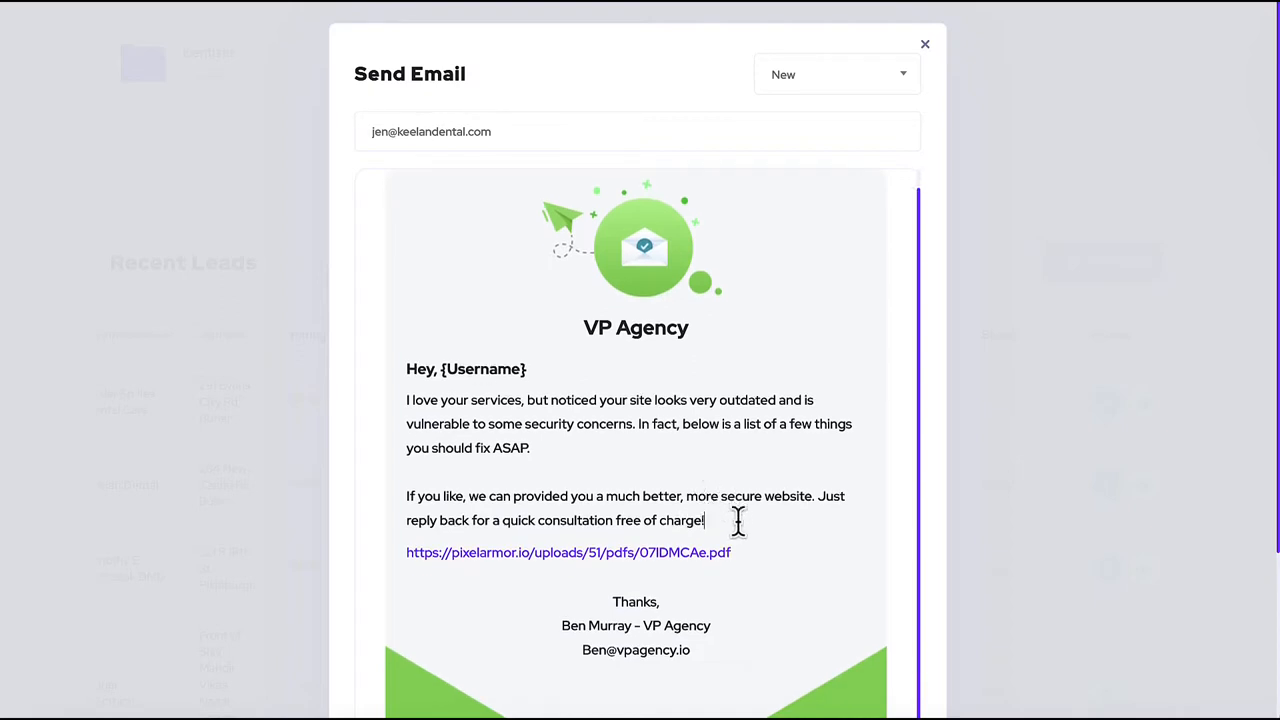
pyautogui.doubleClick(568, 552)
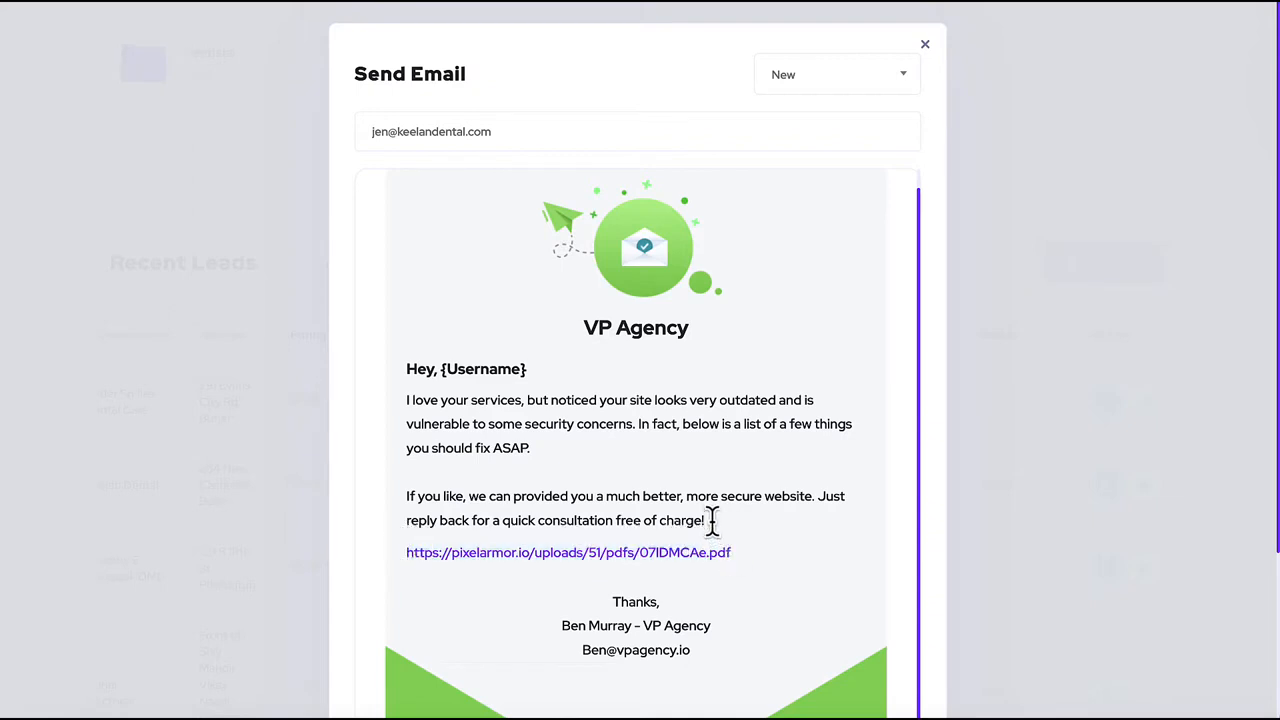
# Step: Send the email and move on to the Add New User form for Keelan Dental
pyautogui.click(836, 74)
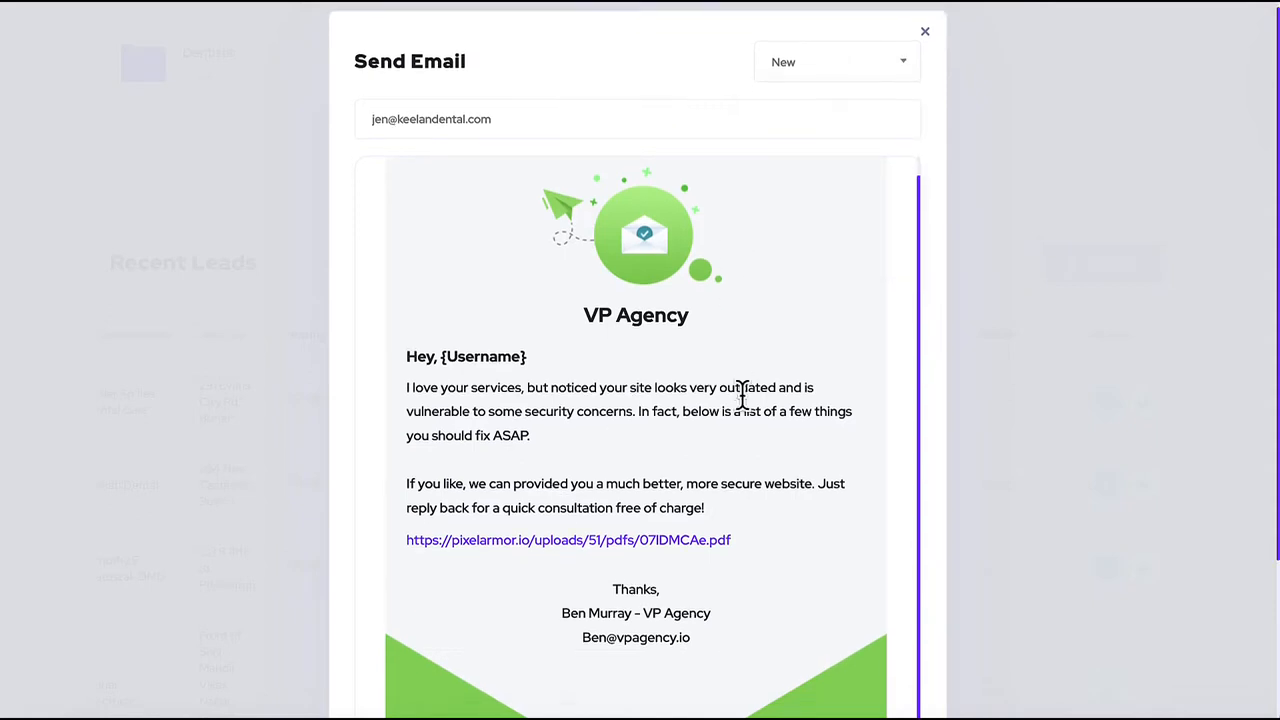
pyautogui.scroll(-3)
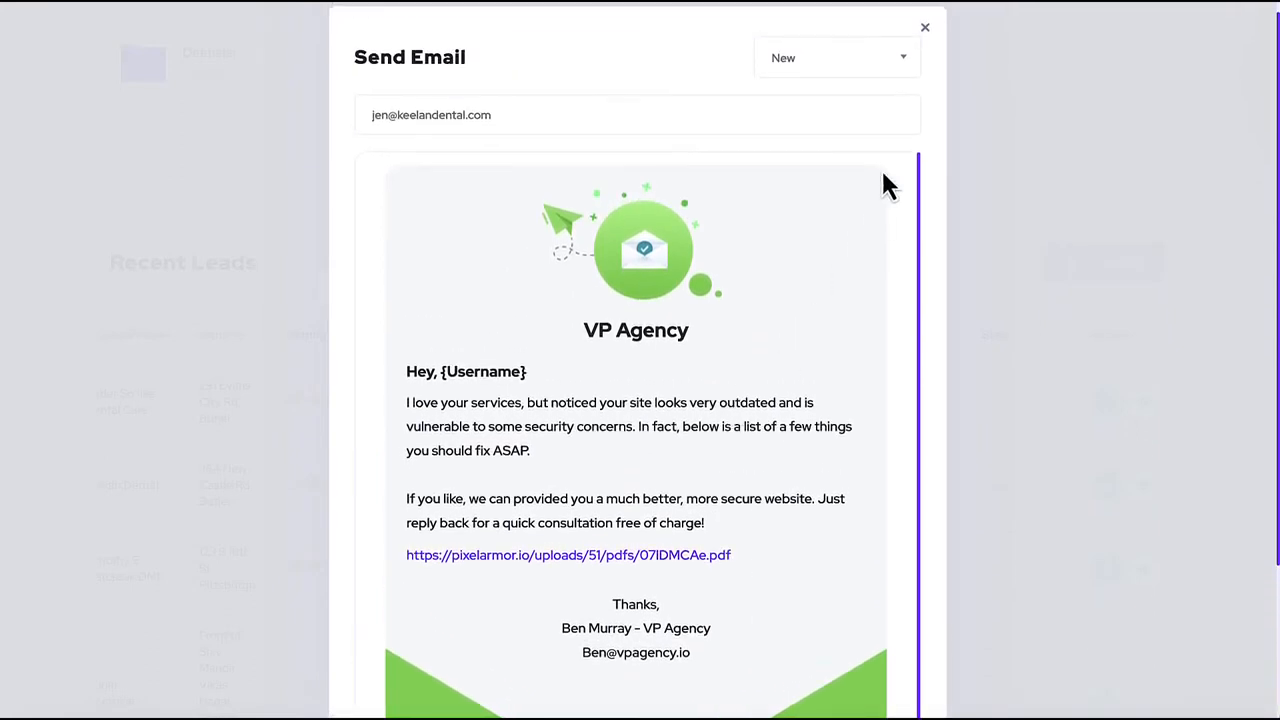
pyautogui.click(924, 28)
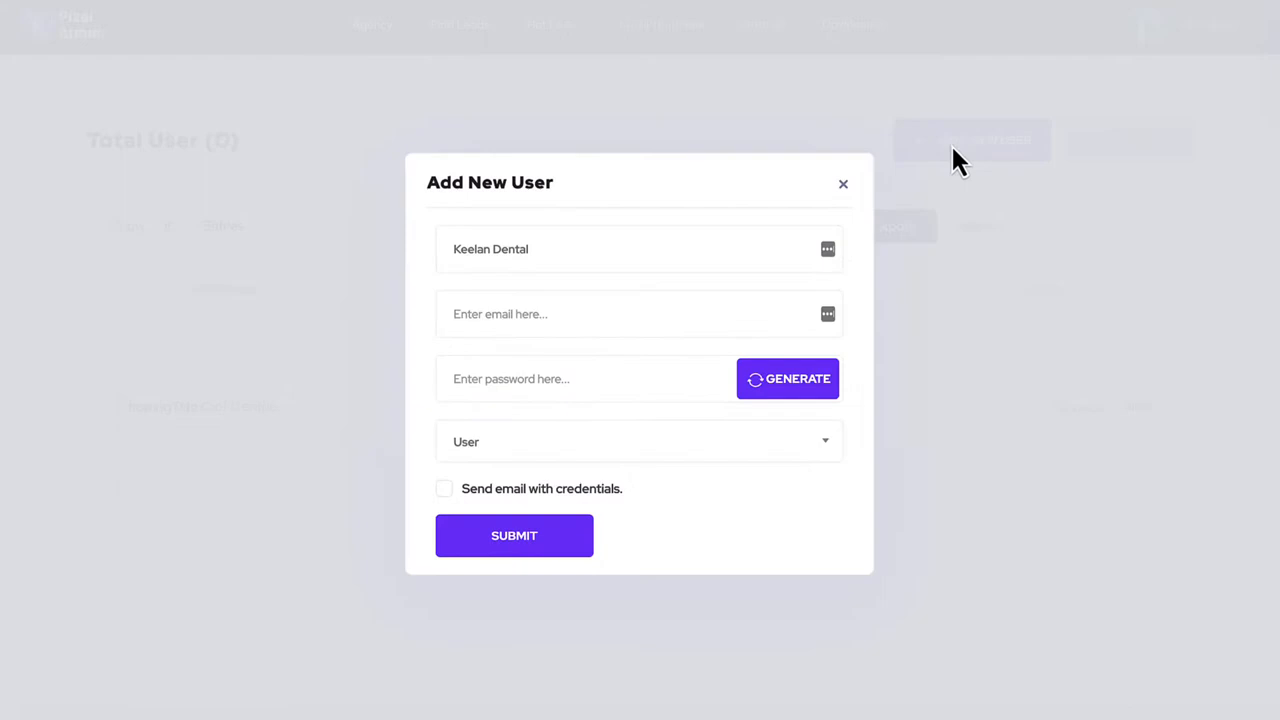
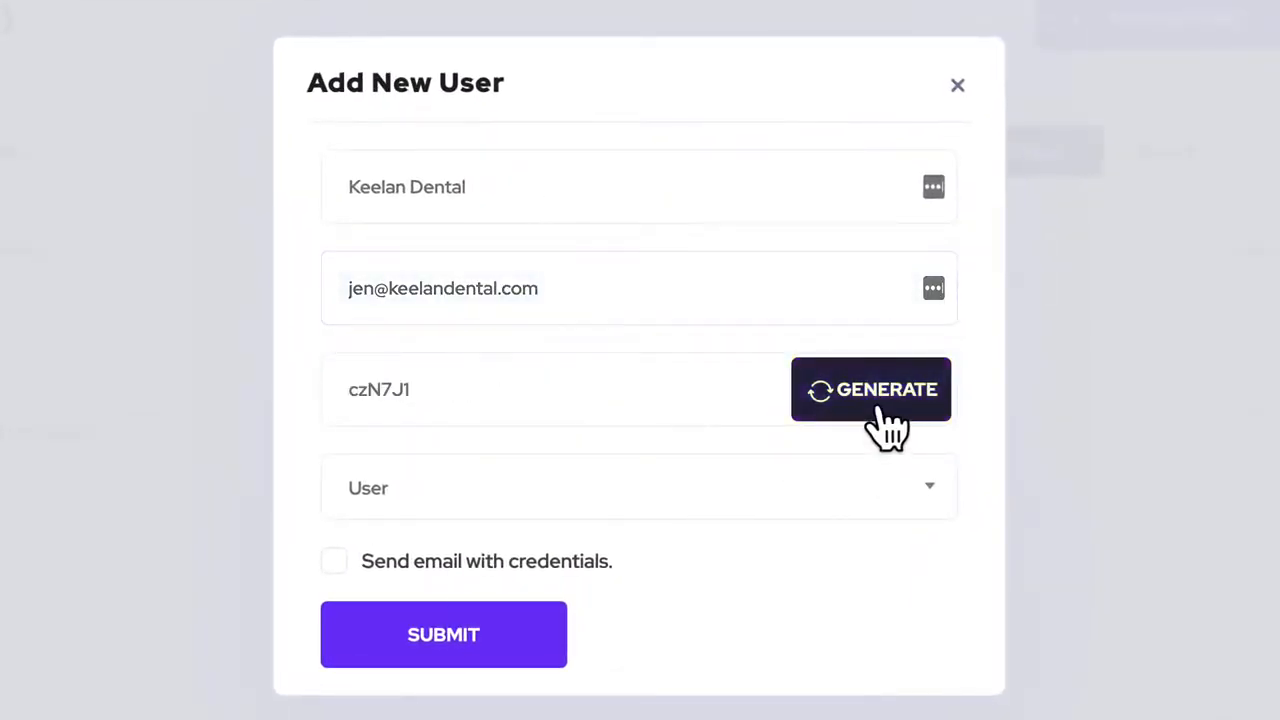
# Step: Enter the Keelan Dental user's email and generate a password with the User role
pyautogui.moveTo(590, 516)
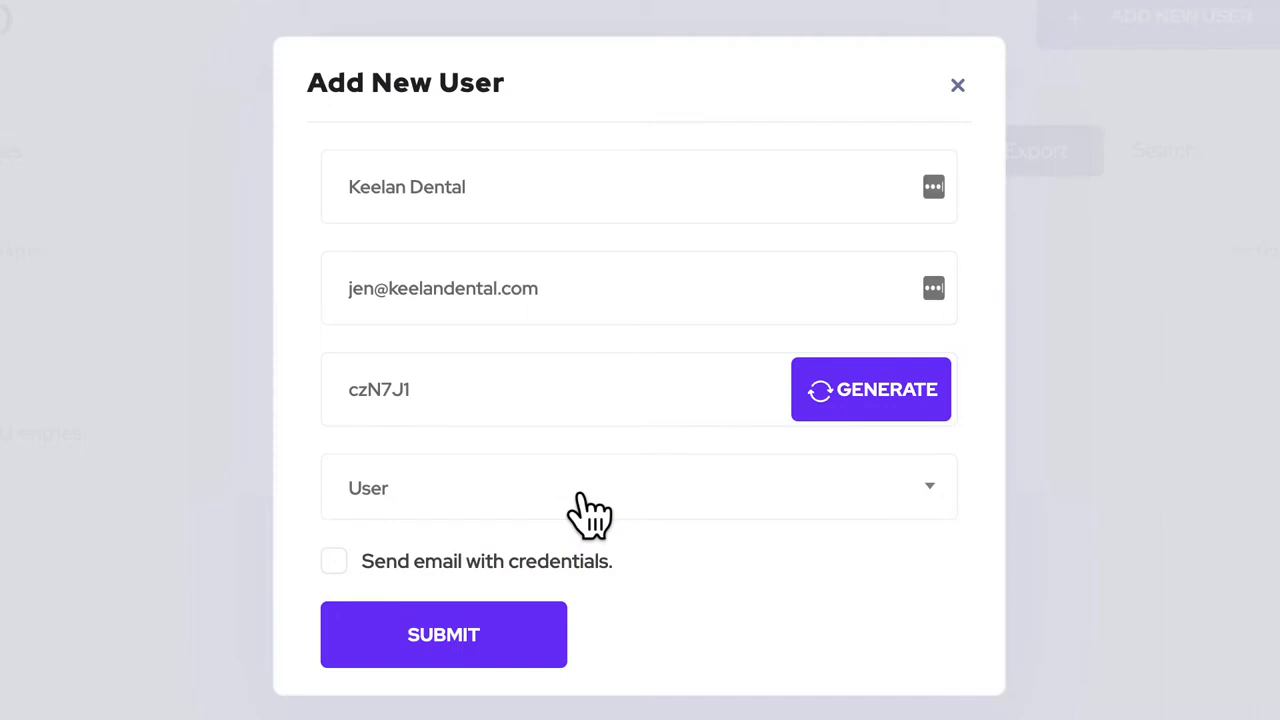
pyautogui.click(956, 84)
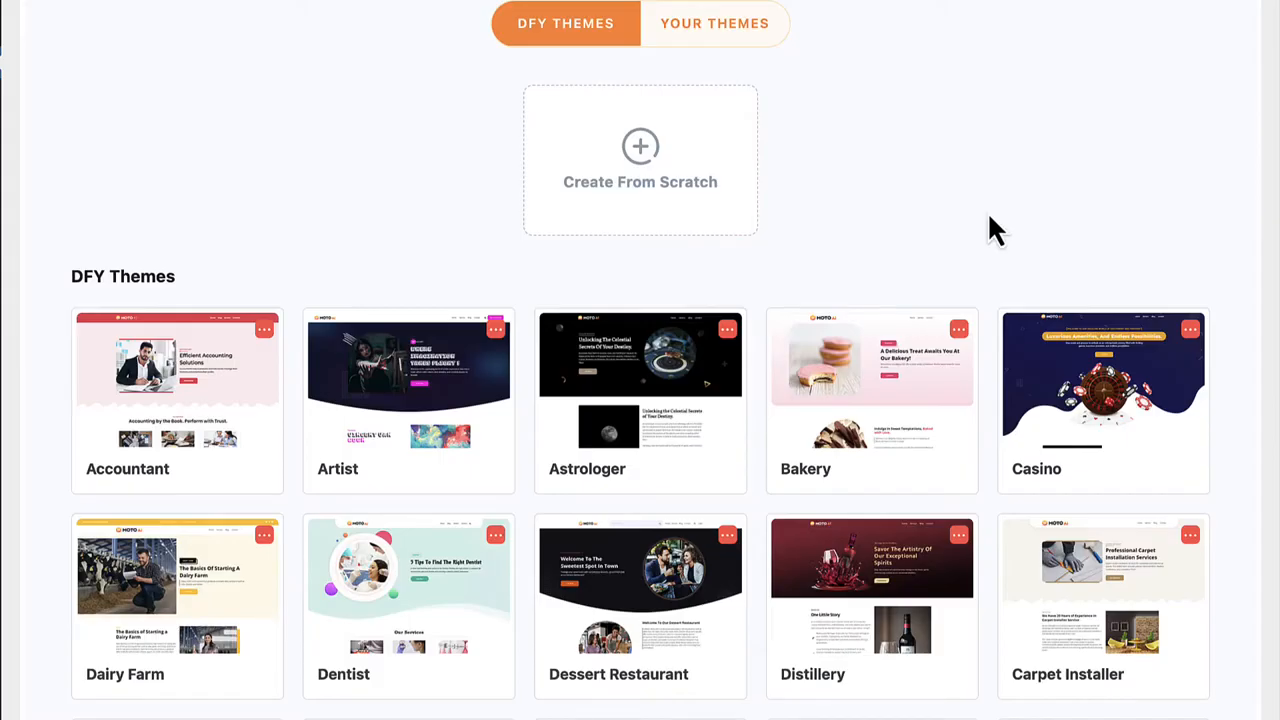
# Step: Browse the DFY Themes gallery and show the Bakery theme's Download and Preview options
pyautogui.scroll(-3)
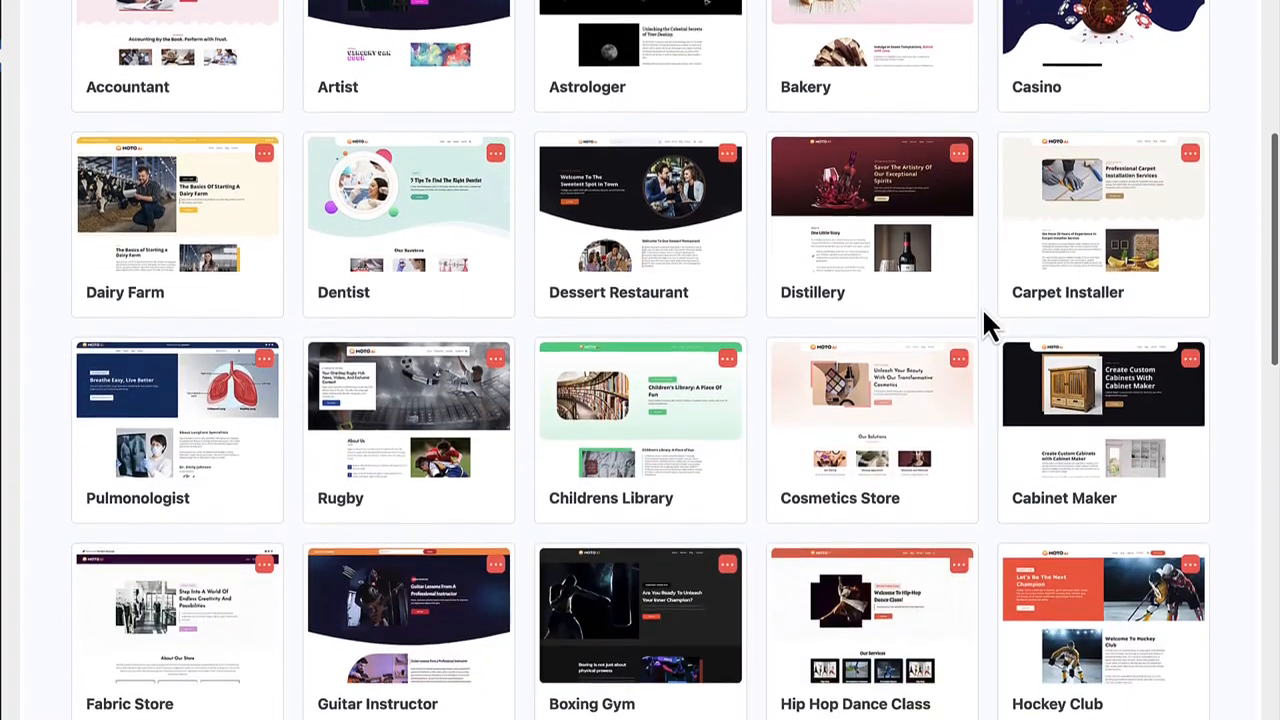
pyautogui.scroll(-3)
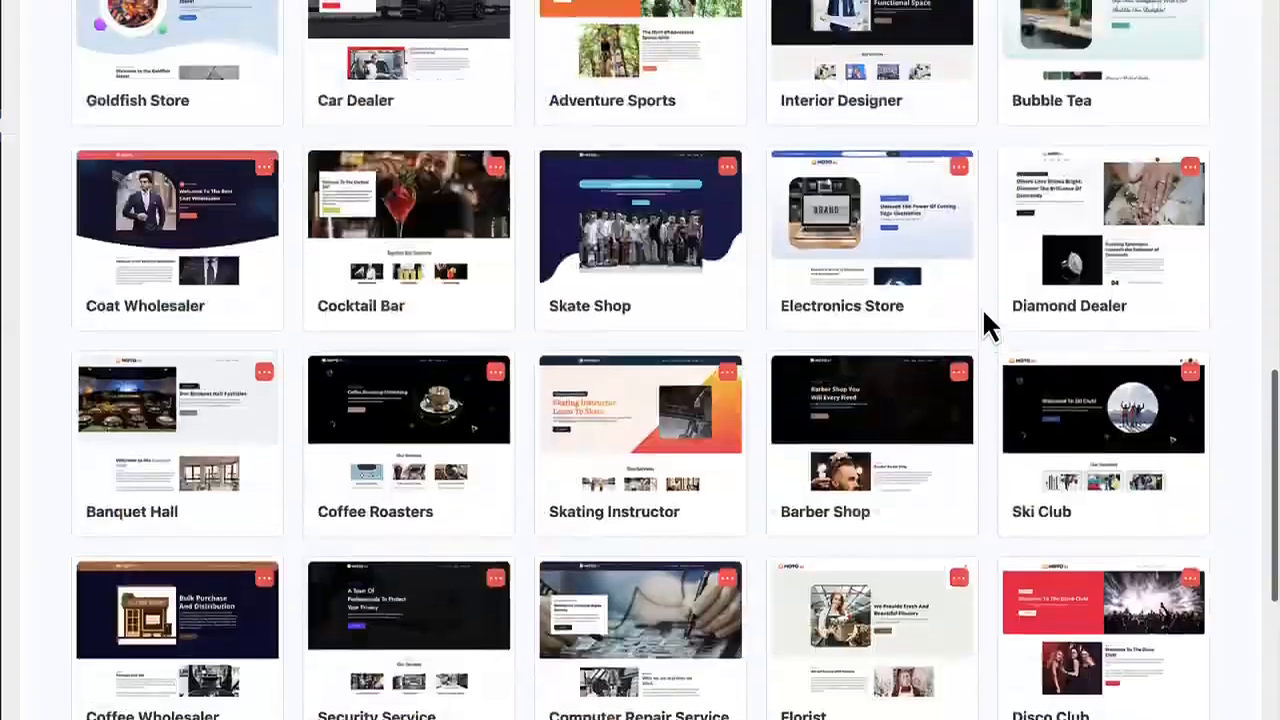
pyautogui.scroll(3)
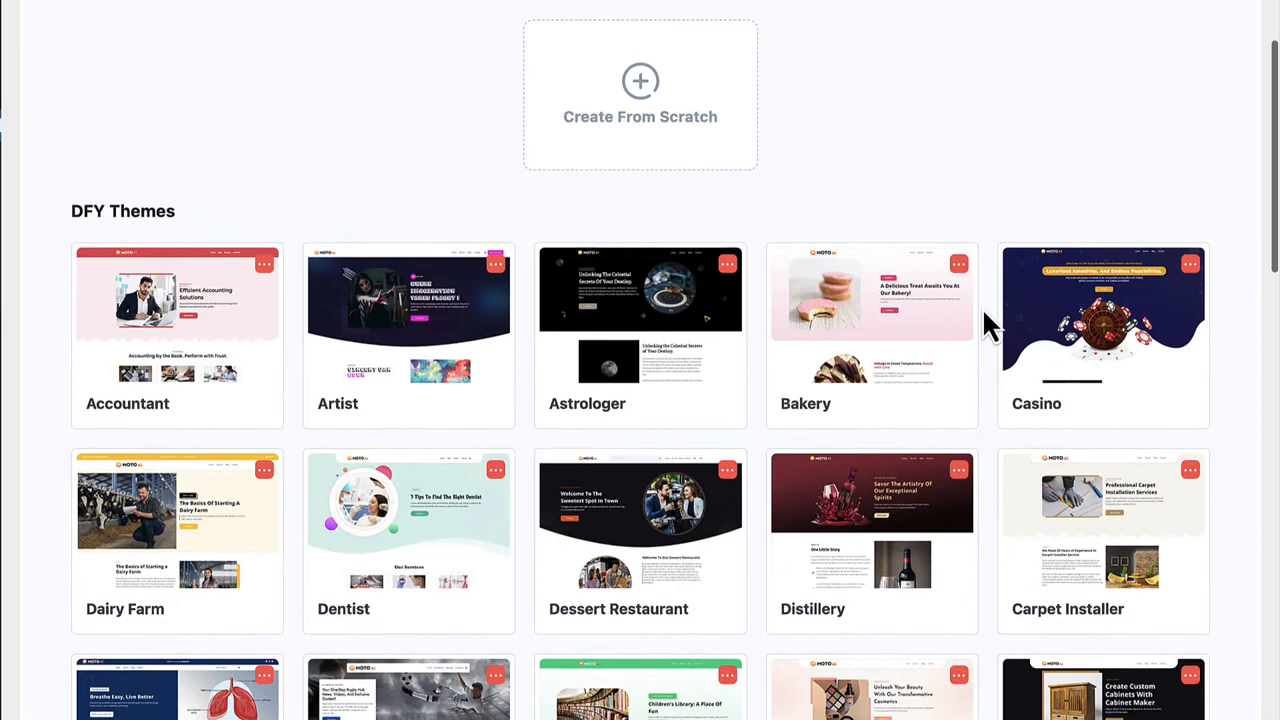
pyautogui.scroll(3)
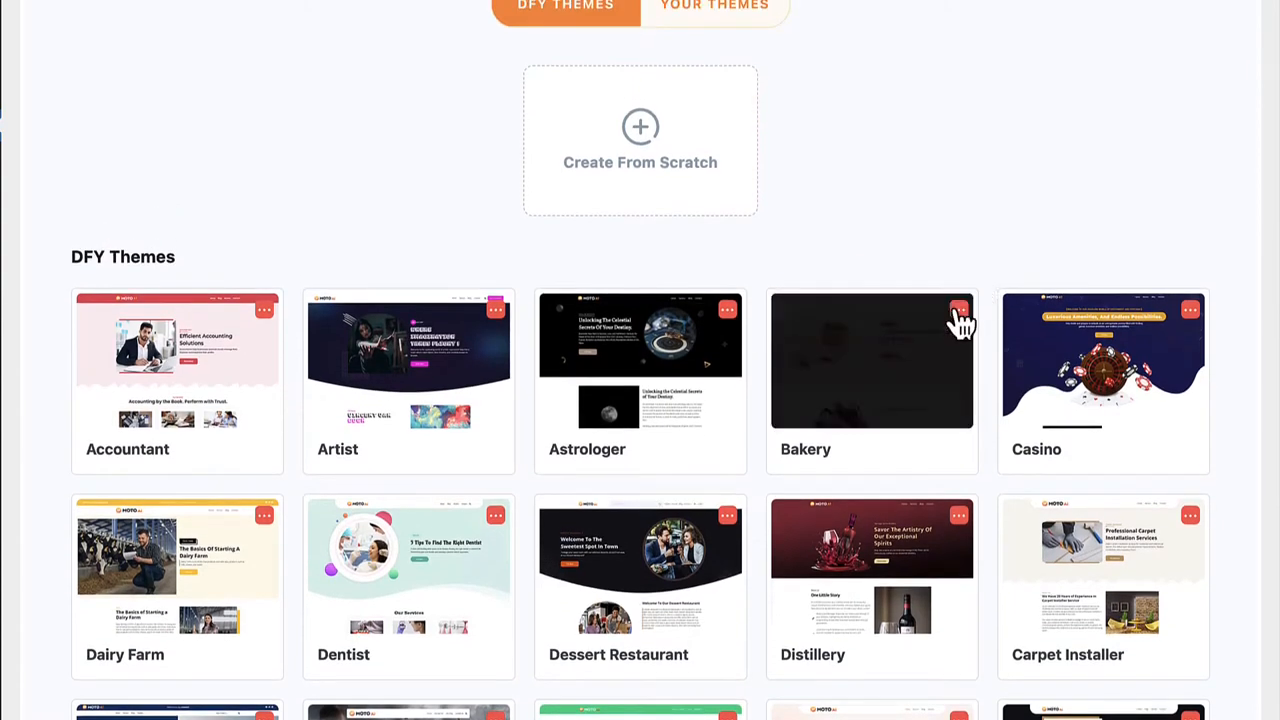
pyautogui.click(958, 308)
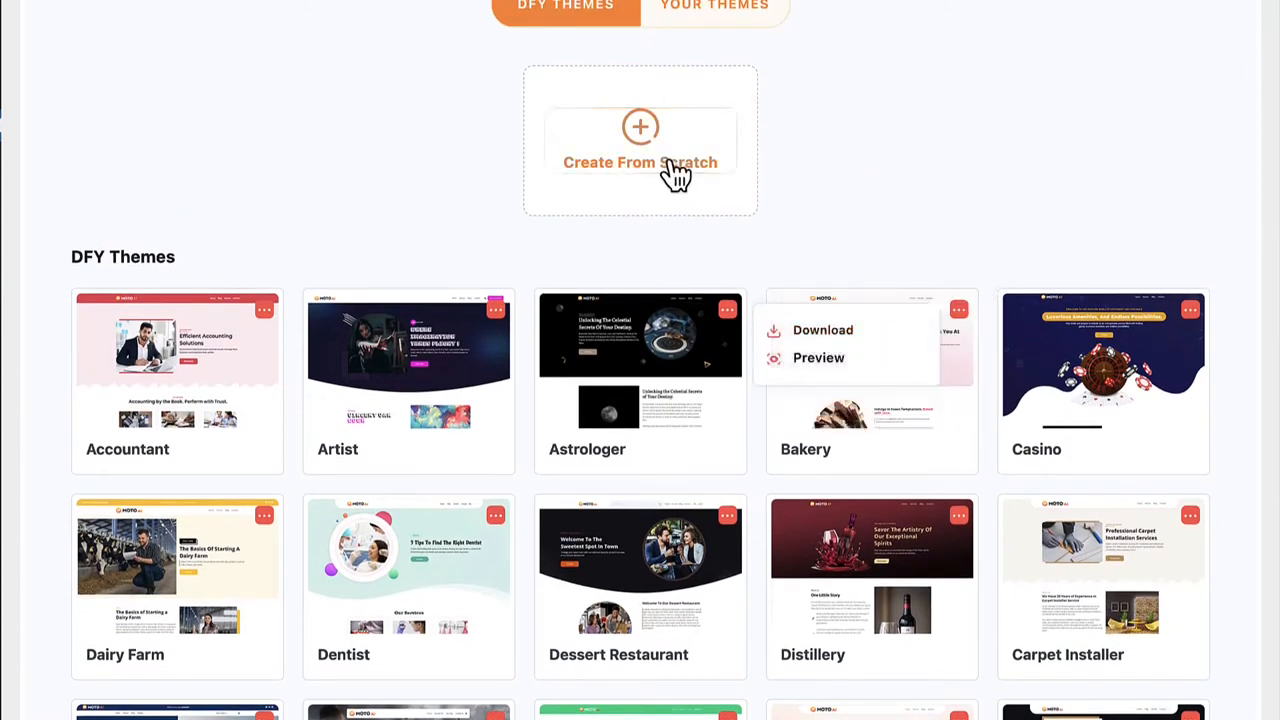
# Step: Create a theme from scratch with Dentist as the business niche
pyautogui.click(640, 140)
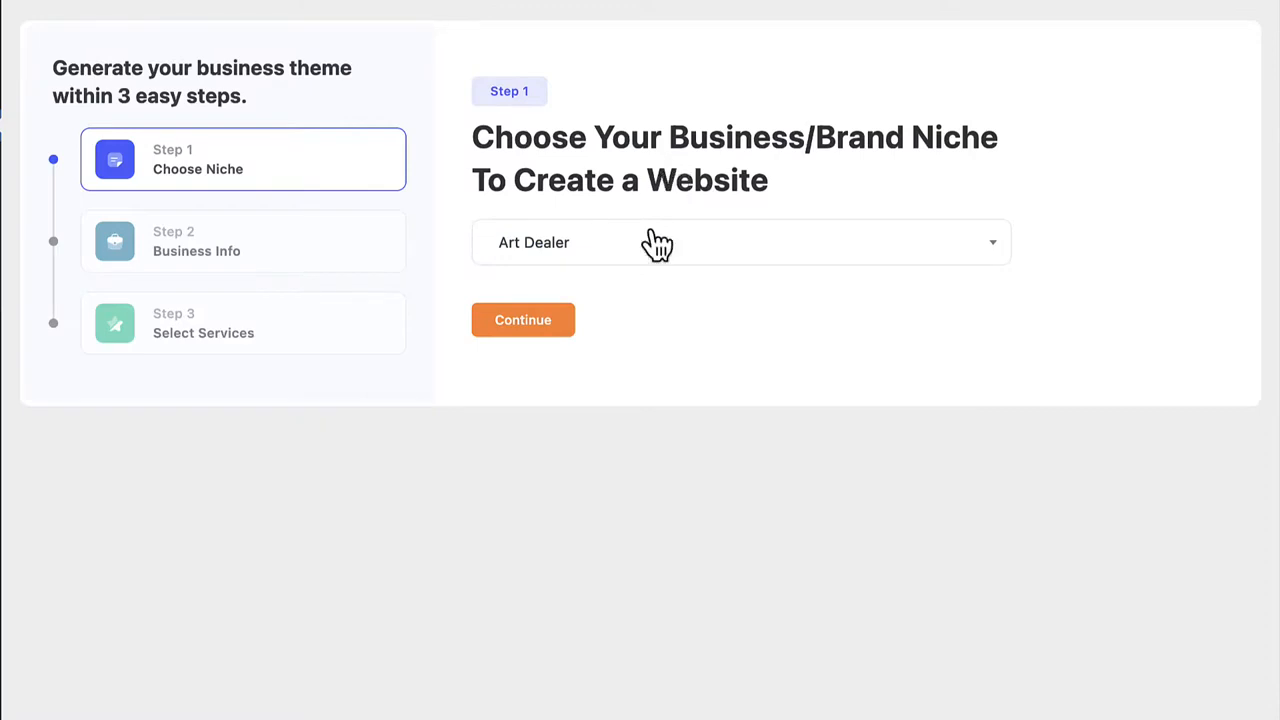
pyautogui.write('Dentist')
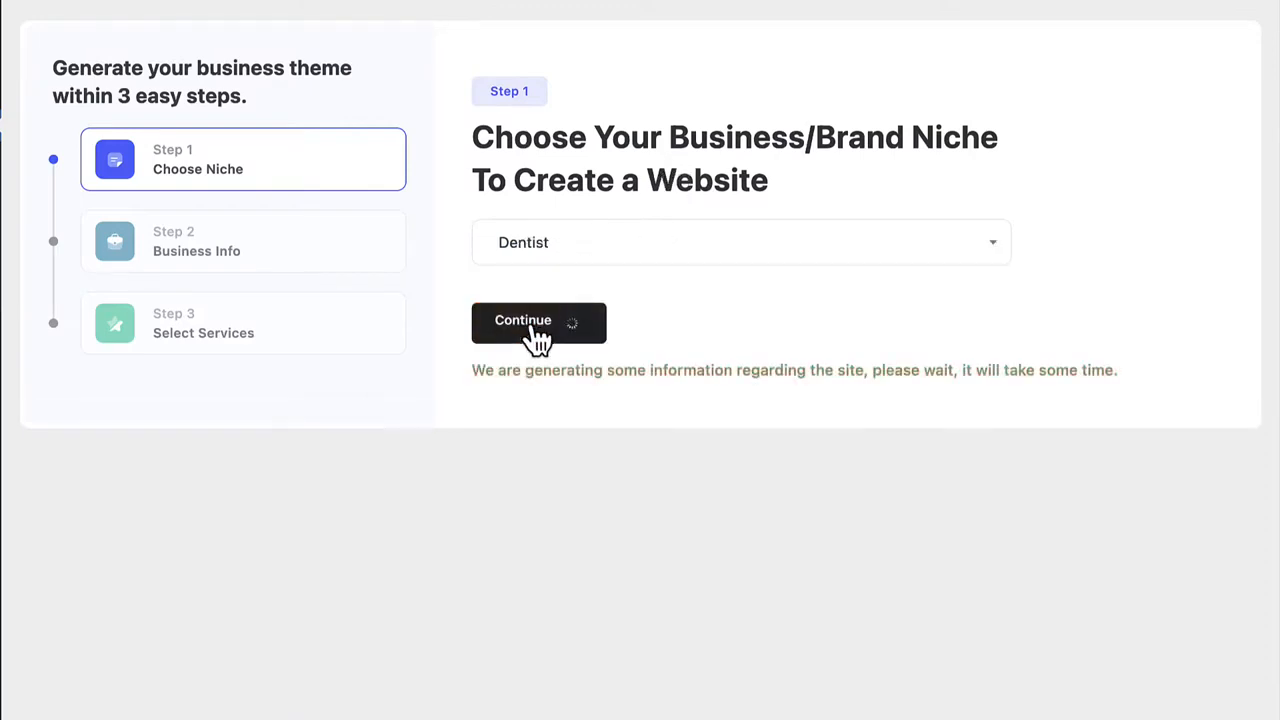
pyautogui.click(540, 322)
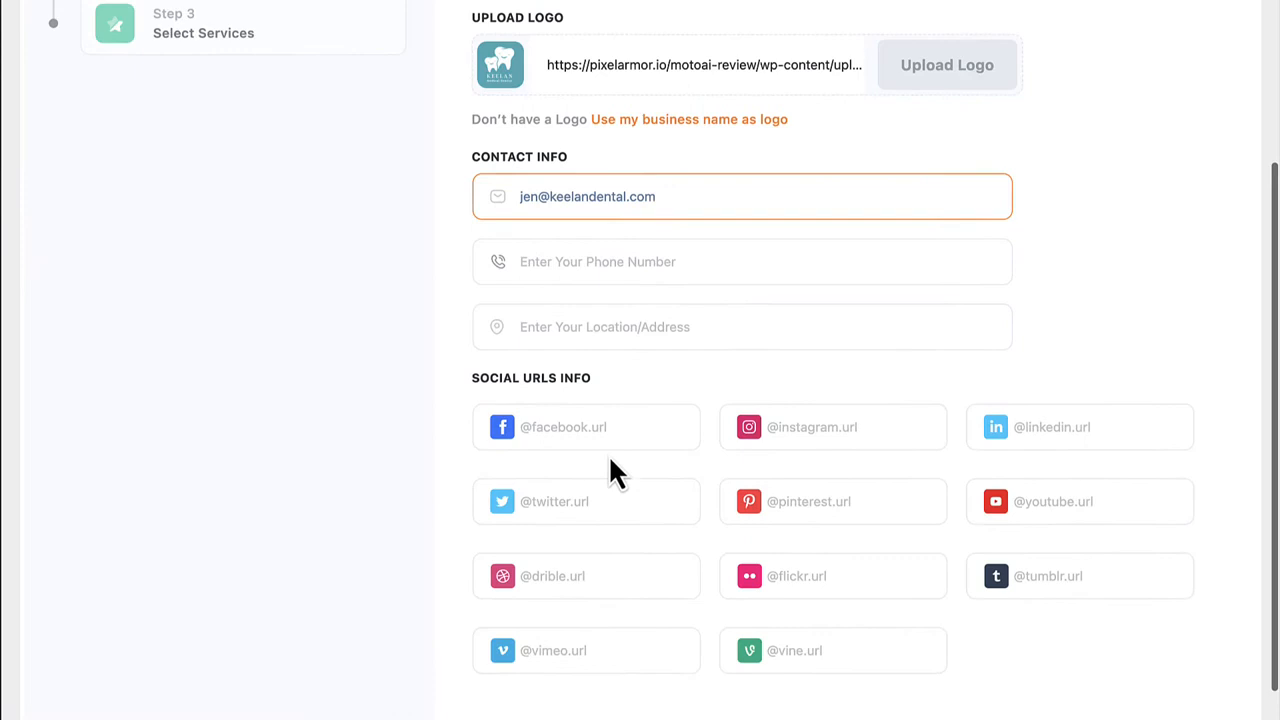
# Step: Continue past business info and select Teeth Cleaning, Tooth Extractions and Dental Fillings services
pyautogui.scroll(-3)
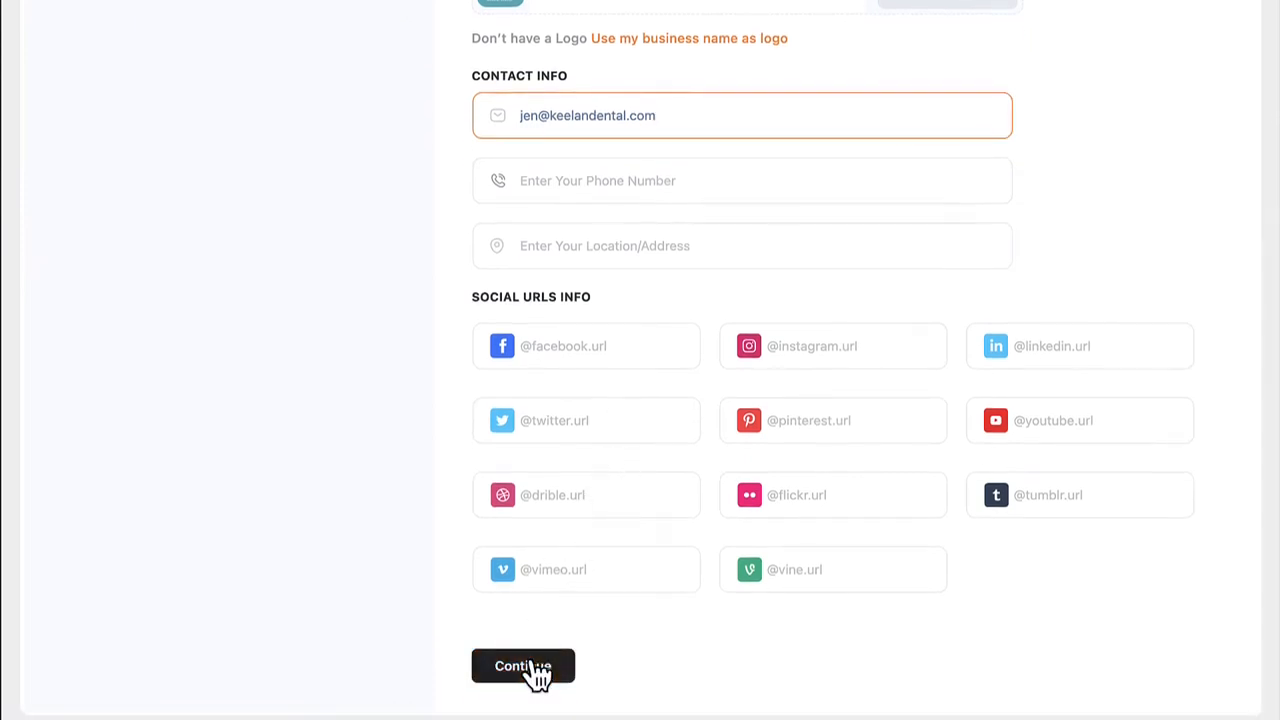
pyautogui.click(522, 666)
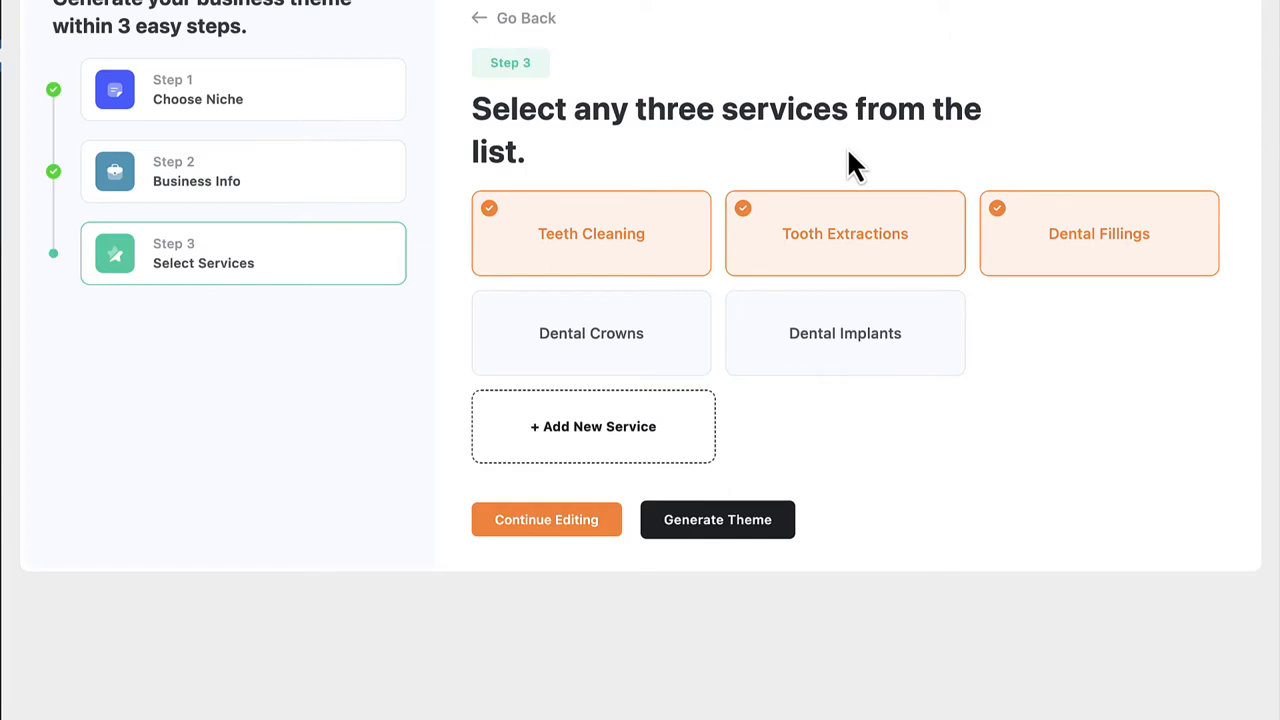
pyautogui.moveTo(620, 440)
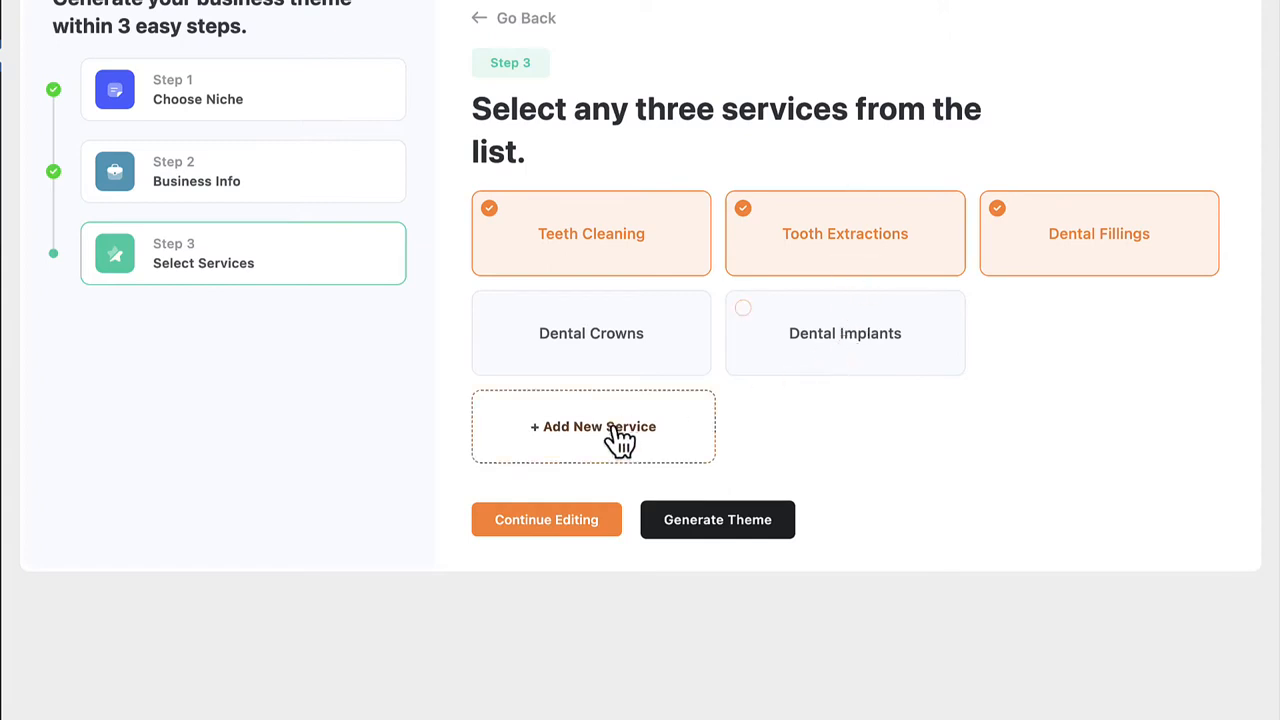
pyautogui.click(546, 520)
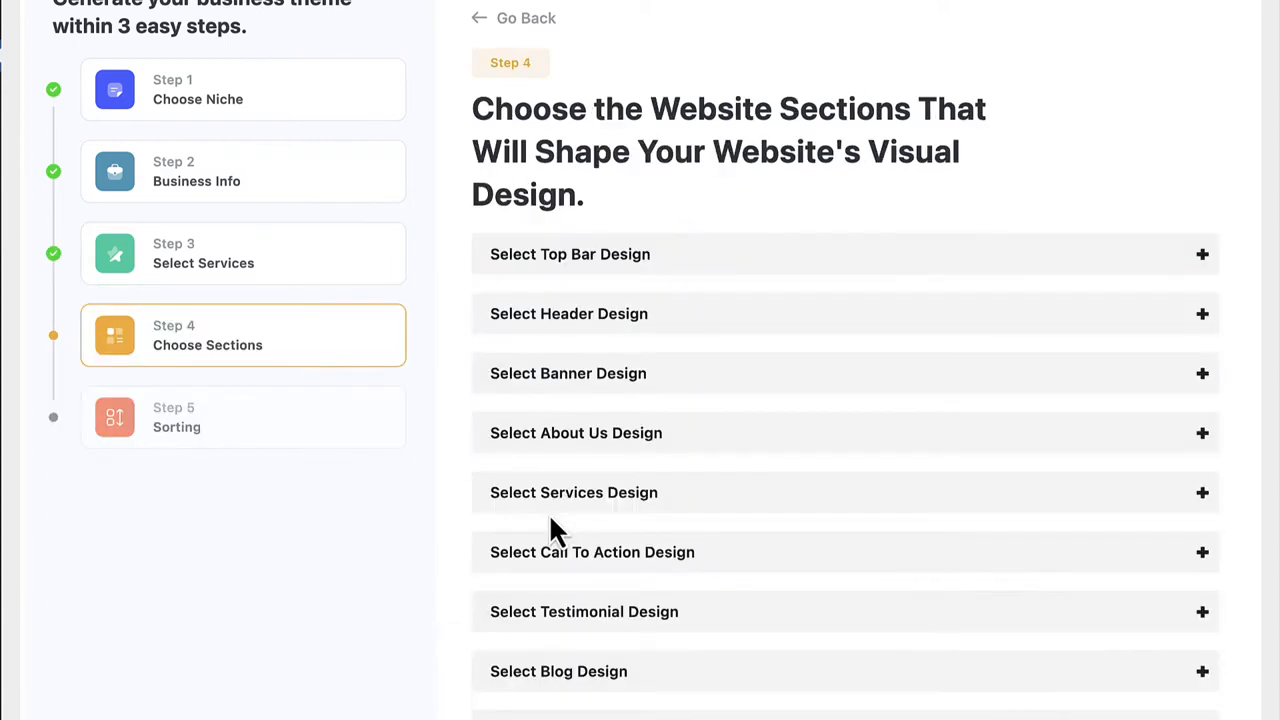
pyautogui.moveTo(1020, 312)
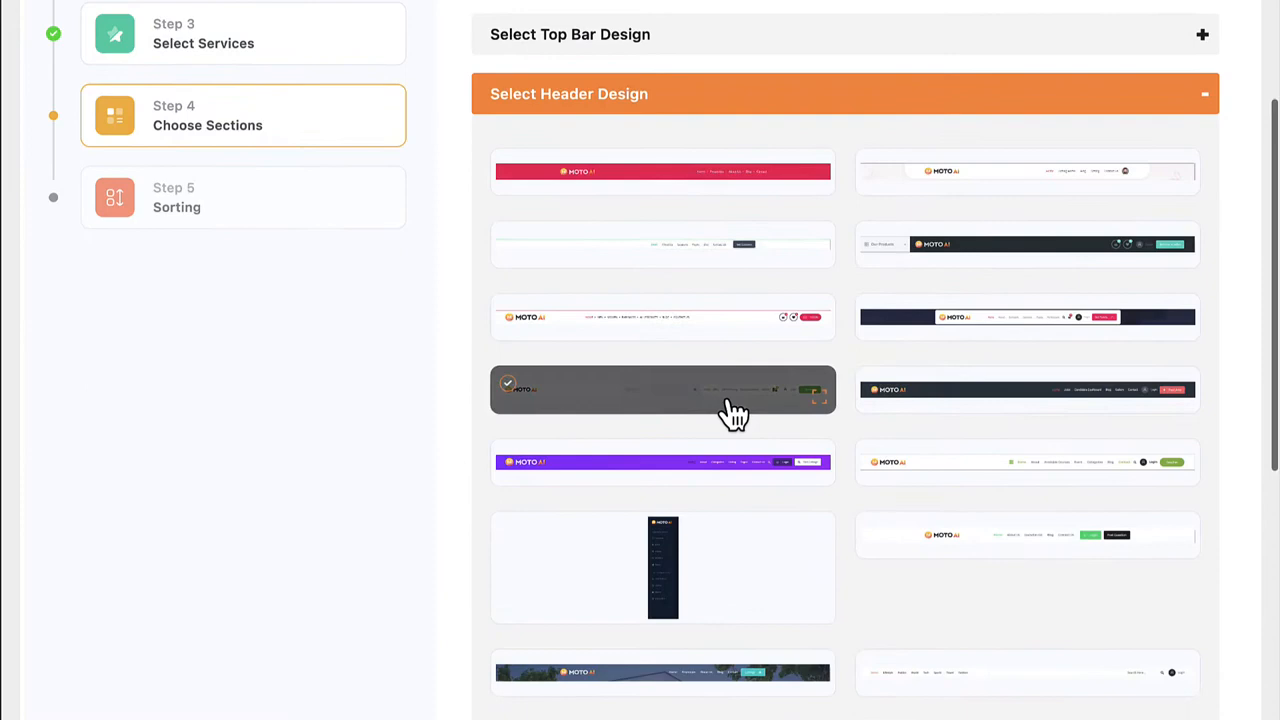
# Step: Confirm the Header and About Us section designs and continue to create the Dentist theme
pyautogui.scroll(-3)
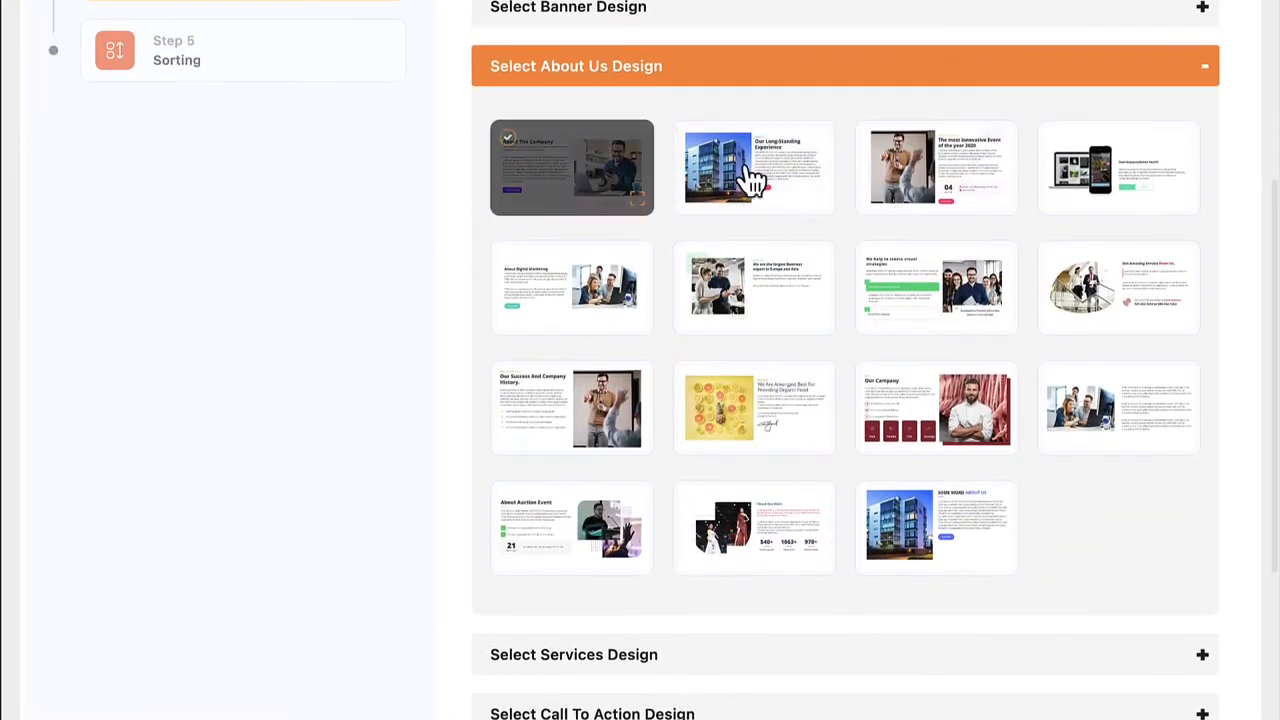
pyautogui.scroll(-3)
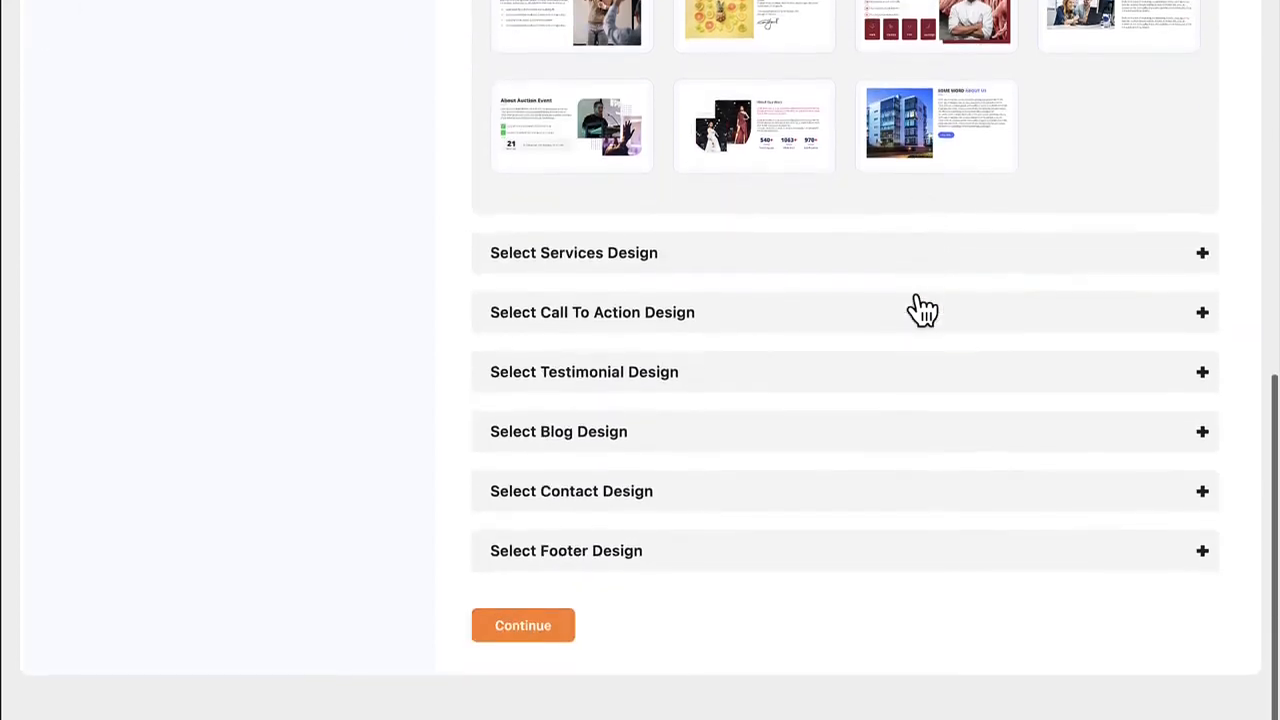
pyautogui.click(522, 624)
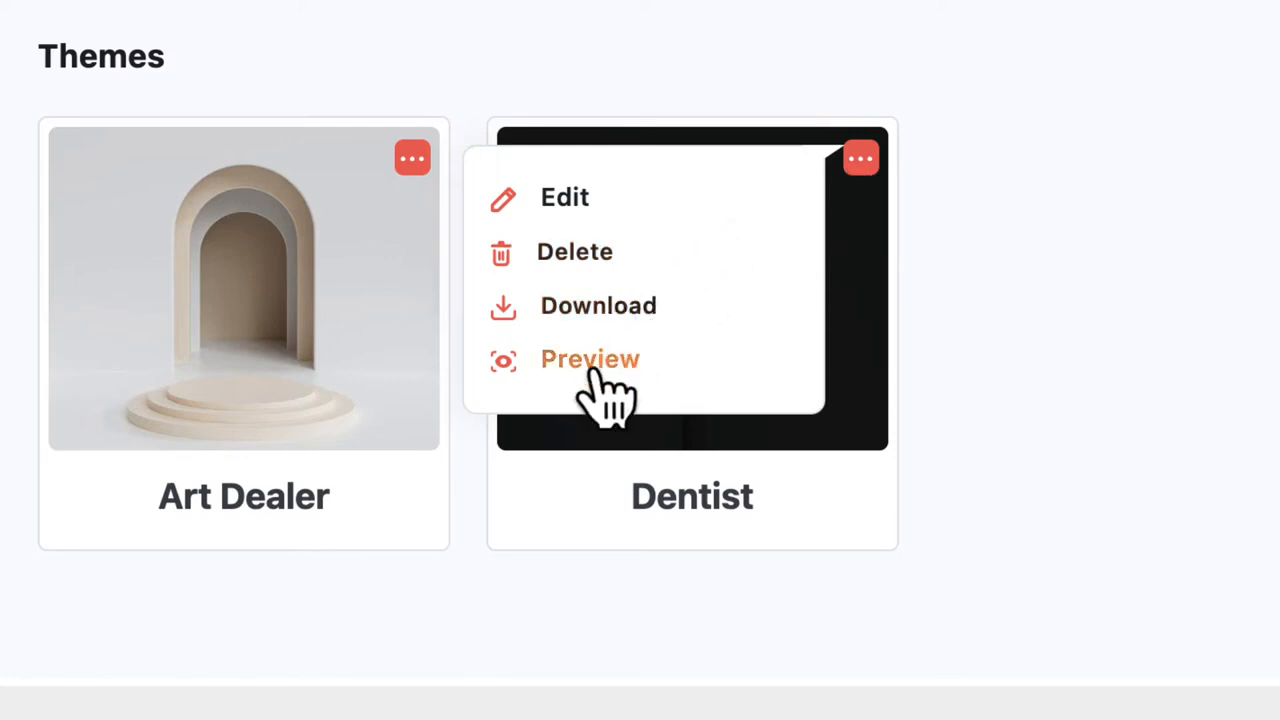
# Step: Preview the Keelan Medical Dentist site, scrolling through services, client reviews and latest blogs
pyautogui.click(590, 360)
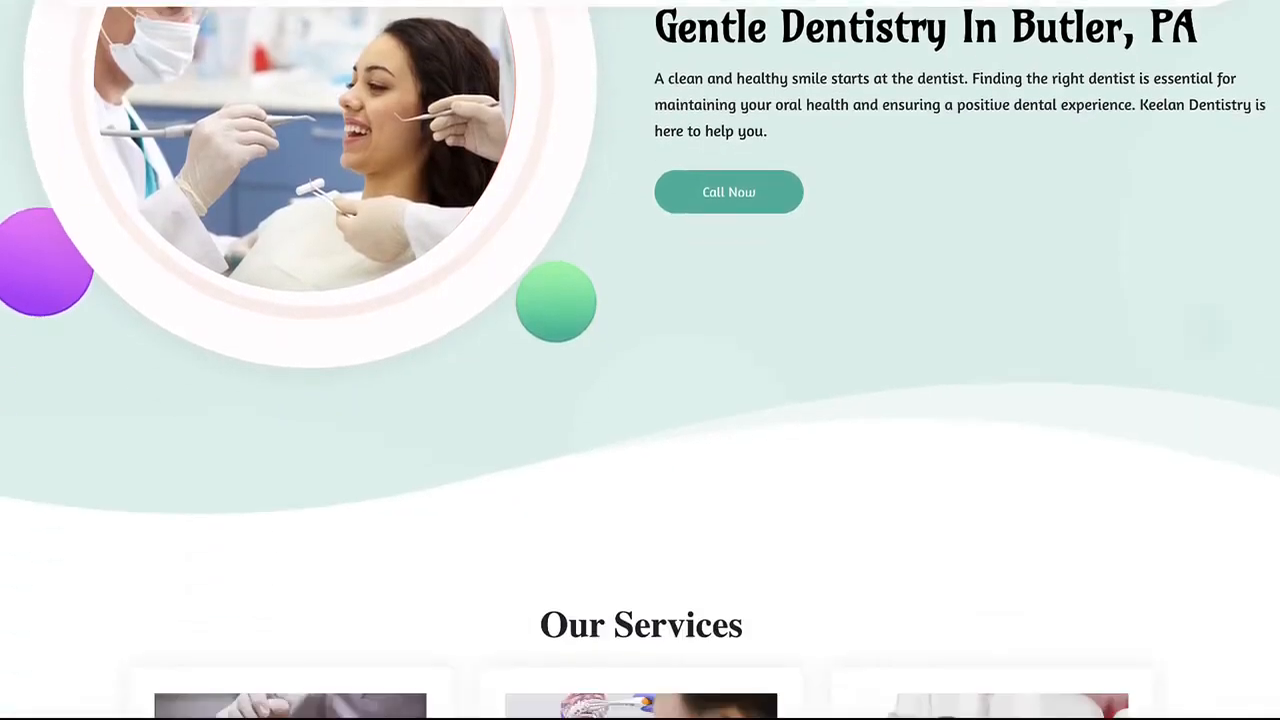
pyautogui.scroll(-3)
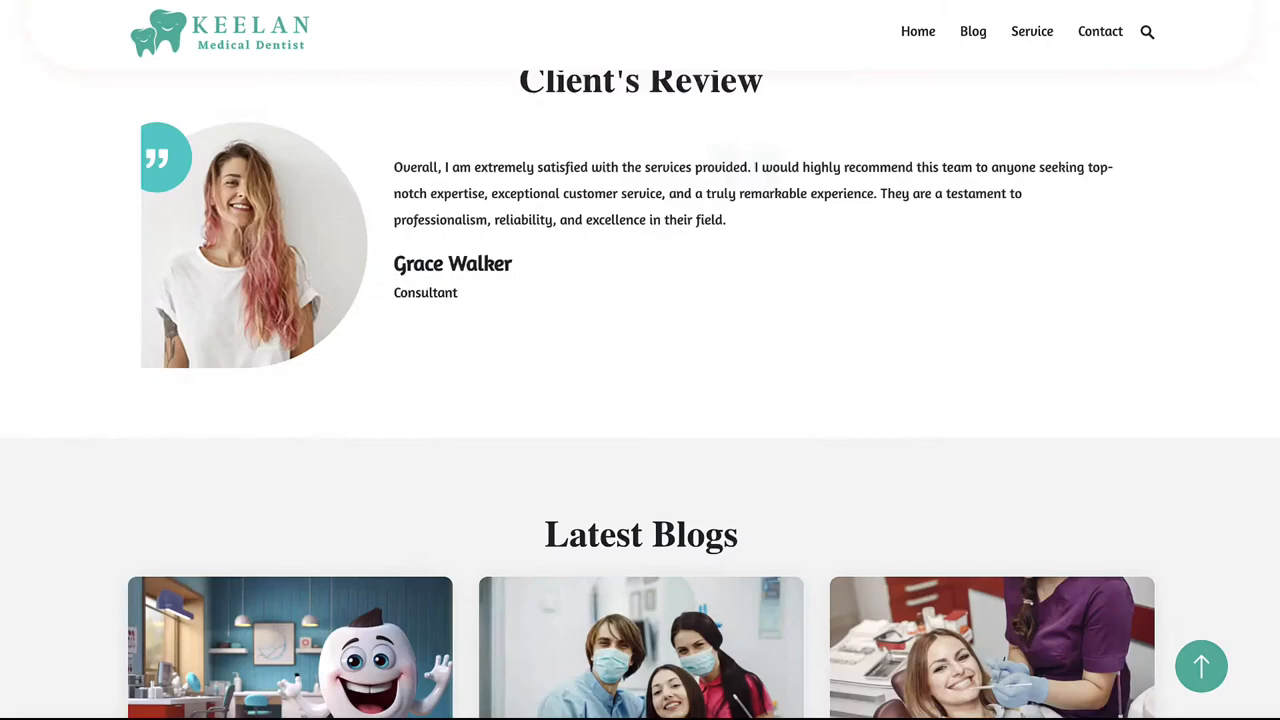
pyautogui.scroll(-3)
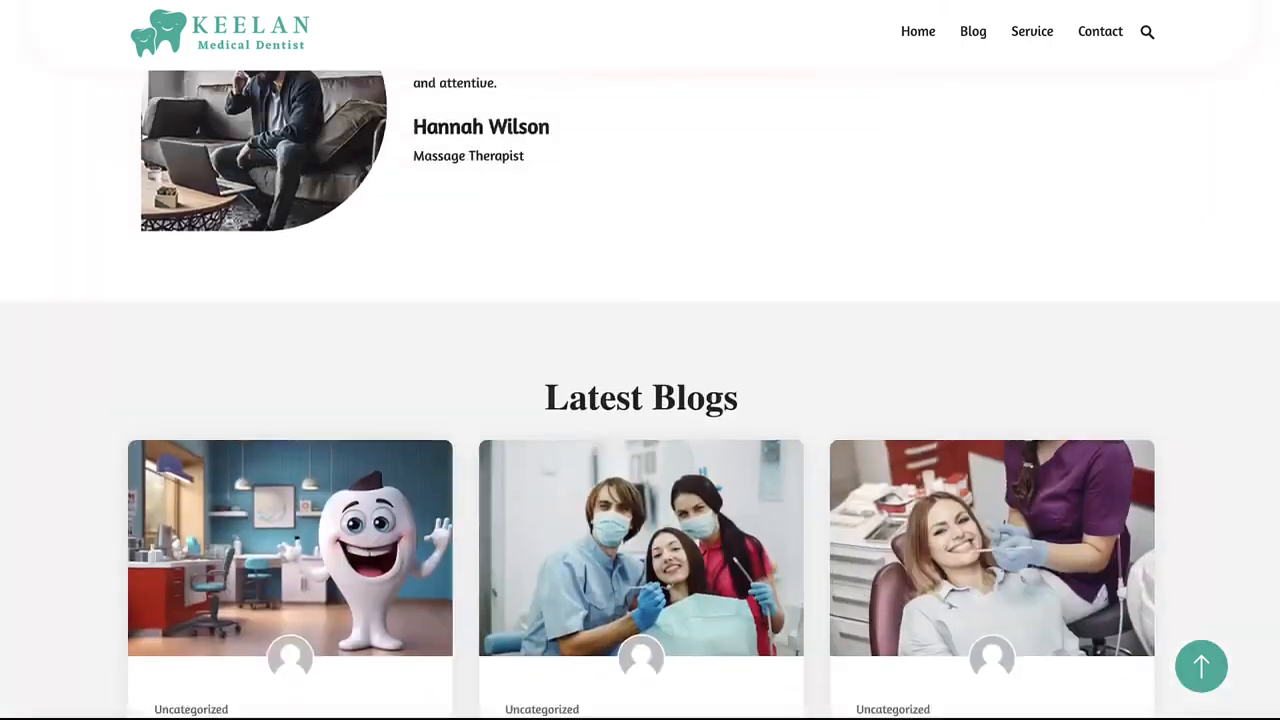
pyautogui.scroll(3)
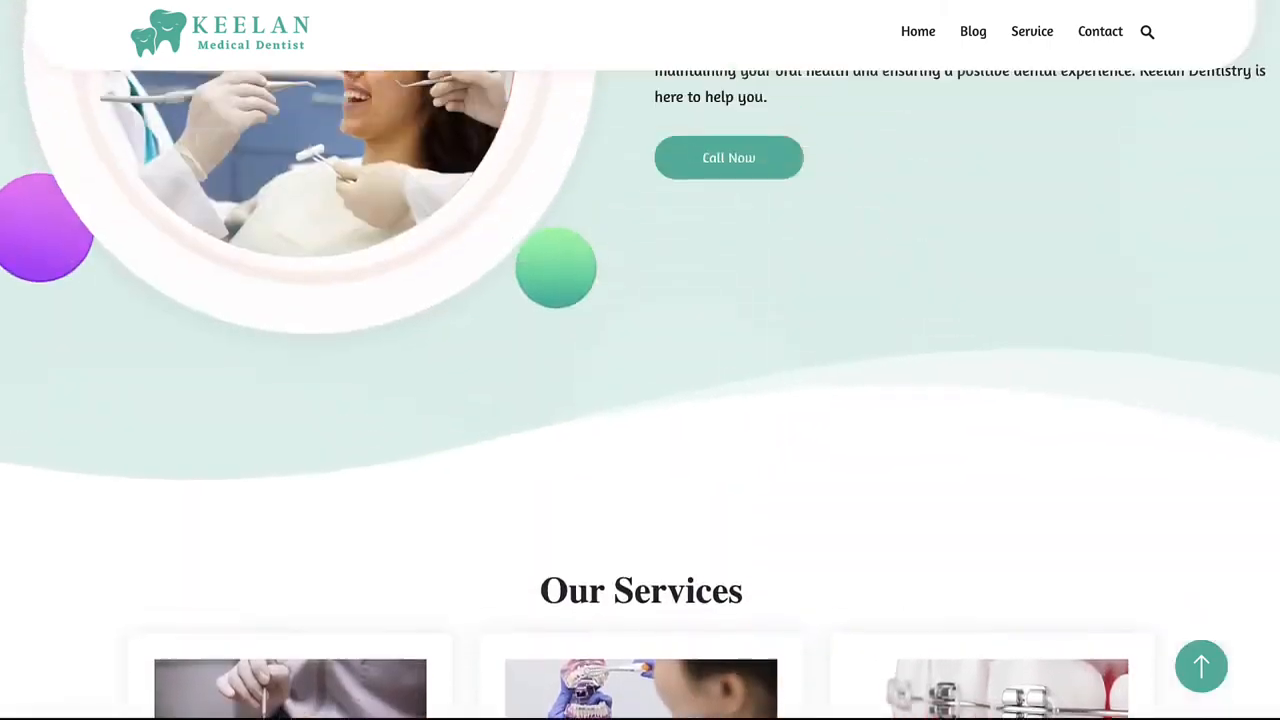
pyautogui.scroll(3)
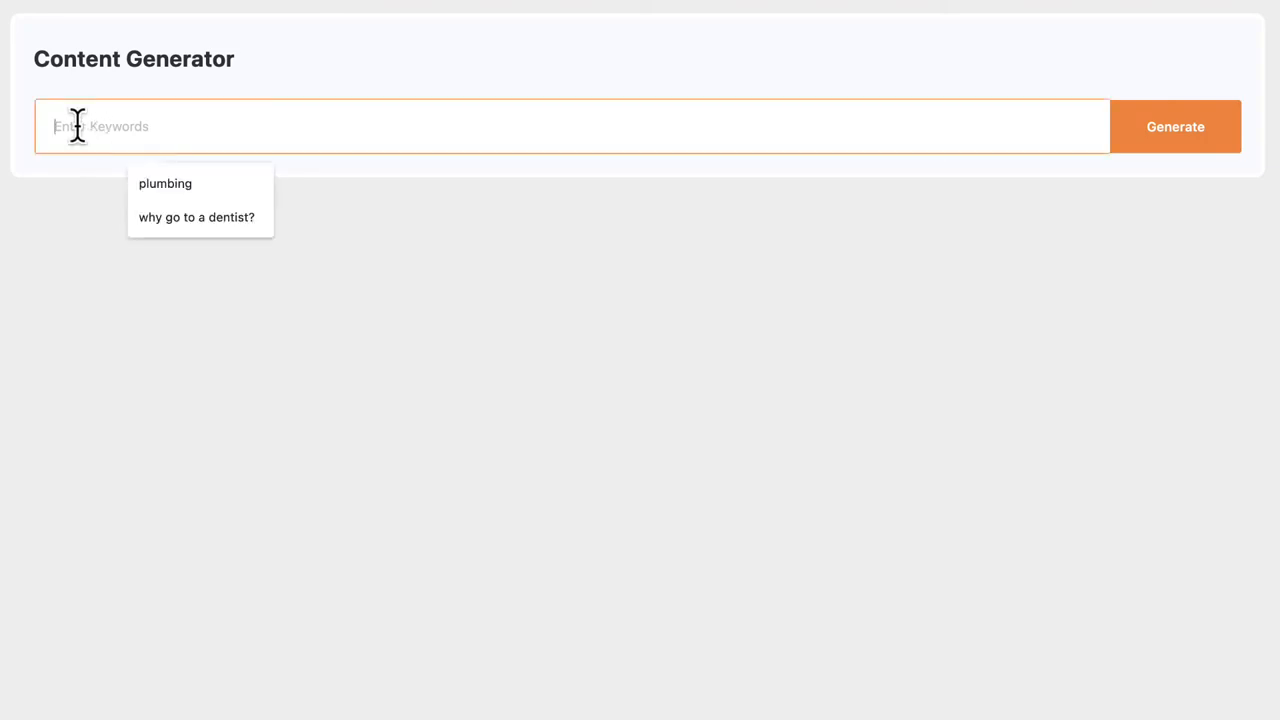
# Step: Generate an article from 'Why you should choose Keelan Dental, an experienced dentist in Butler, PA'
pyautogui.write('Why you should choose Keelan Dental, an experienced dentist in Butler, PA')
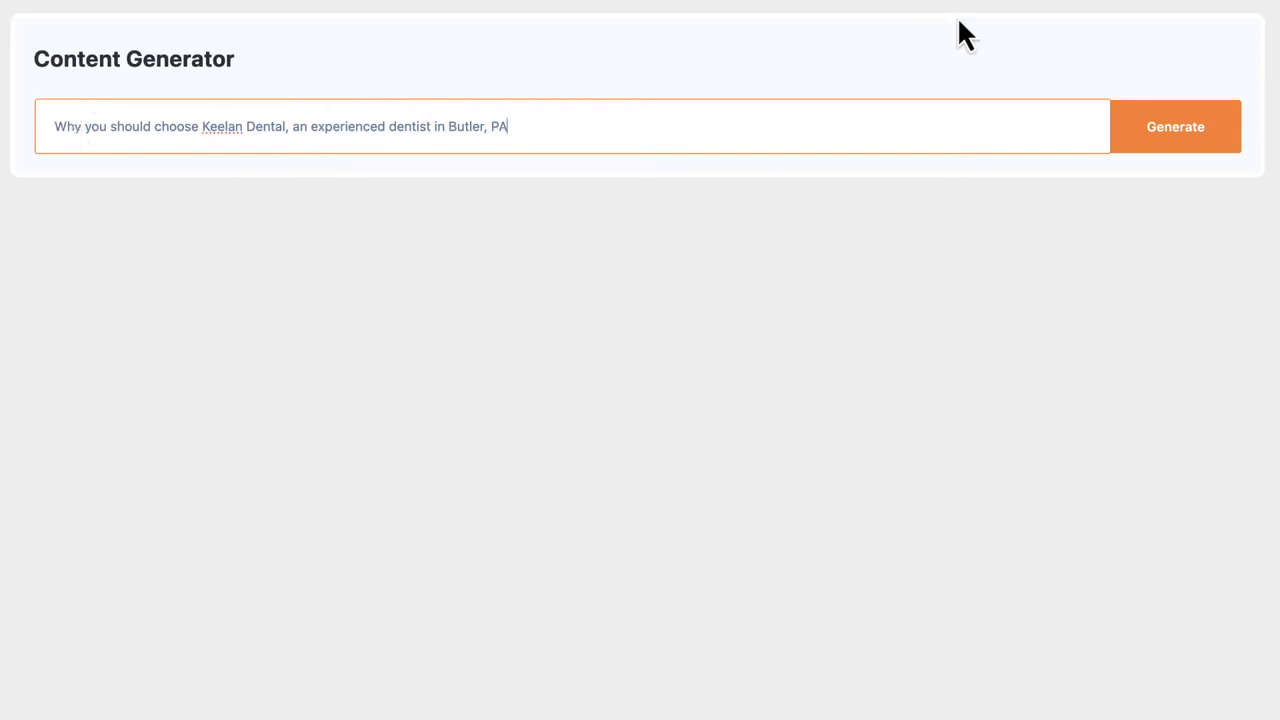
pyautogui.click(1176, 126)
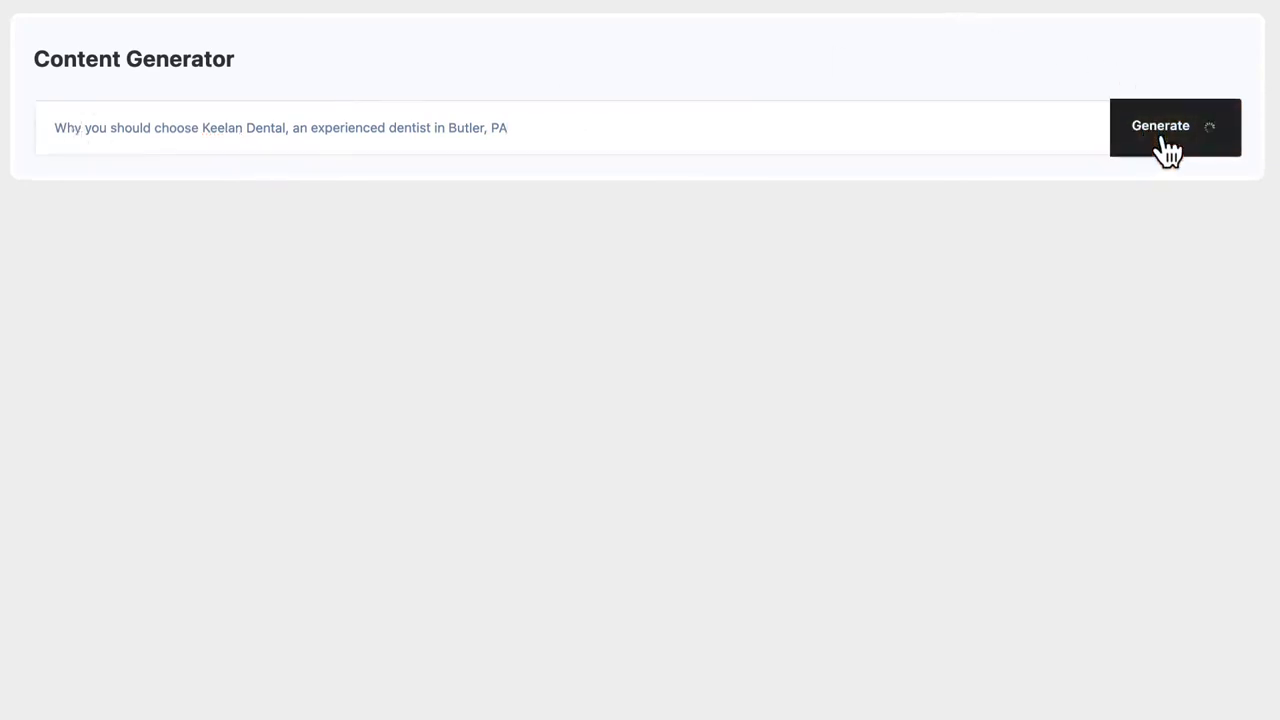
pyautogui.click(1176, 126)
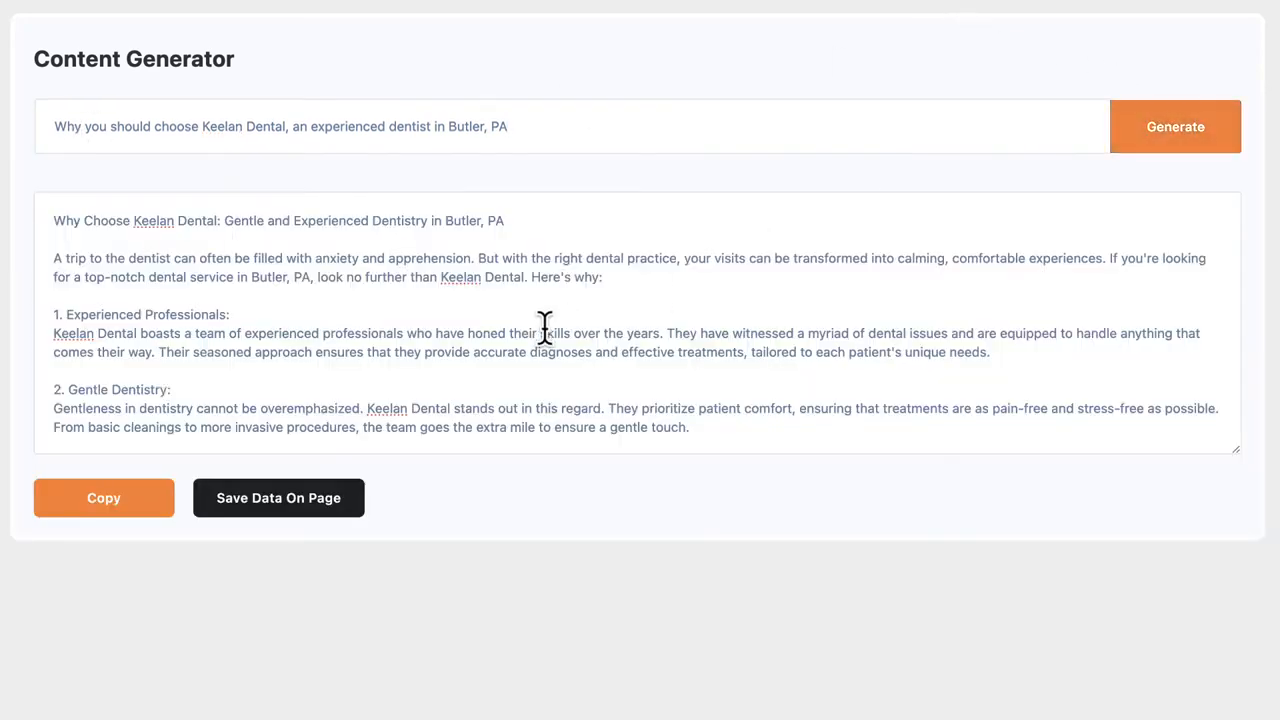
pyautogui.scroll(-3)
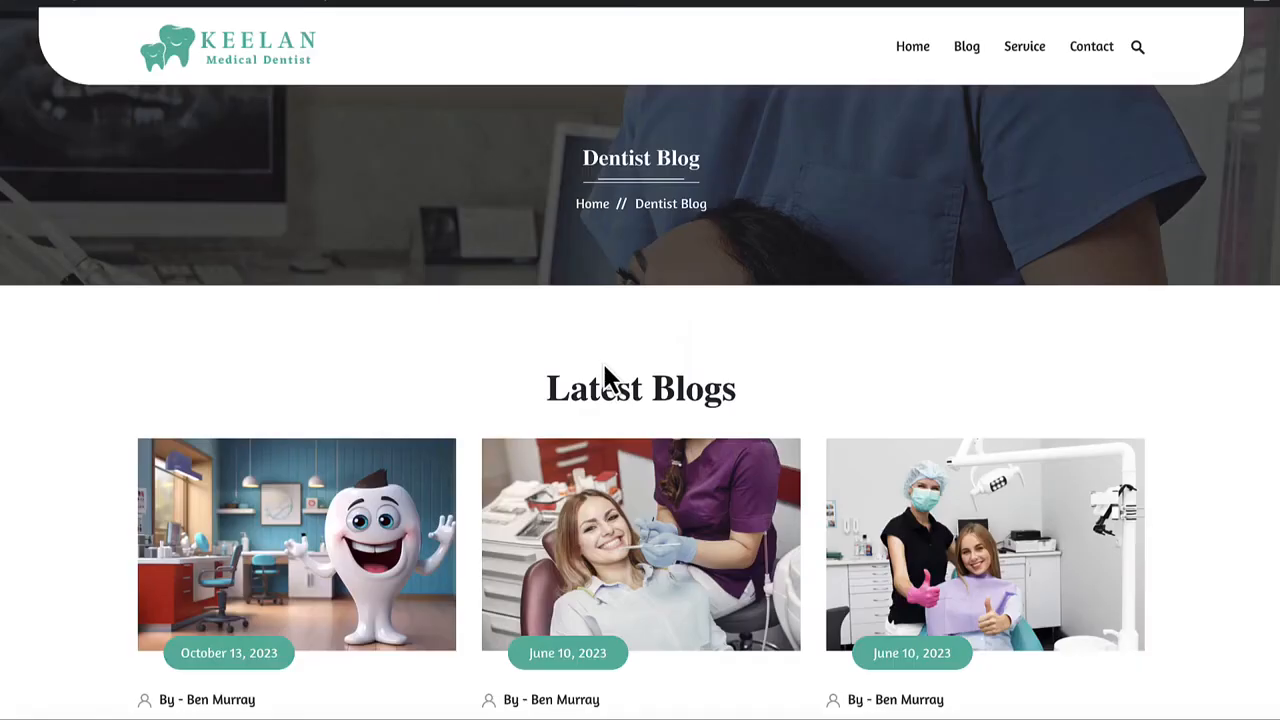
# Step: Scroll through the 'Why Choose Keelan Dental: Gentle and Experienced Dentistry in Butler, PA' post's numbered reasons
pyautogui.scroll(-3)
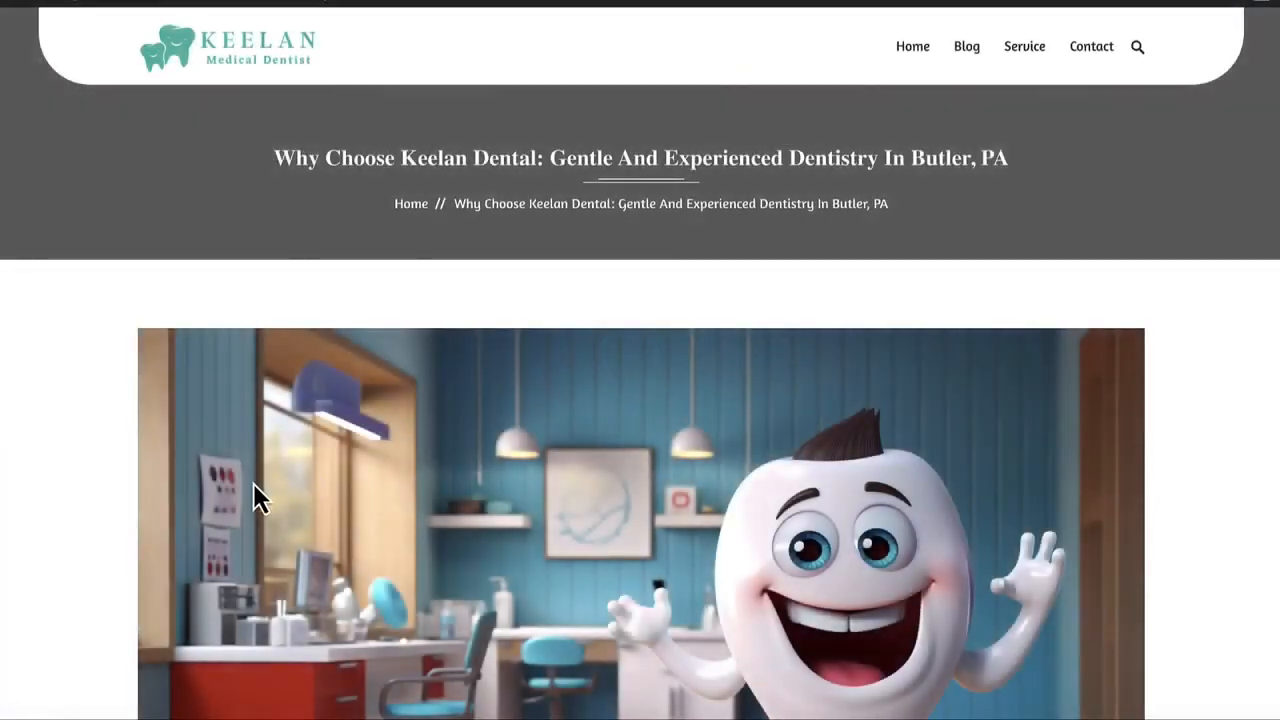
pyautogui.scroll(-3)
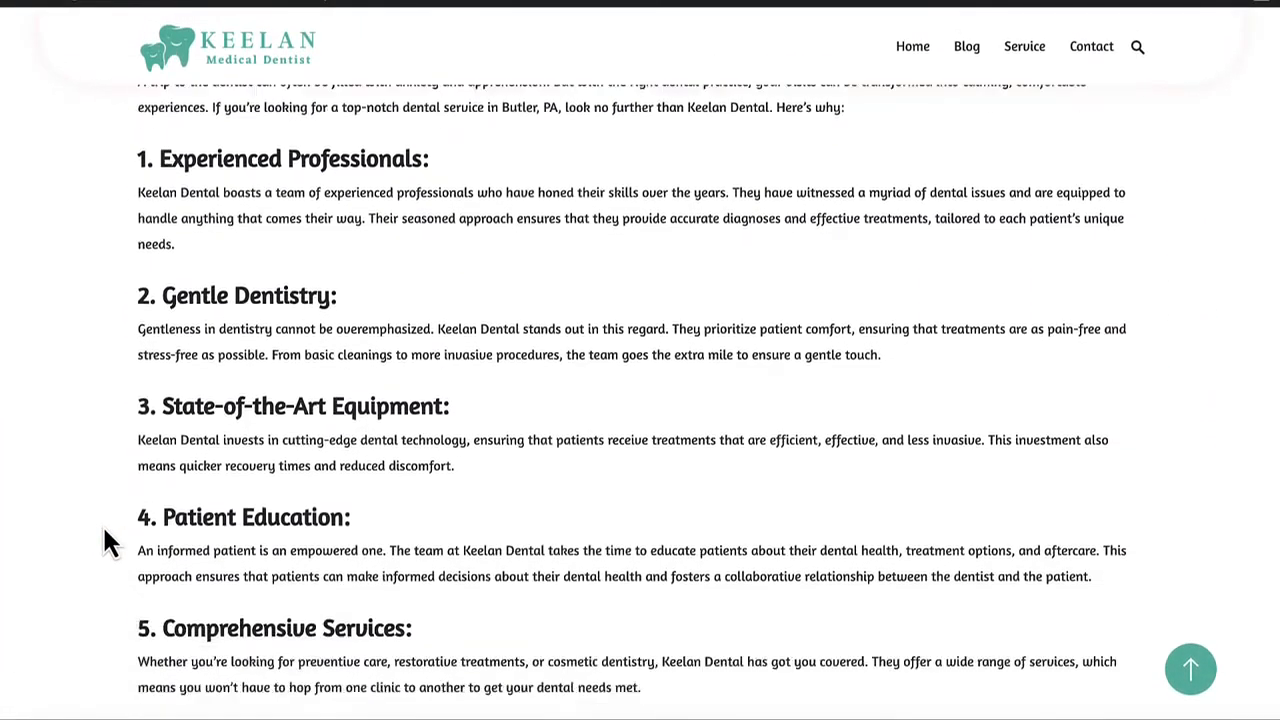
pyautogui.scroll(-3)
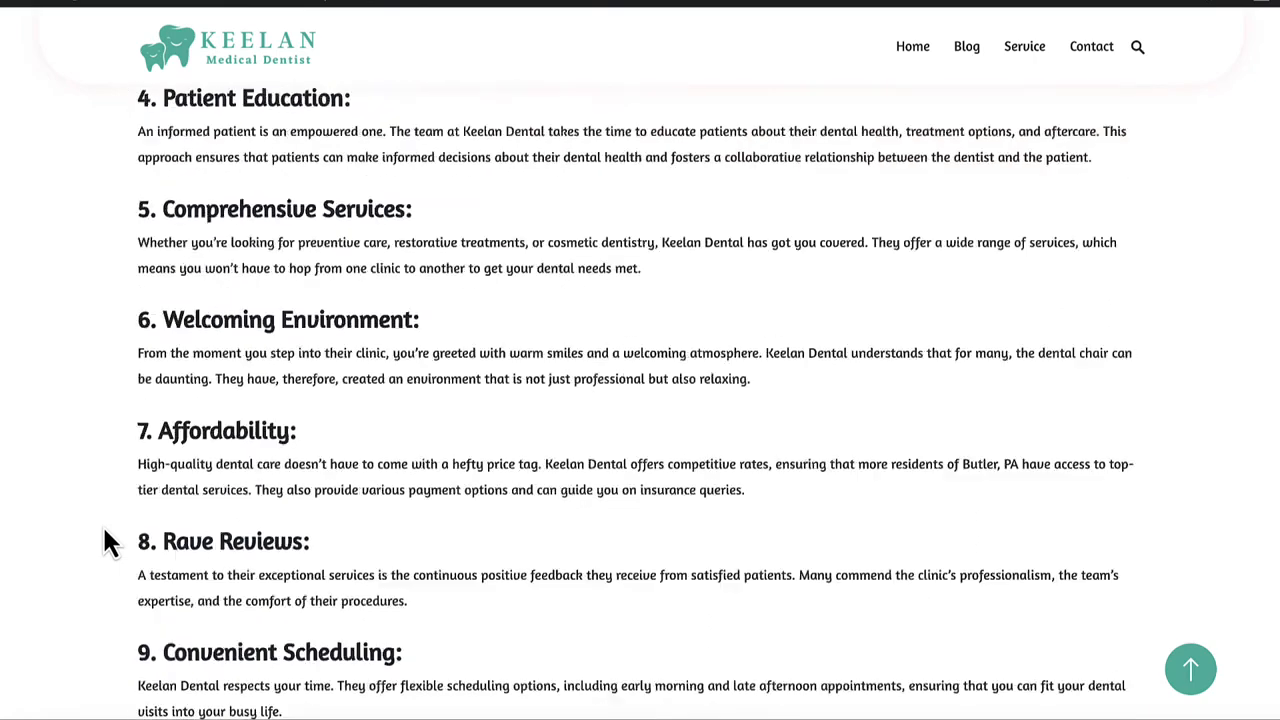
pyautogui.scroll(3)
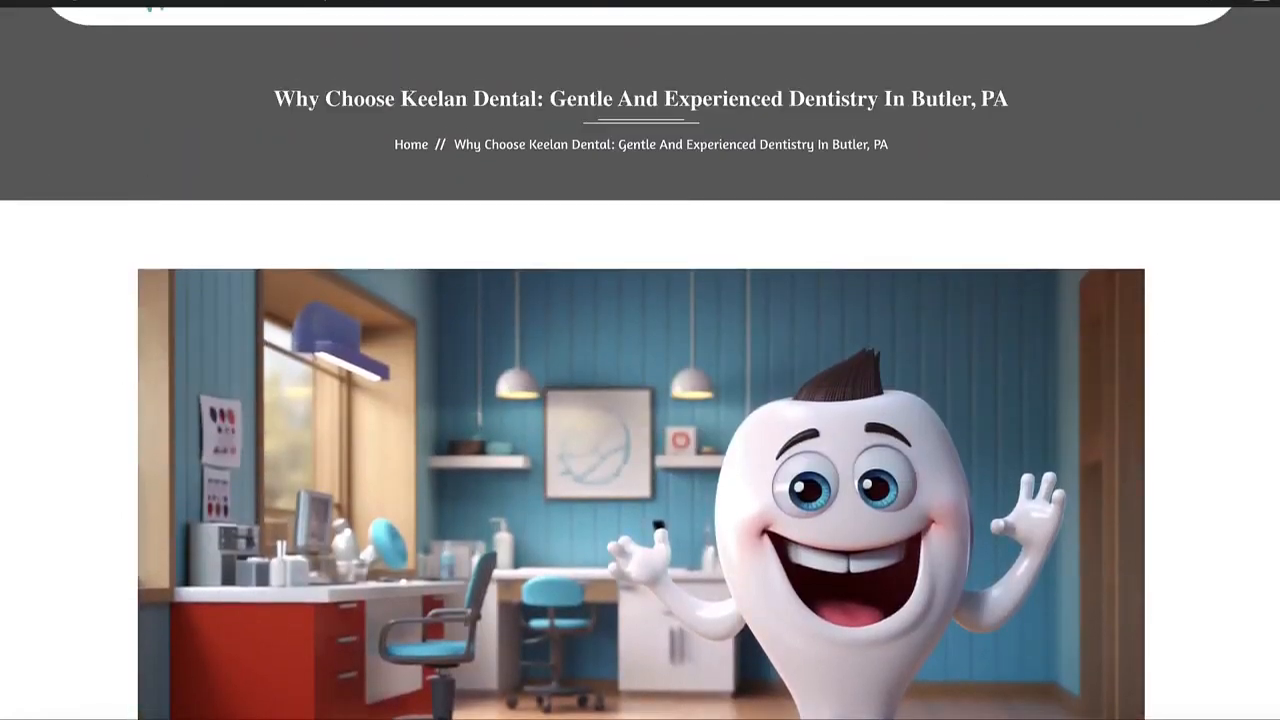
# Step: Generate a grid of AI dentist videos in Video Generator for the keyword 'dentist'
pyautogui.write('den')
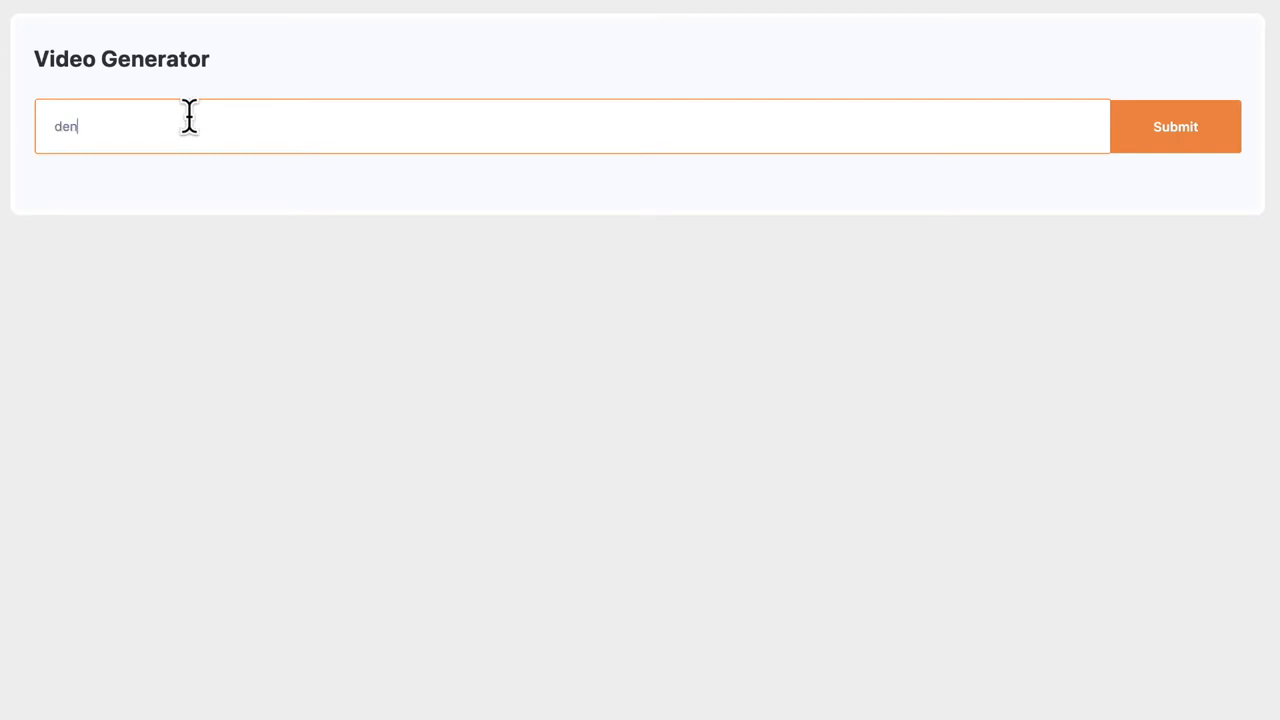
pyautogui.click(1176, 126)
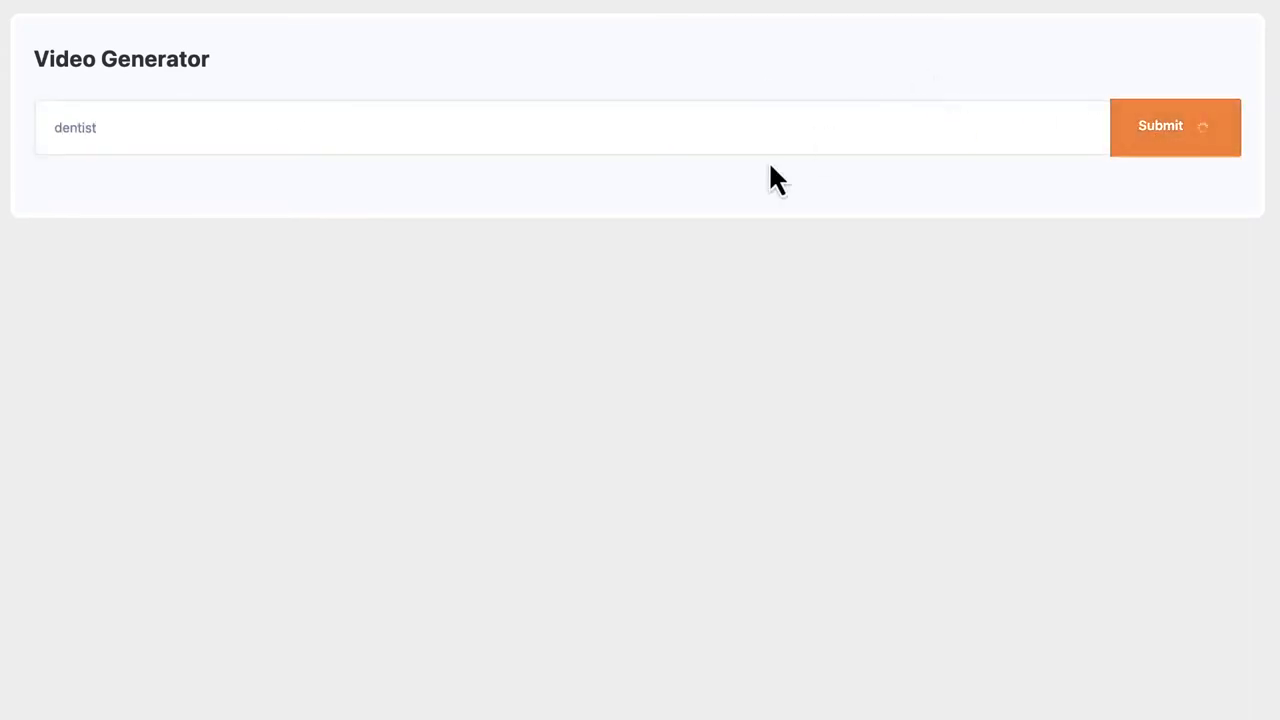
pyautogui.click(1176, 126)
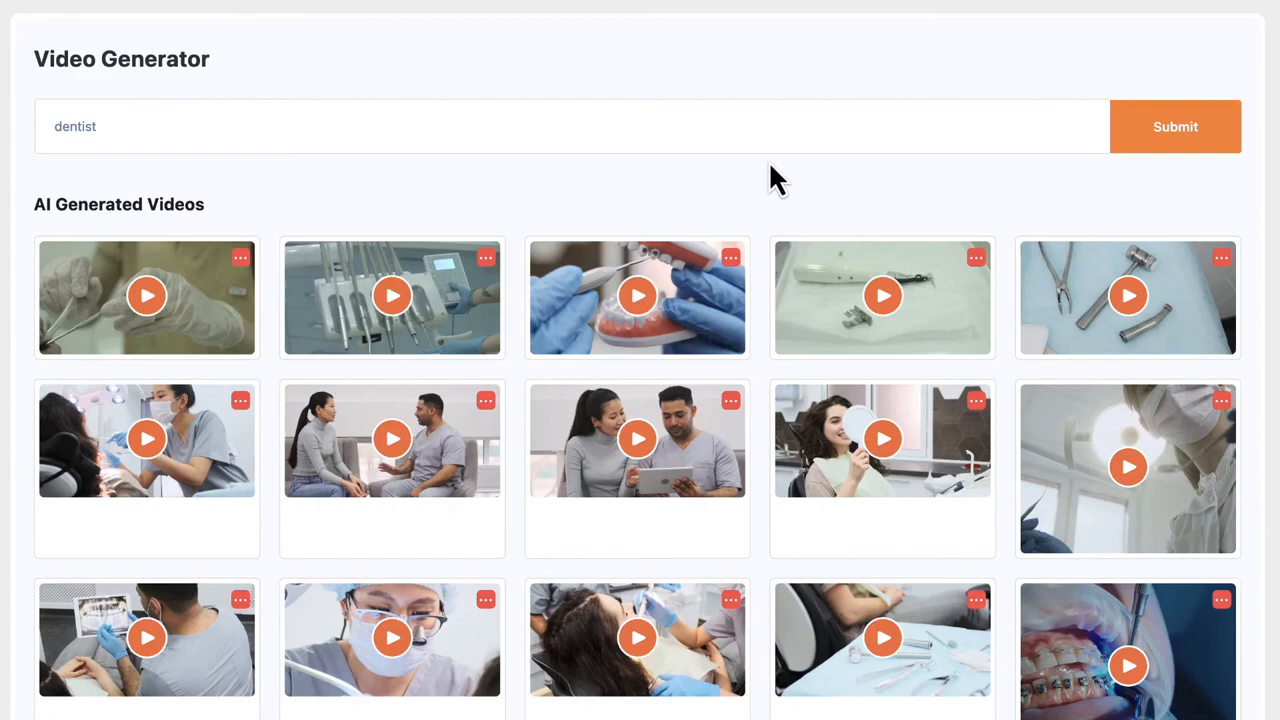
pyautogui.scroll(-3)
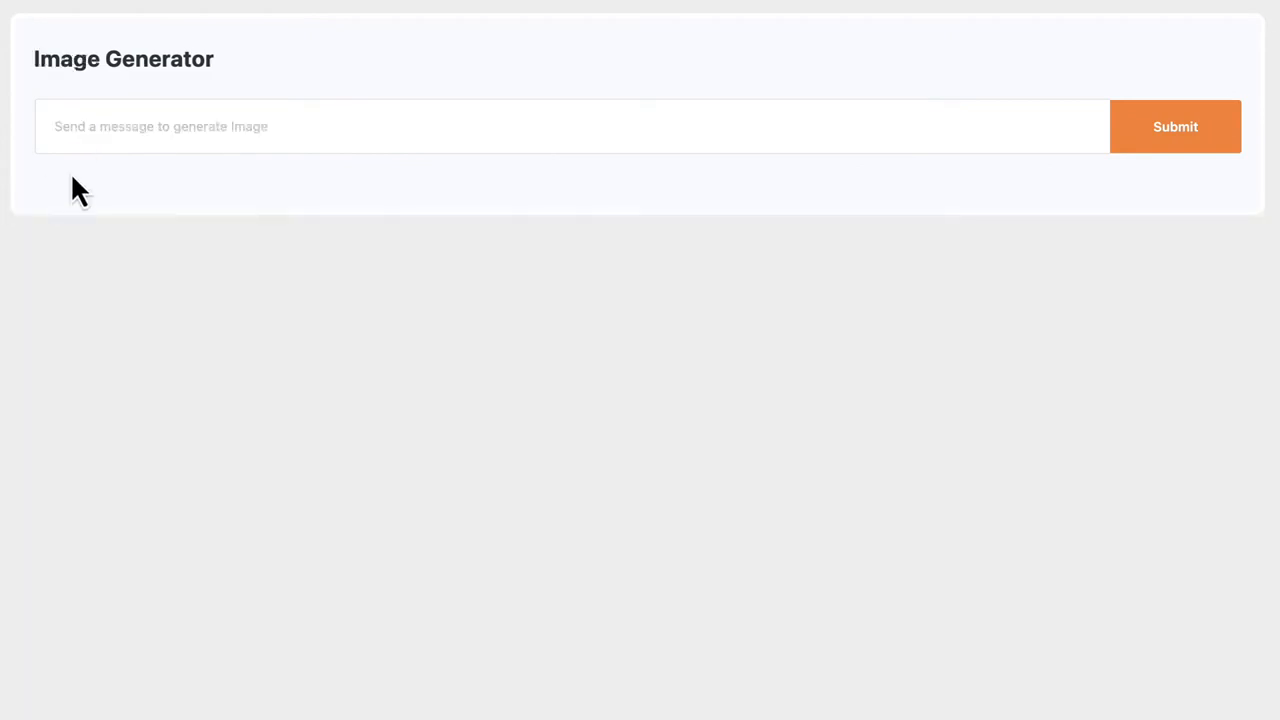
# Step: Submit the prompt 'dentist' in Image Generator to request AI-generated images
pyautogui.write('dentist')
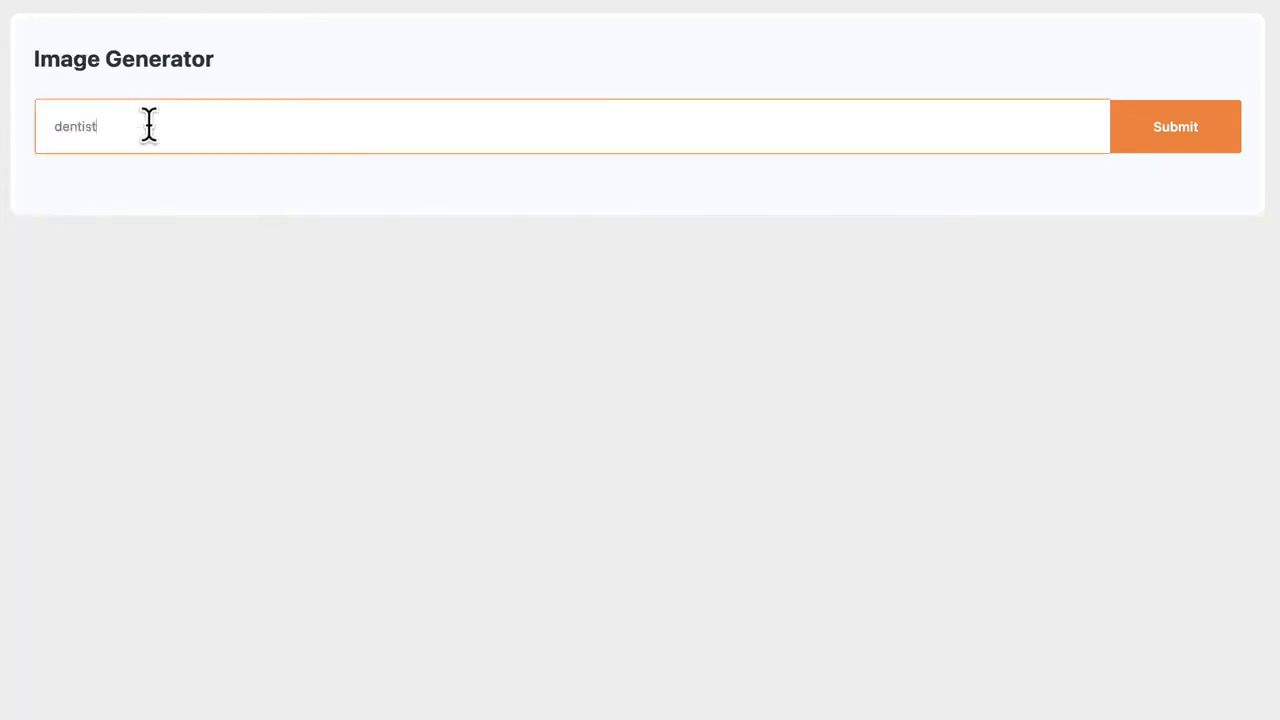
pyautogui.click(1176, 126)
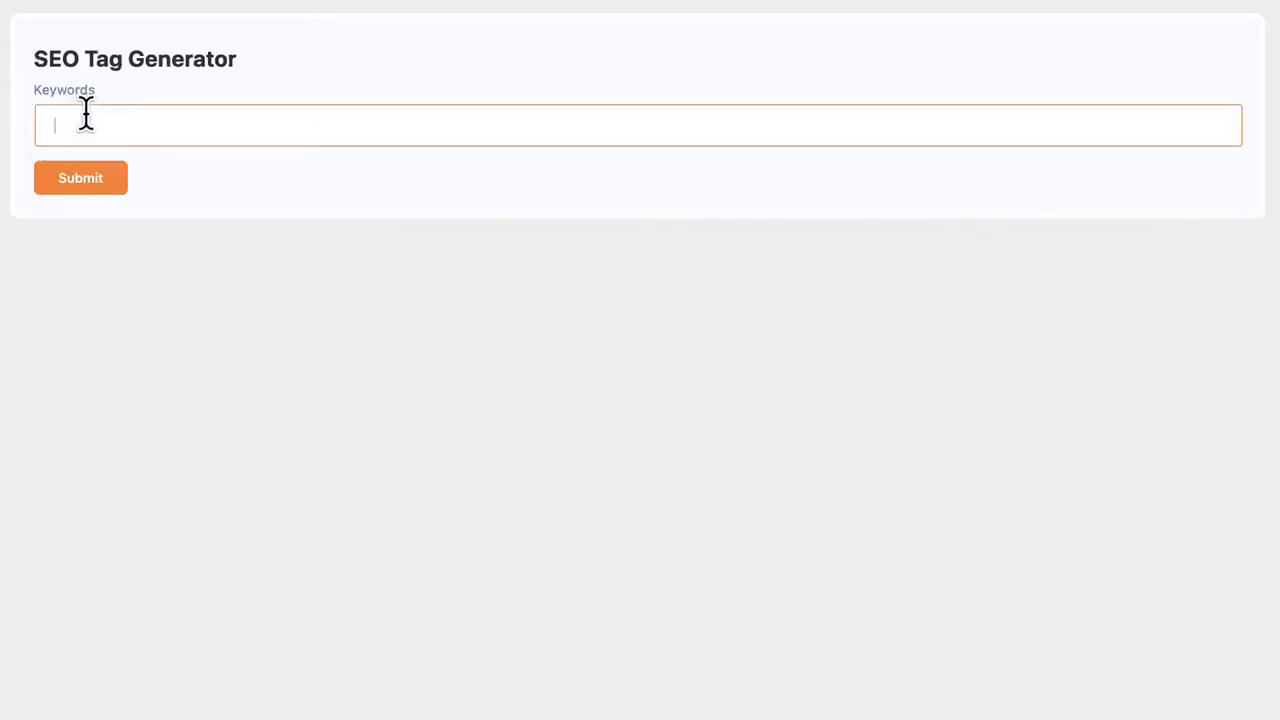
# Step: Generate SEO tags like Dental Care and Teeth Whitening for the keyword 'dentist'
pyautogui.write('dentist')
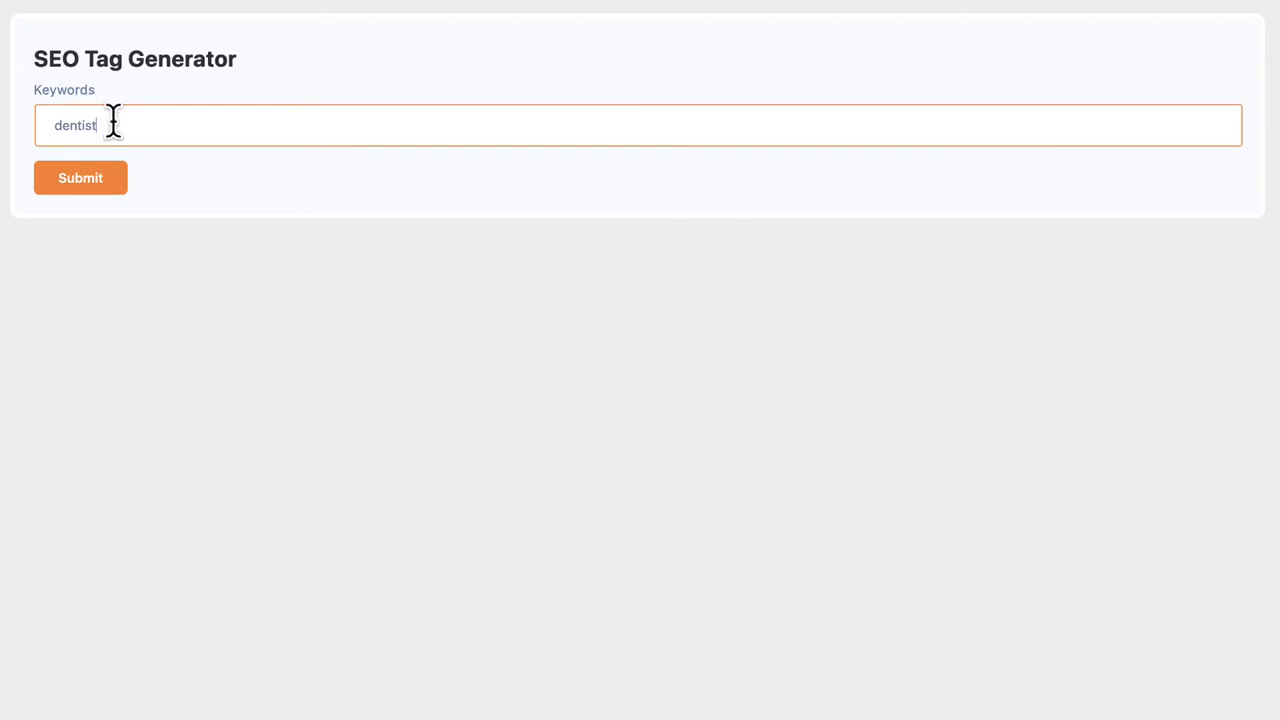
pyautogui.click(80, 178)
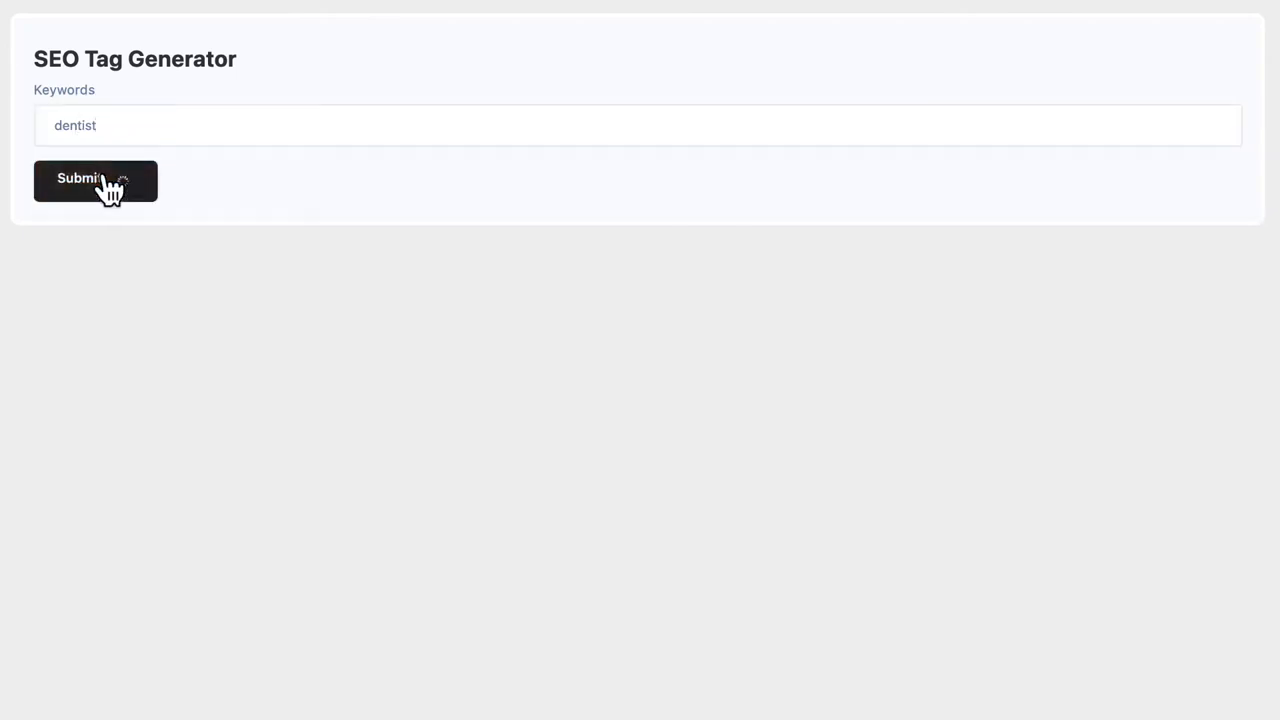
pyautogui.click(80, 176)
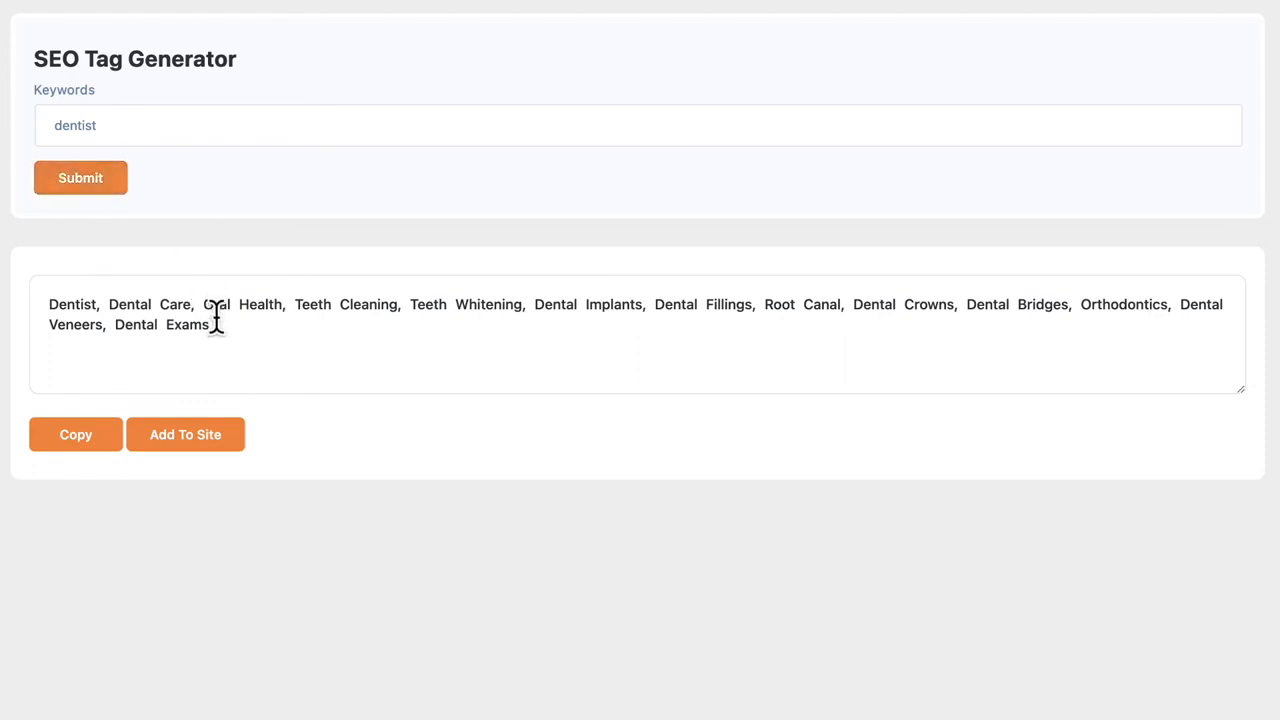
# Step: Select and copy all generated dentist SEO tags and add them to the Keelan site
pyautogui.click(76, 434)
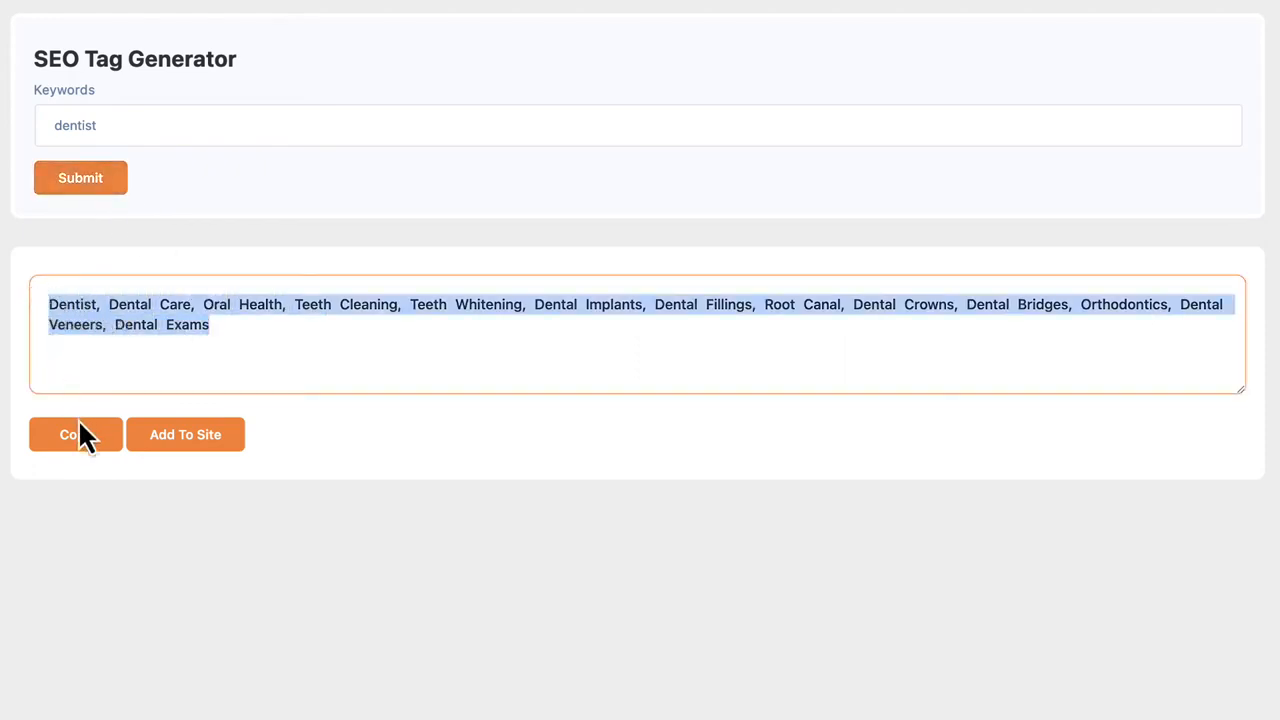
pyautogui.click(76, 434)
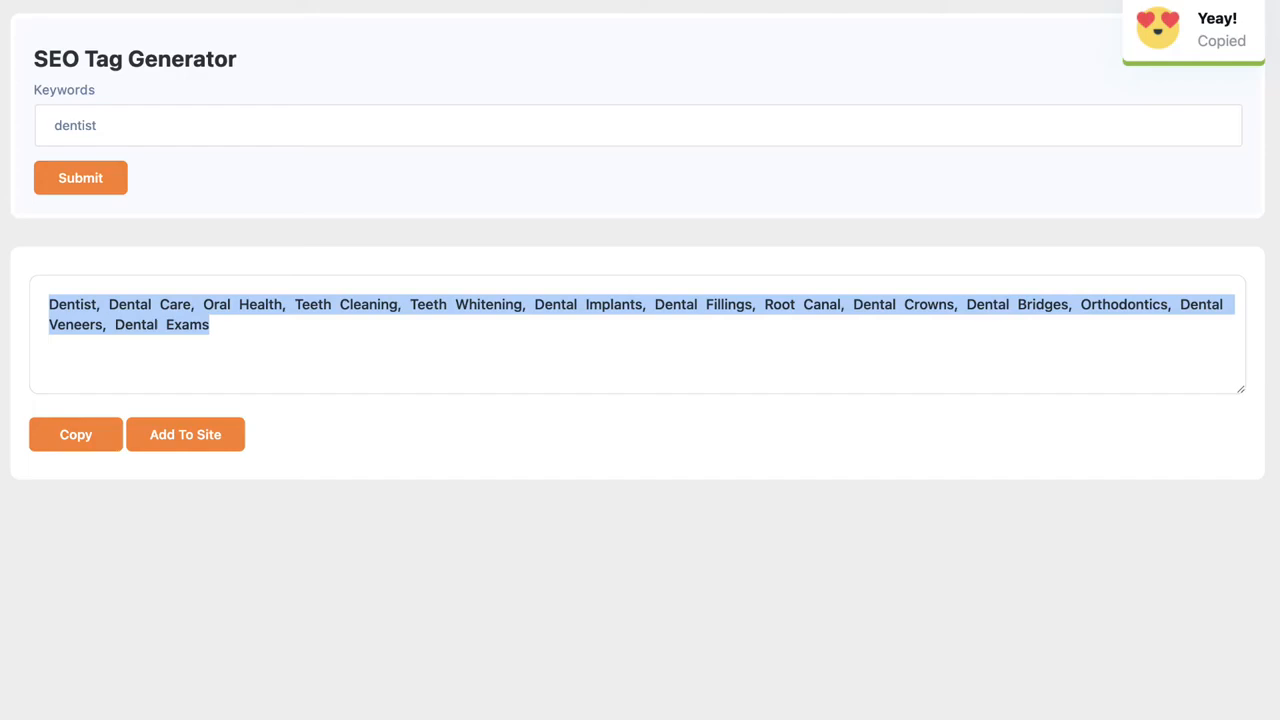
pyautogui.click(184, 434)
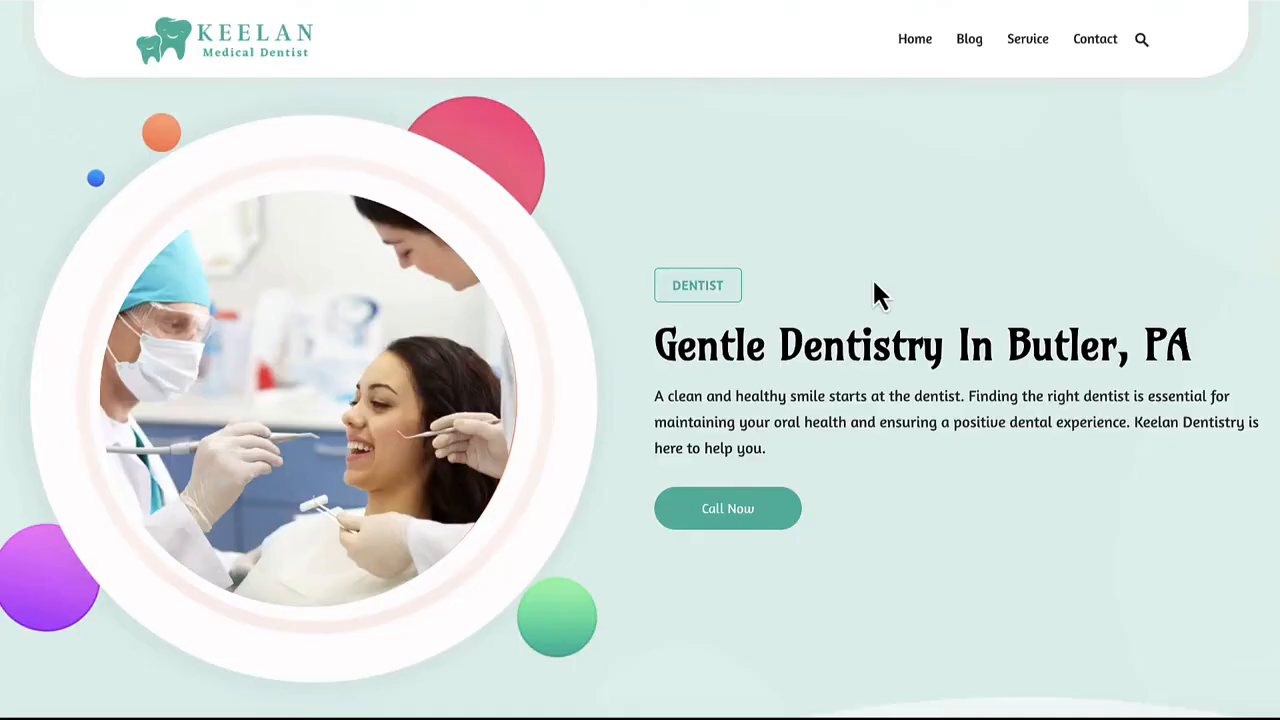
pyautogui.moveTo(968, 38)
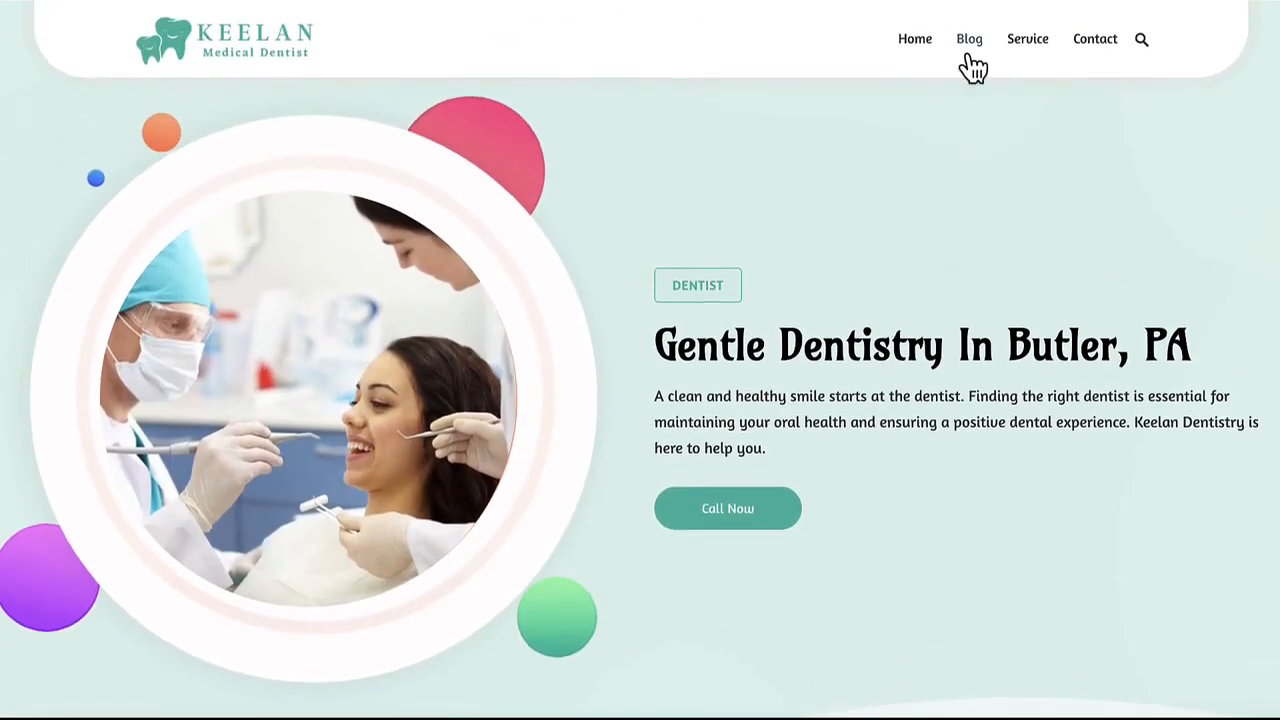
# Step: View the Keelan site's Dentist Blog page and its Latest Blogs list
pyautogui.click(968, 38)
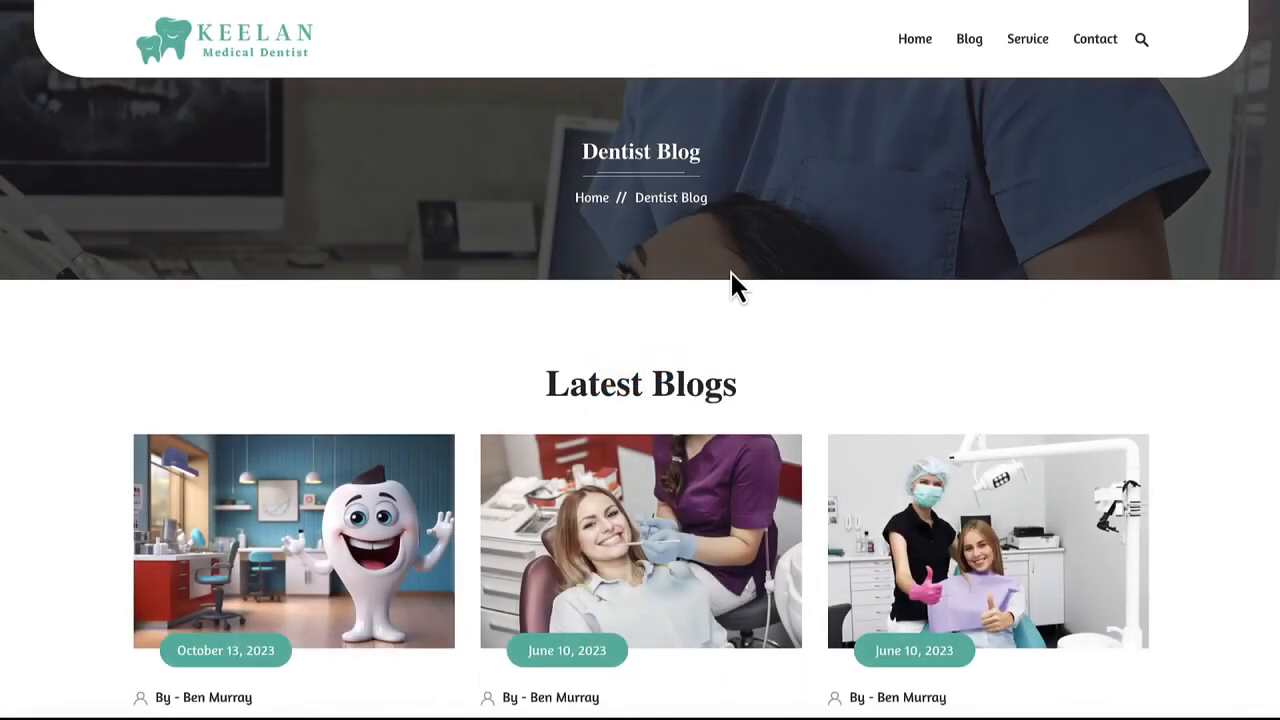
pyautogui.scroll(-3)
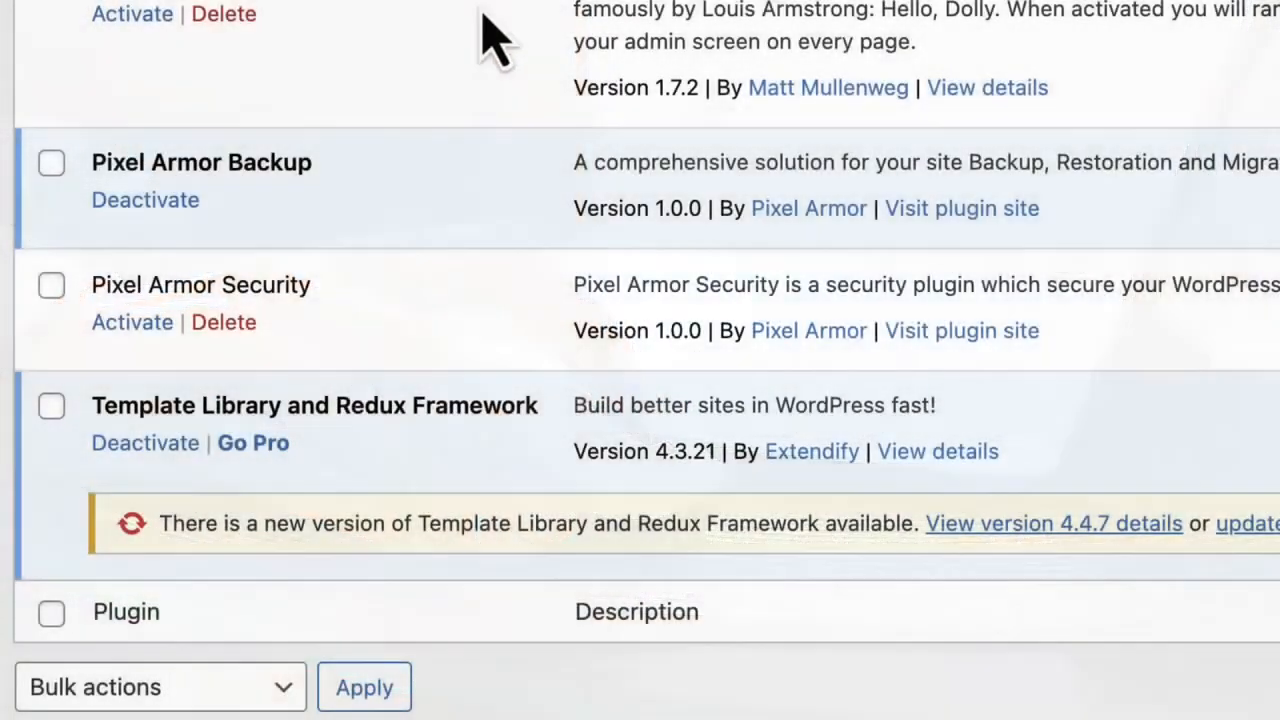
pyautogui.moveTo(132, 322)
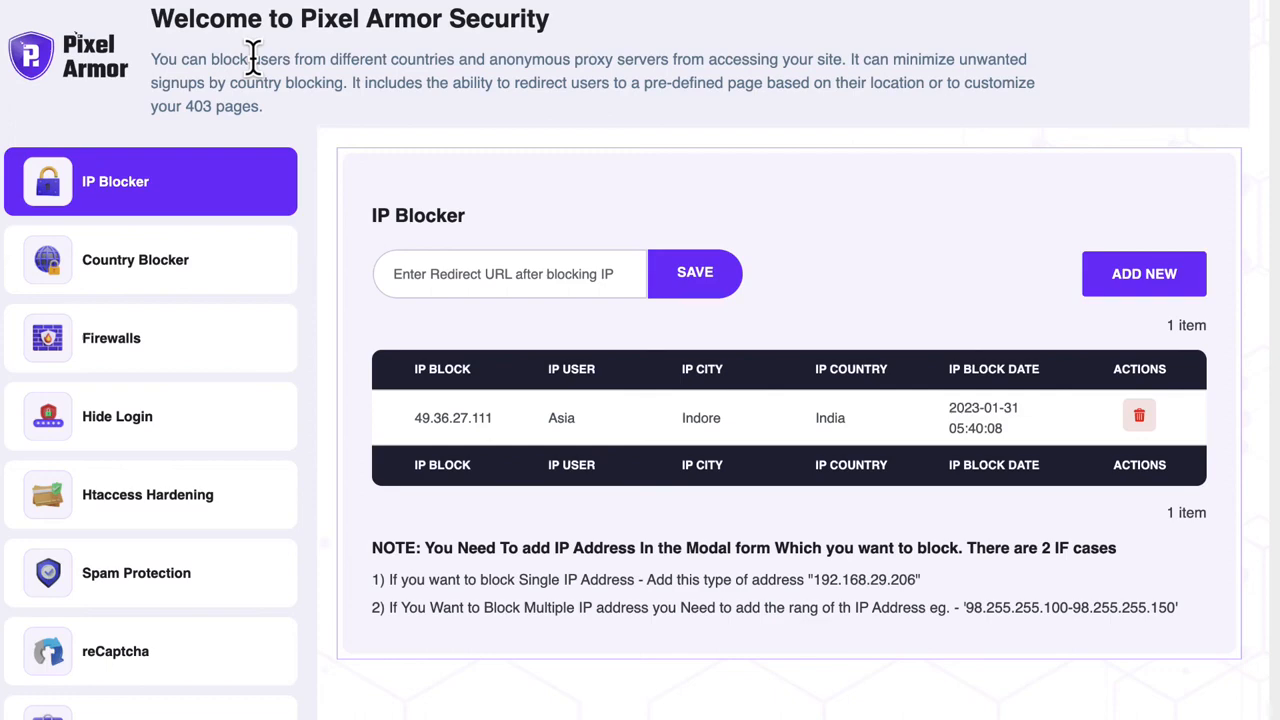
# Step: Review the Firewalls section showing Firewall enabled
pyautogui.scroll(-3)
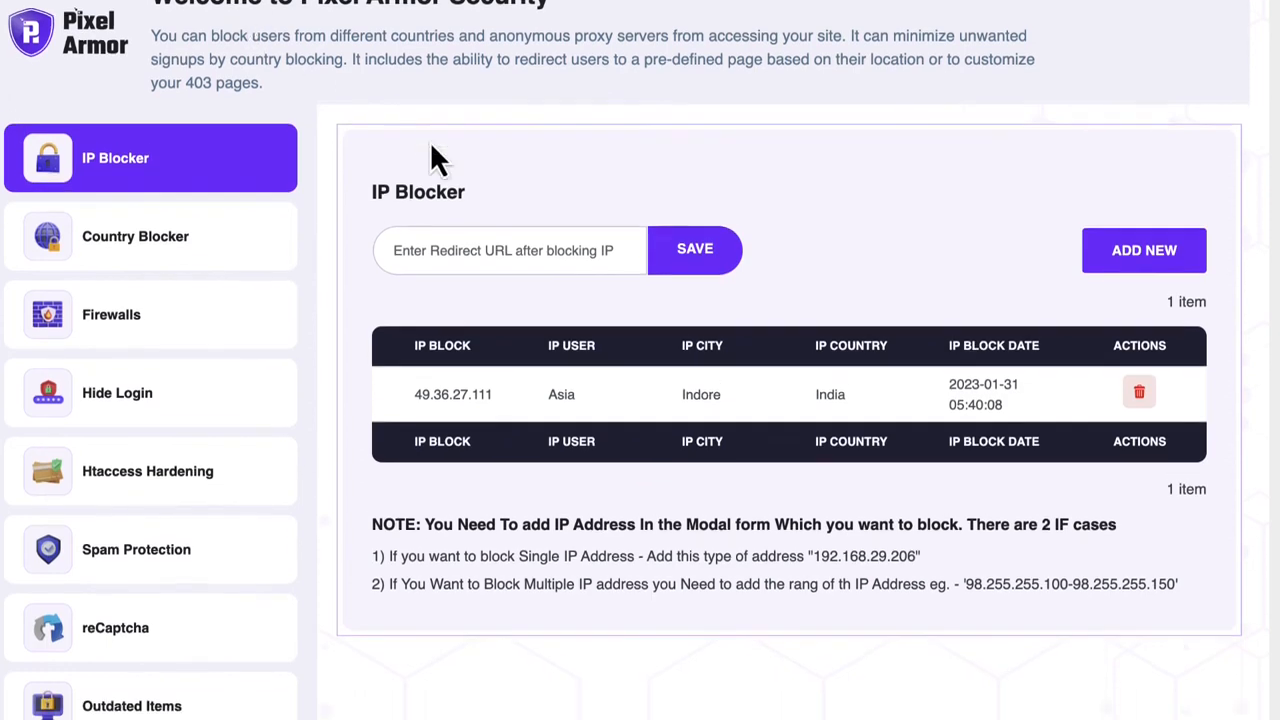
pyautogui.scroll(-3)
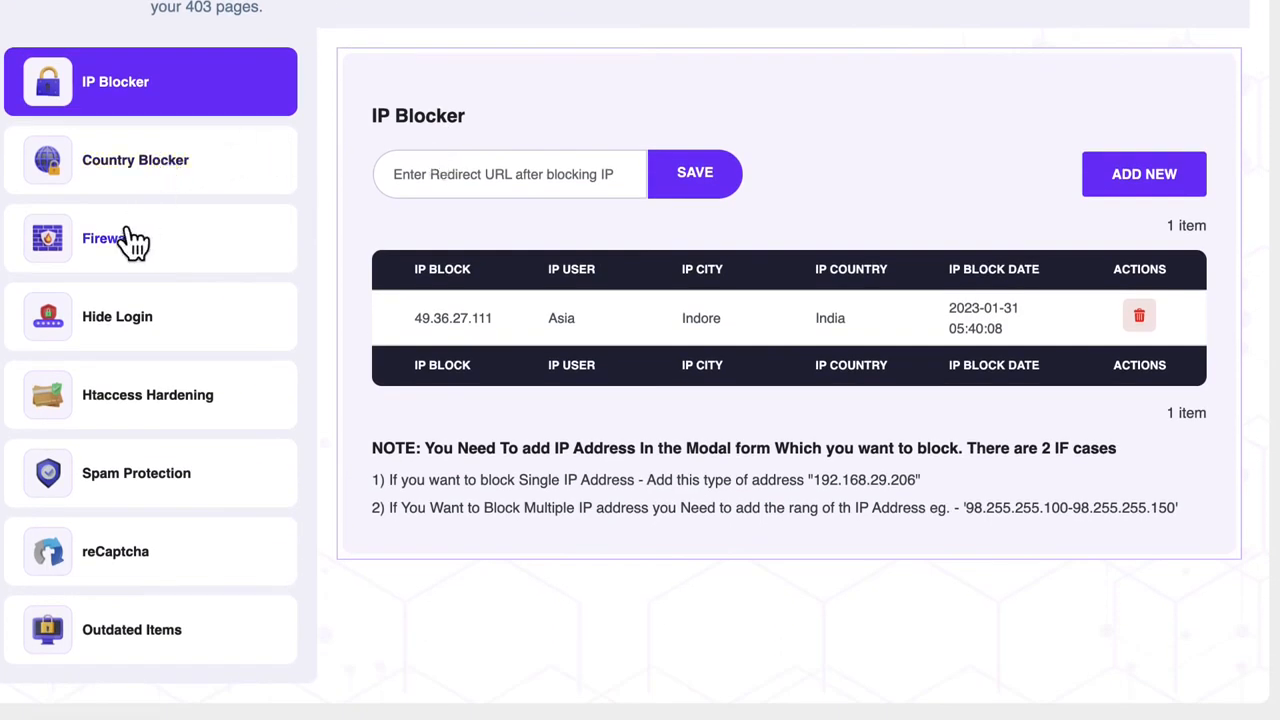
pyautogui.click(112, 238)
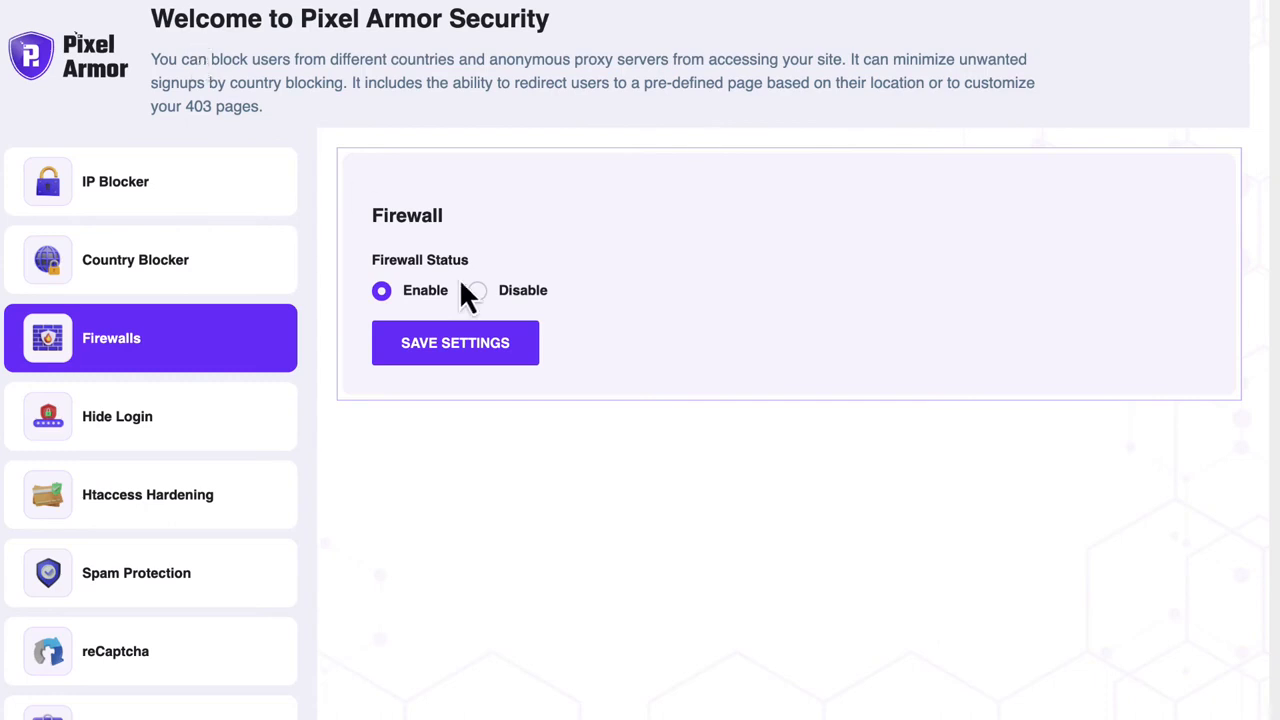
pyautogui.scroll(-3)
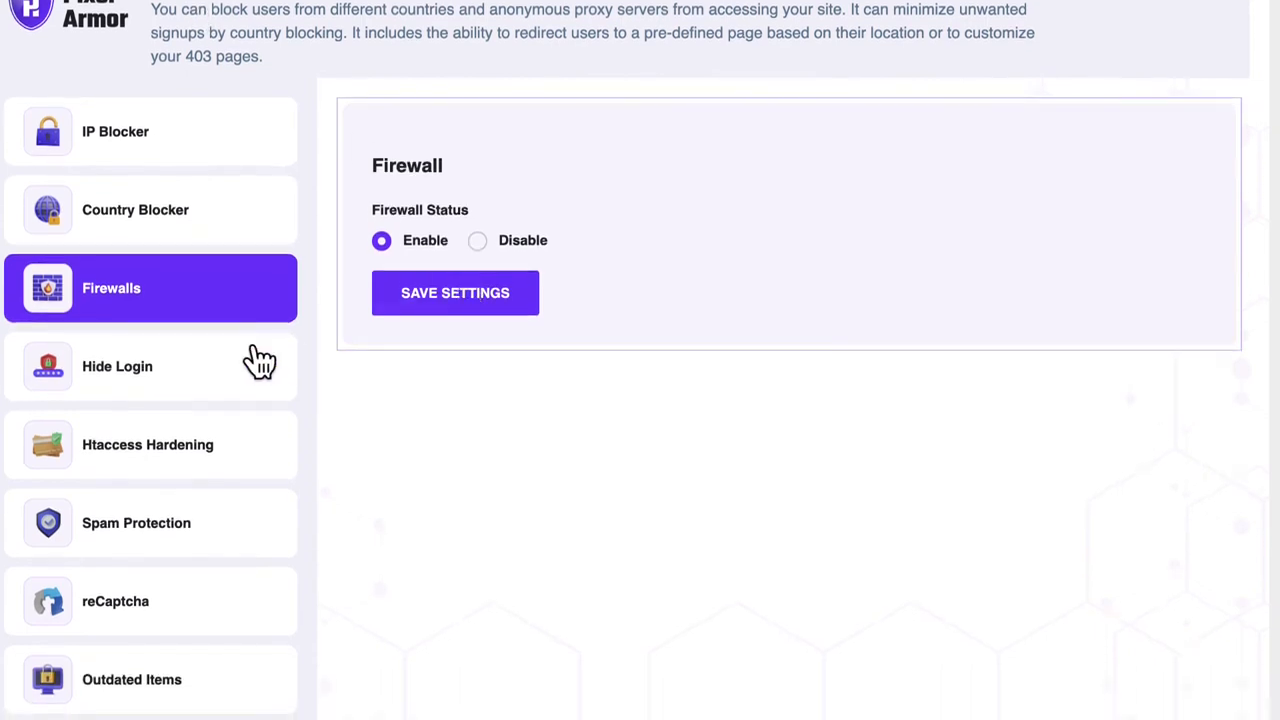
pyautogui.moveTo(390, 428)
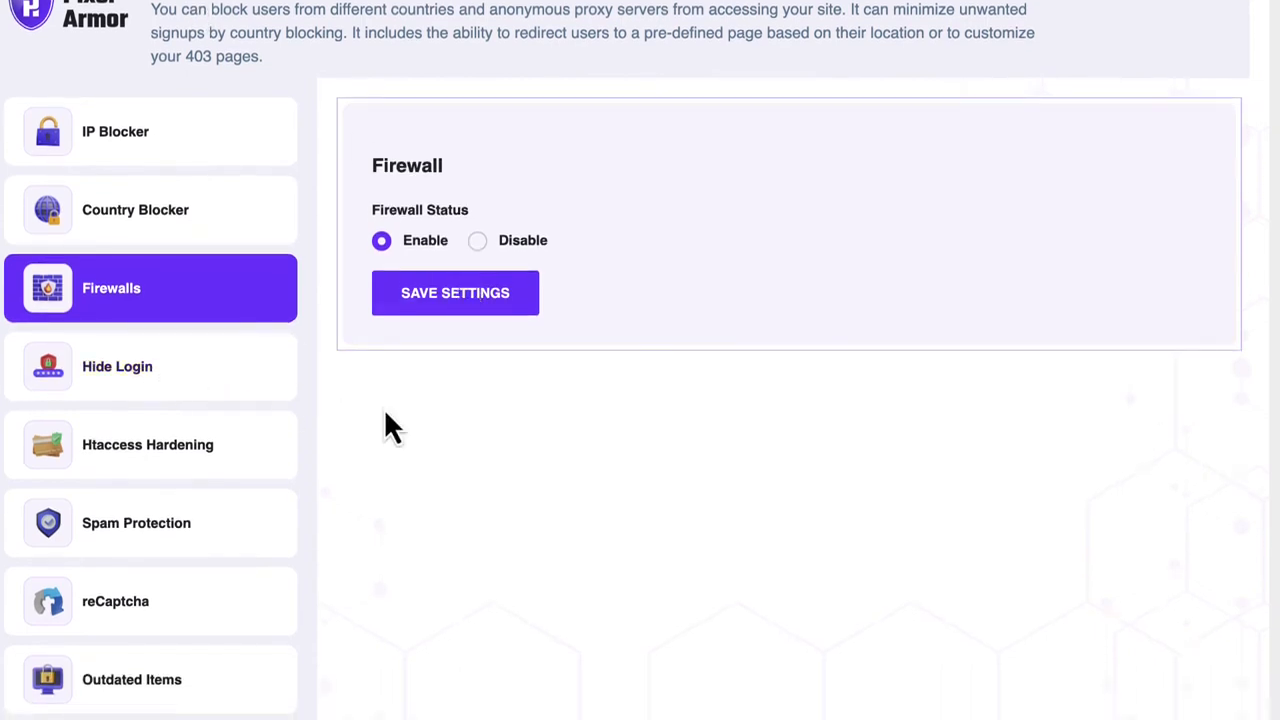
# Step: View the Hide Login settings showing status Disabled
pyautogui.click(116, 366)
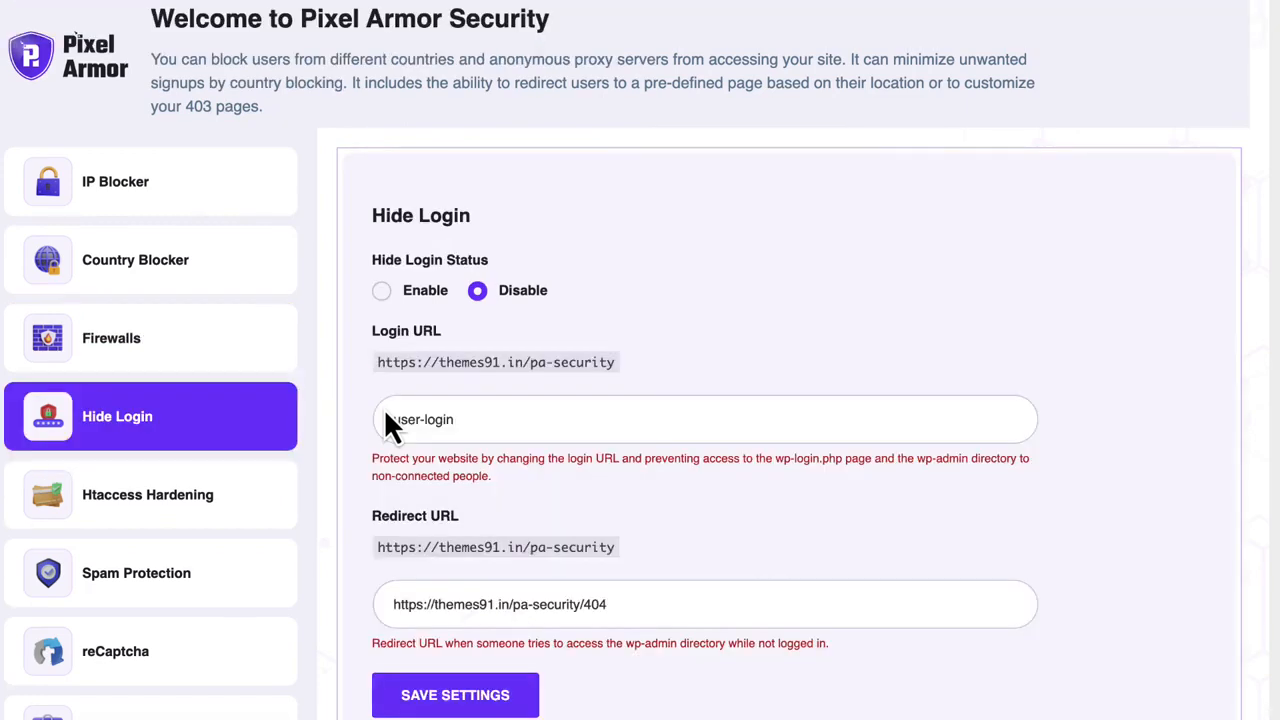
pyautogui.scroll(-3)
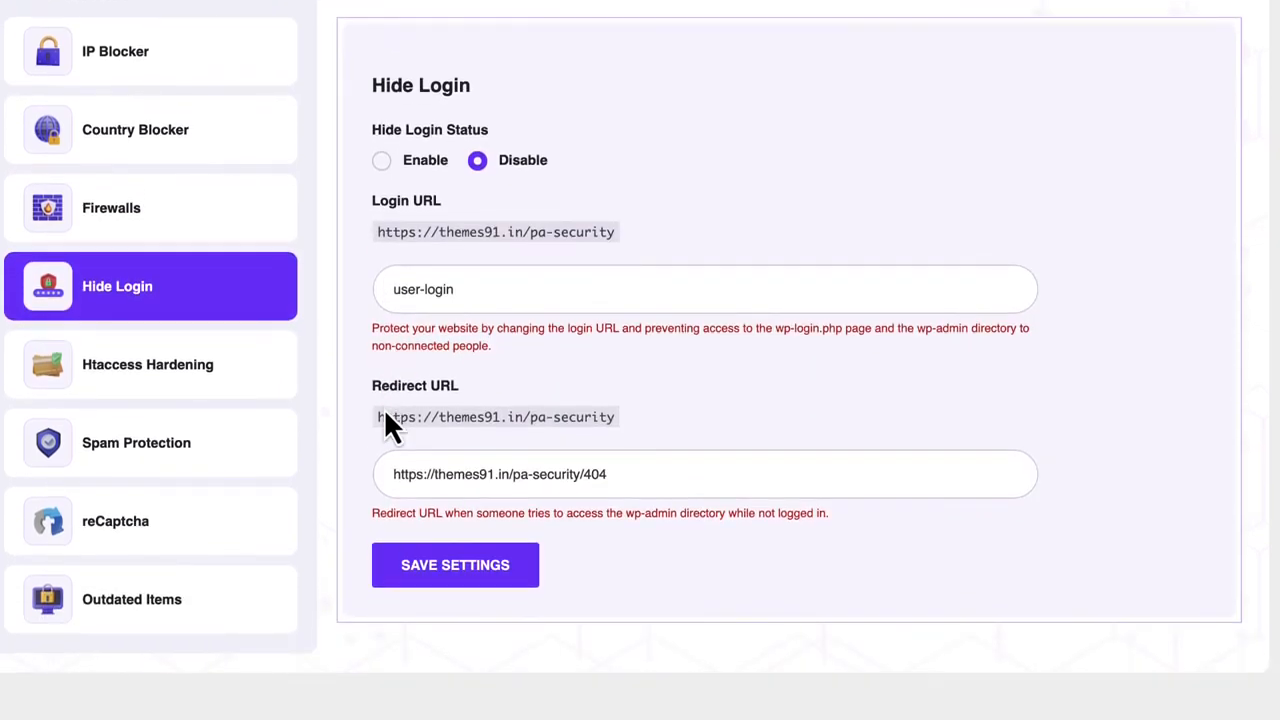
pyautogui.moveTo(136, 442)
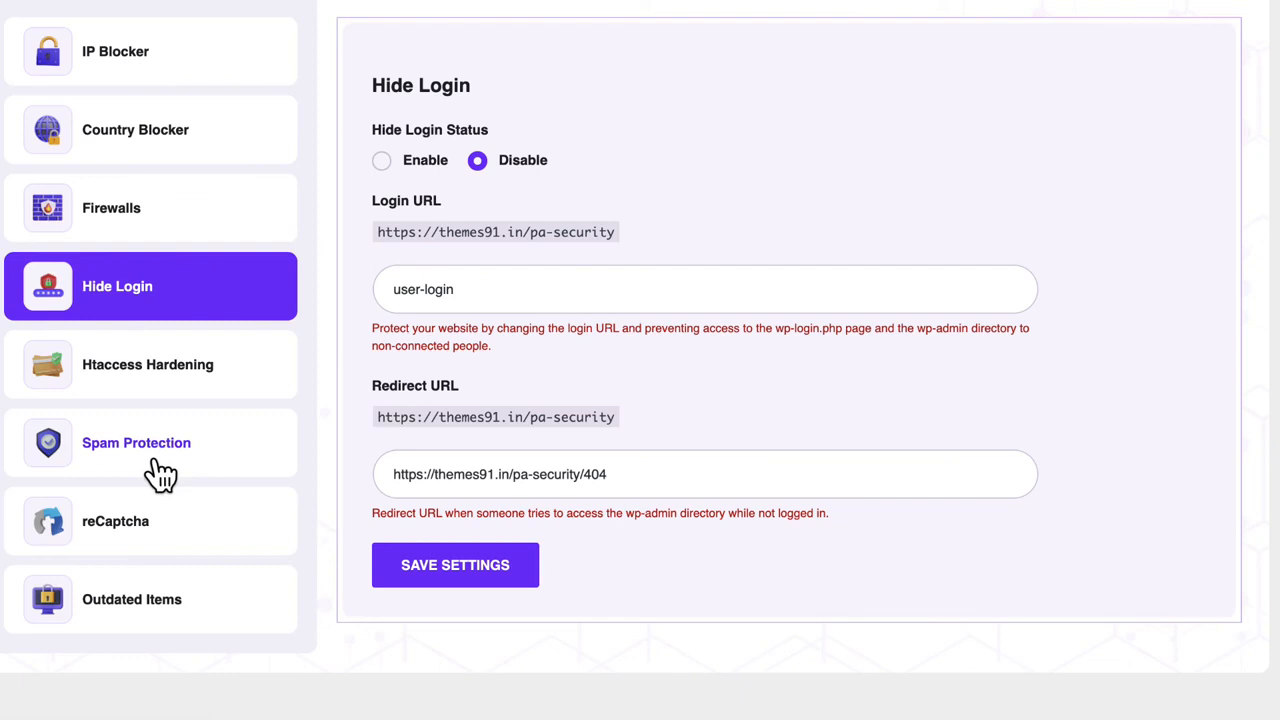
pyautogui.moveTo(132, 538)
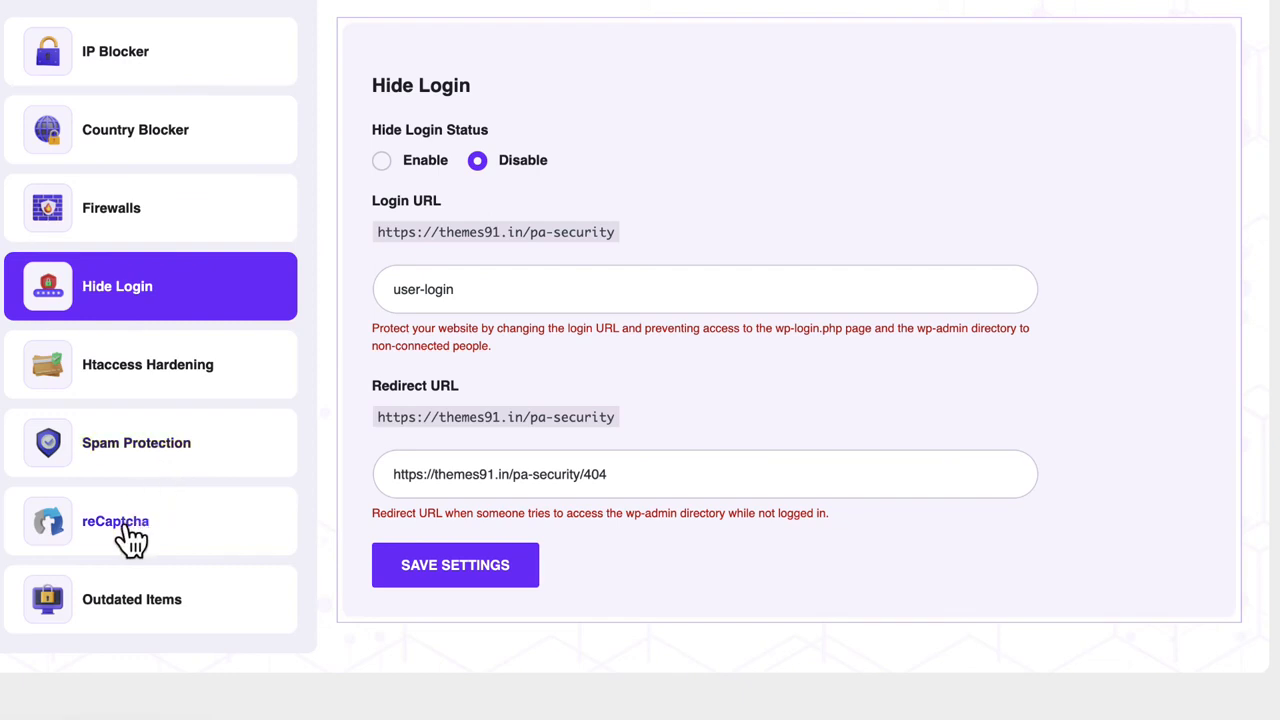
# Step: Browse the Htaccess Hardening code snippet rules up and down
pyautogui.click(148, 364)
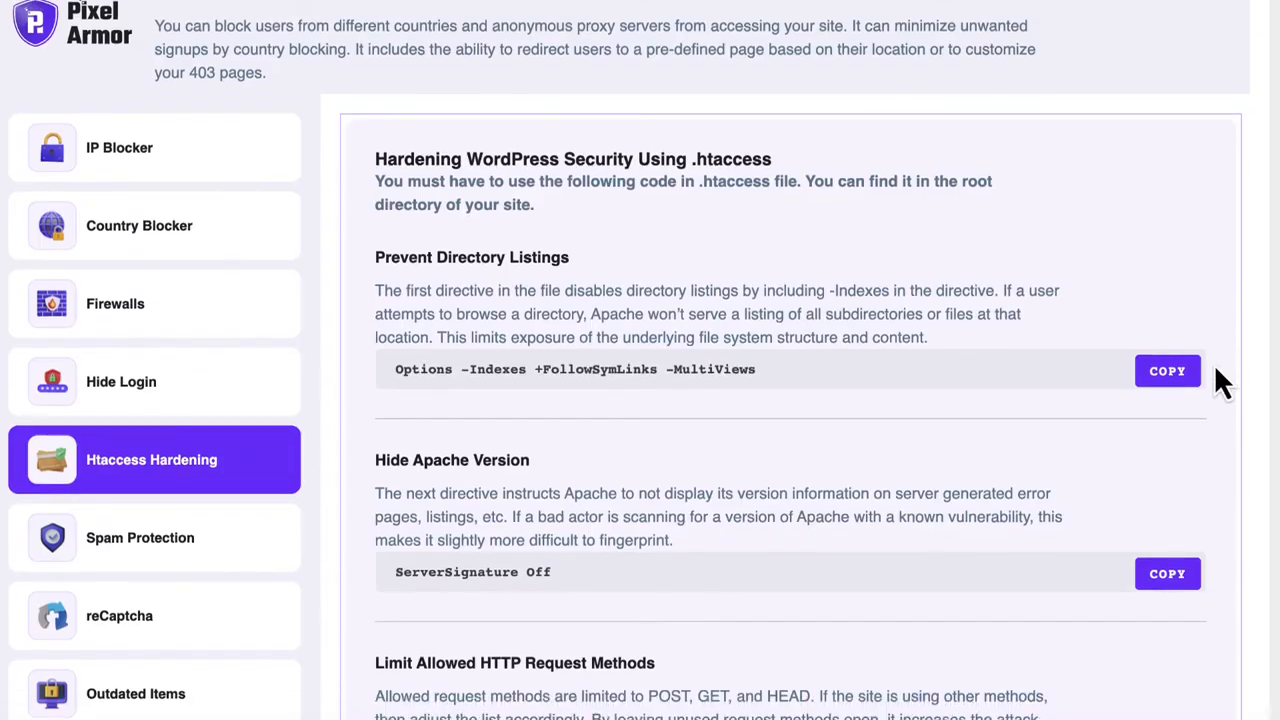
pyautogui.scroll(-3)
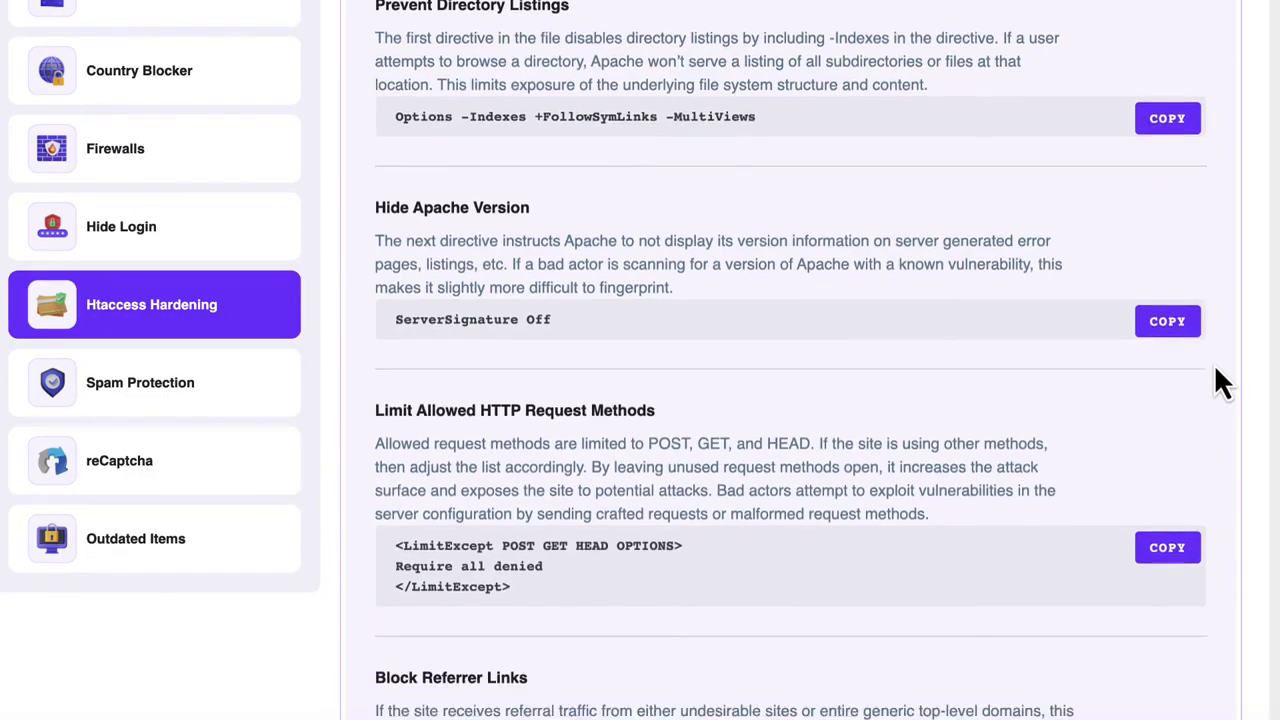
pyautogui.scroll(-3)
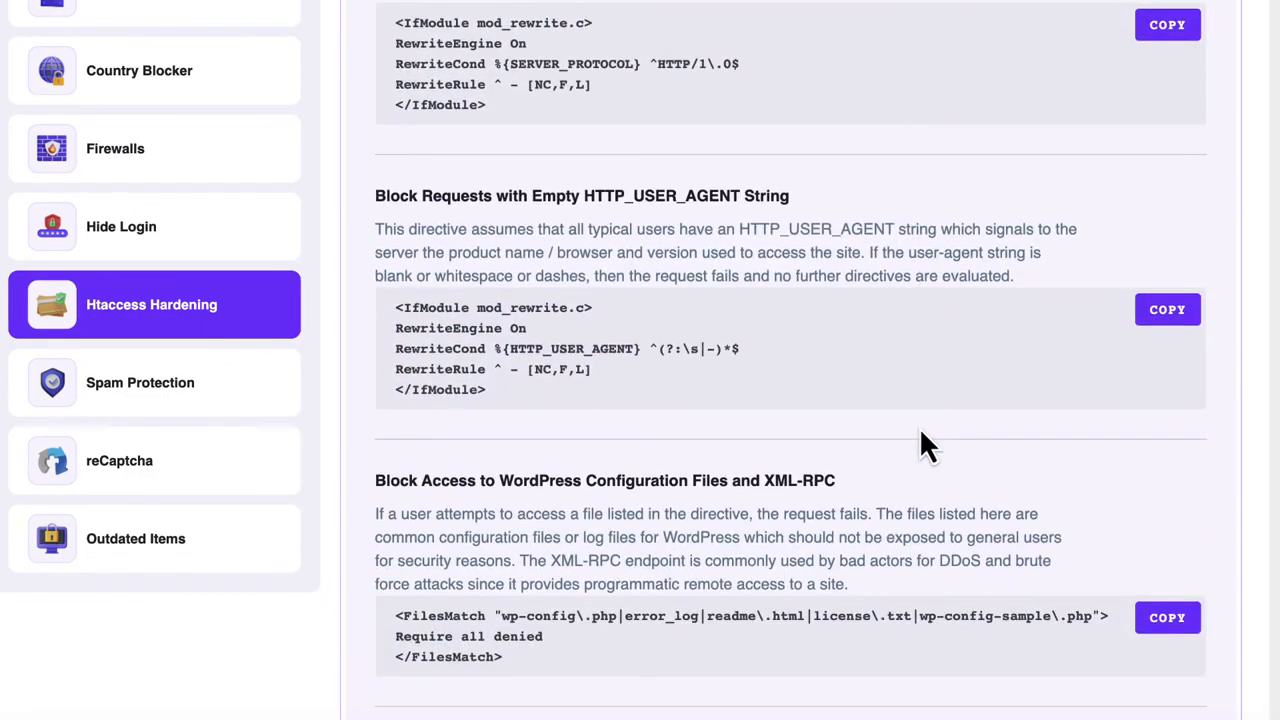
pyautogui.scroll(-3)
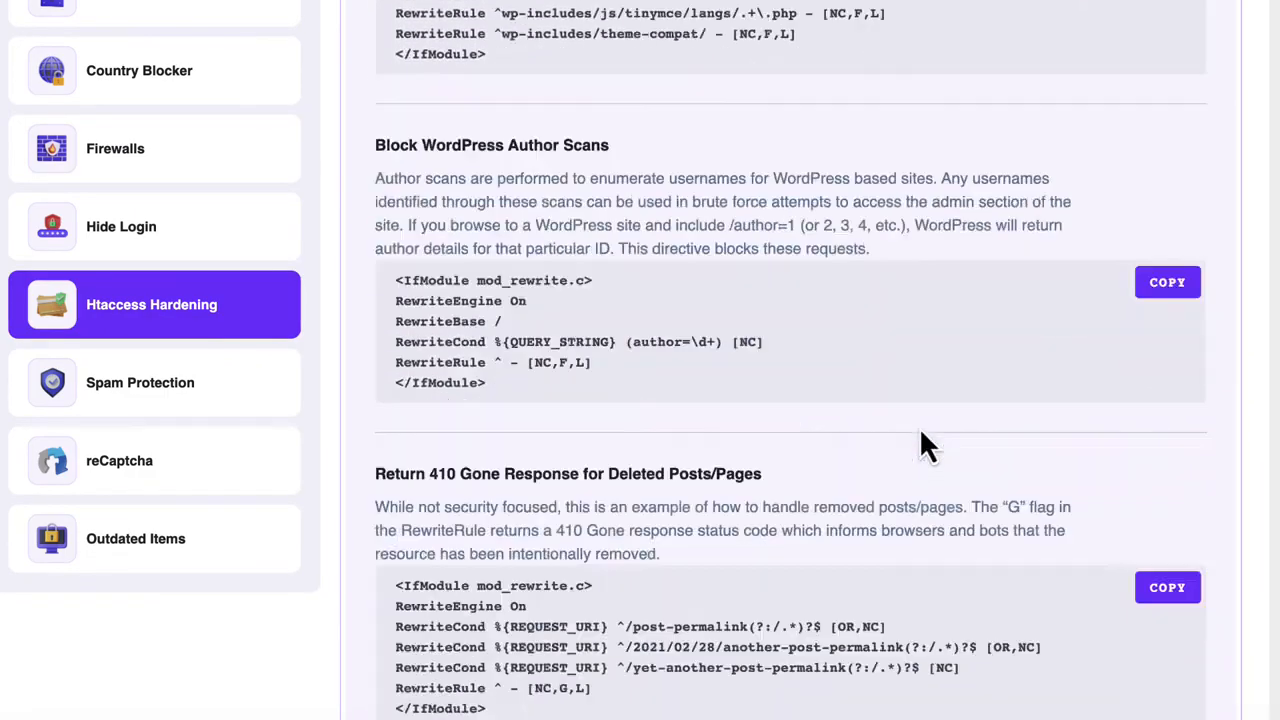
pyautogui.scroll(3)
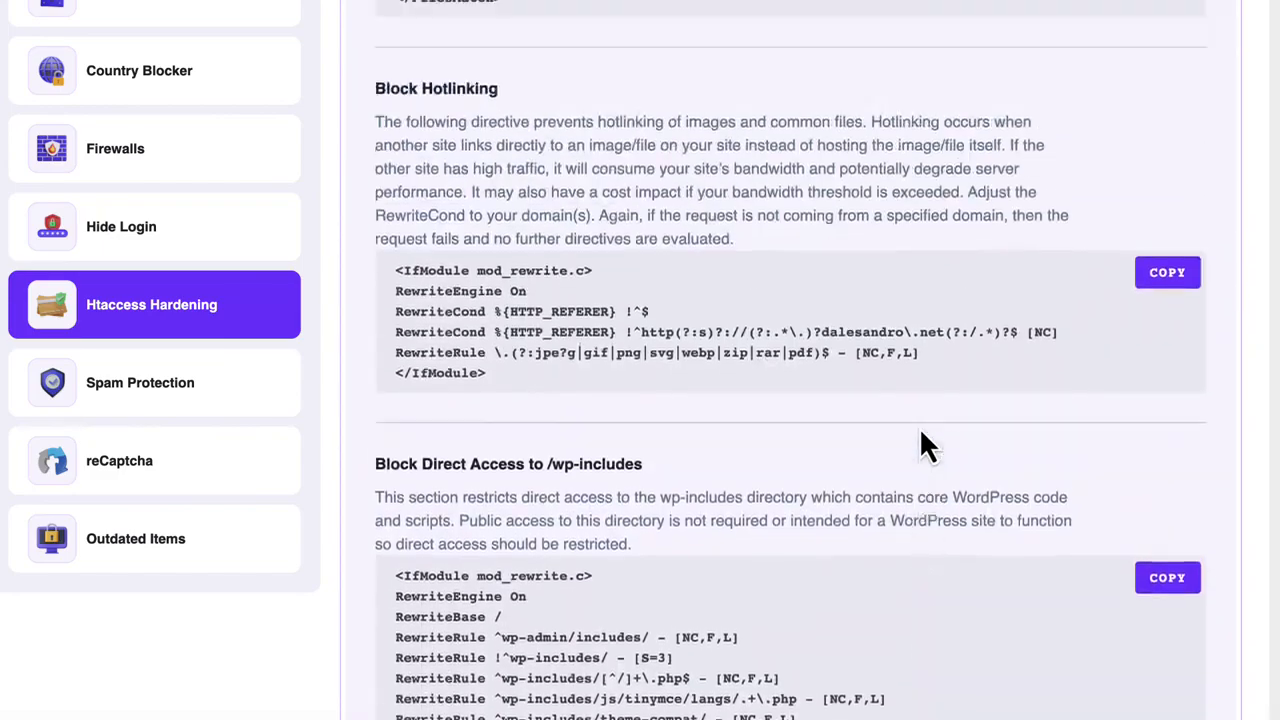
pyautogui.scroll(3)
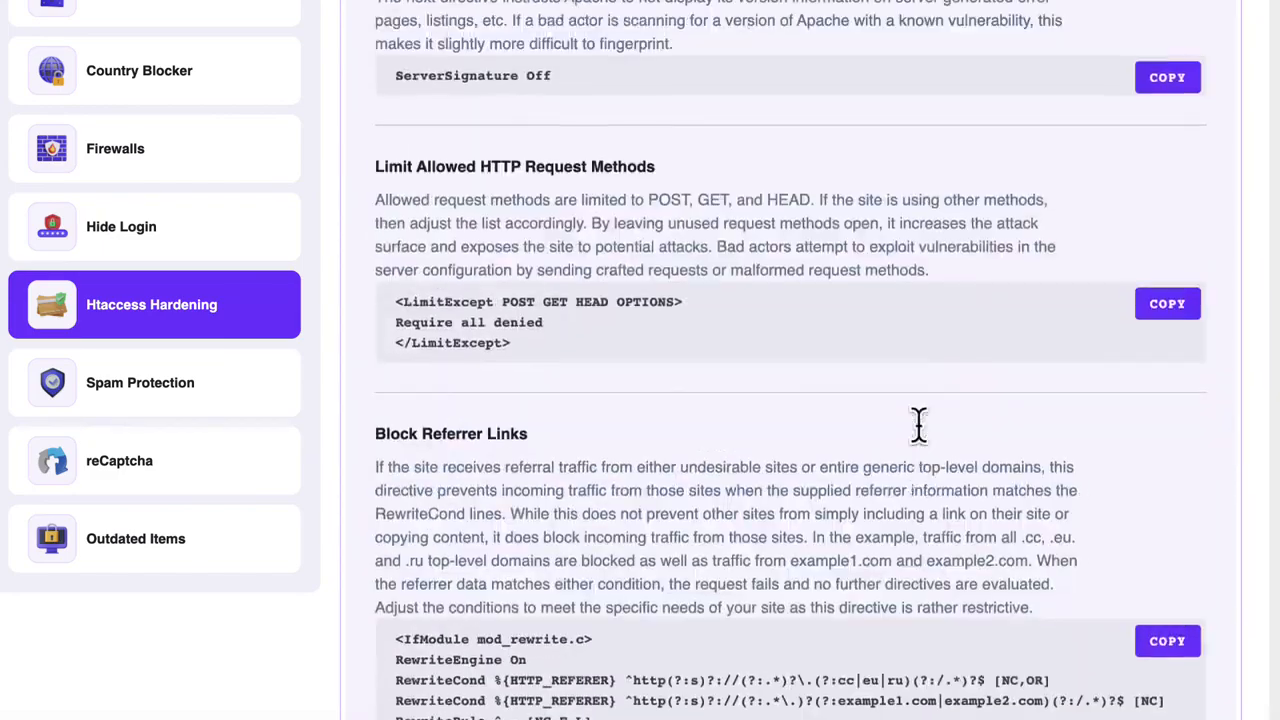
pyautogui.scroll(3)
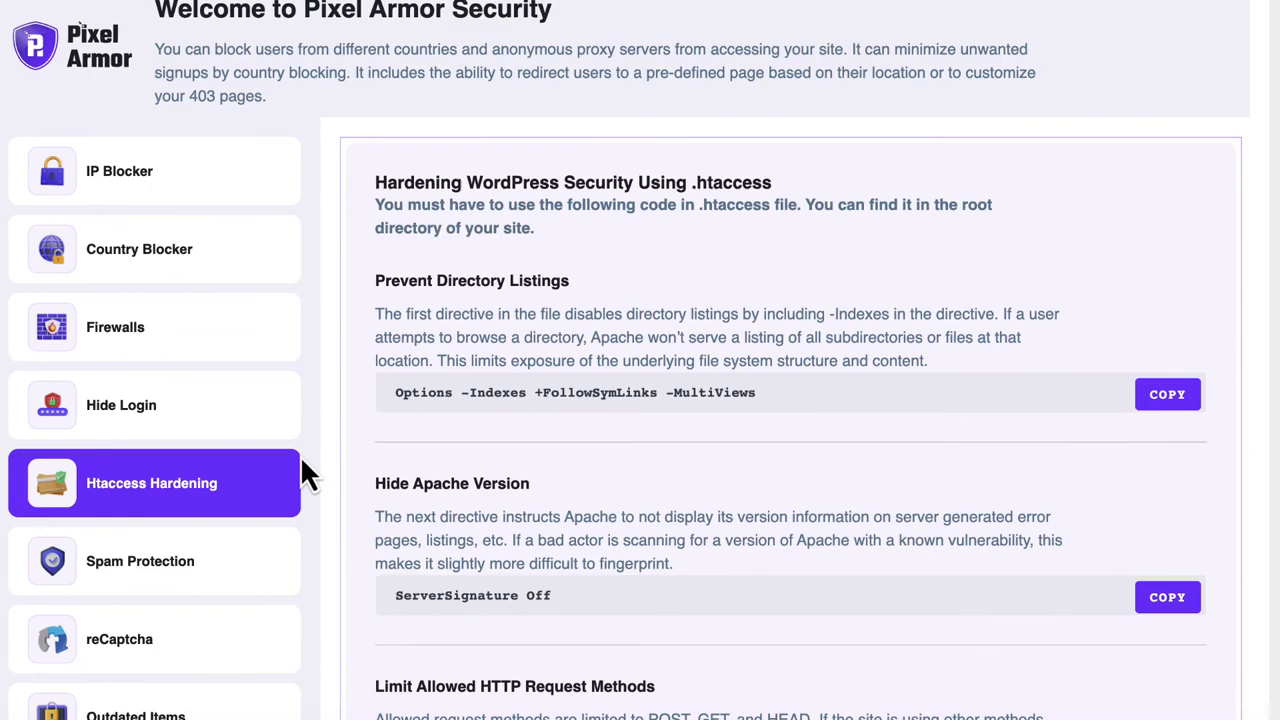
pyautogui.scroll(-3)
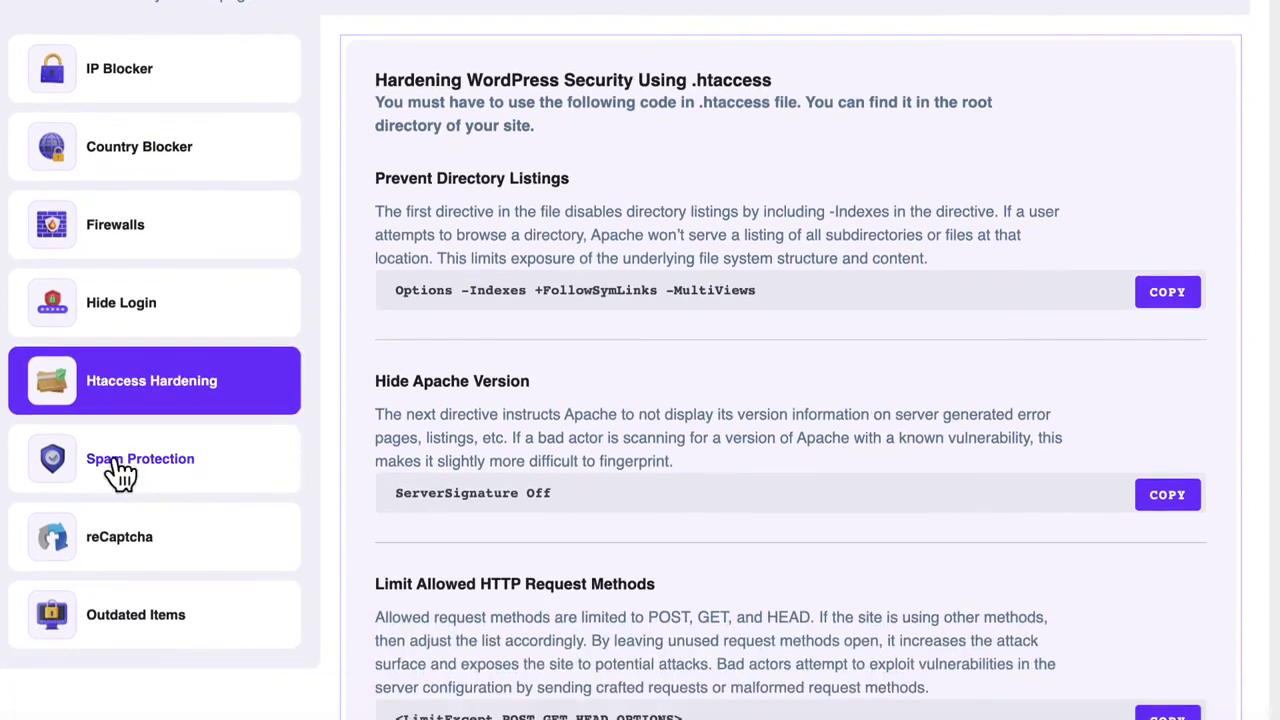
# Step: Bring up the Spam Protection settings
pyautogui.click(140, 458)
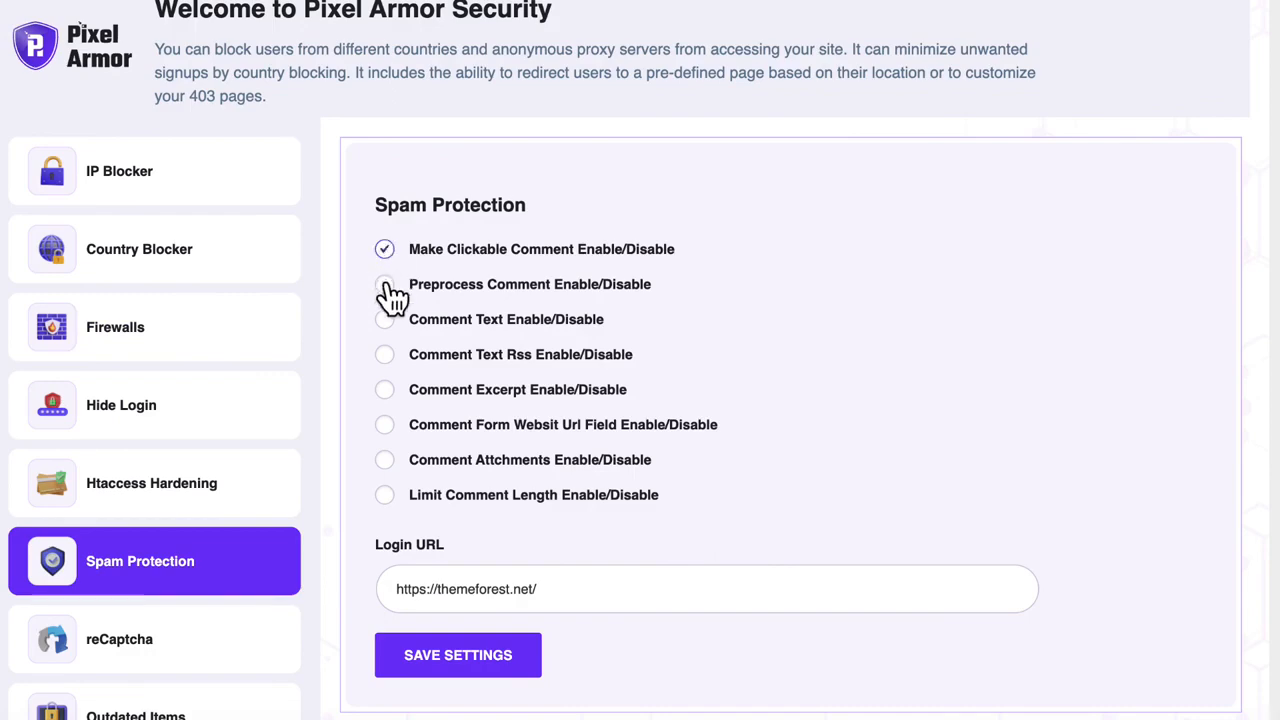